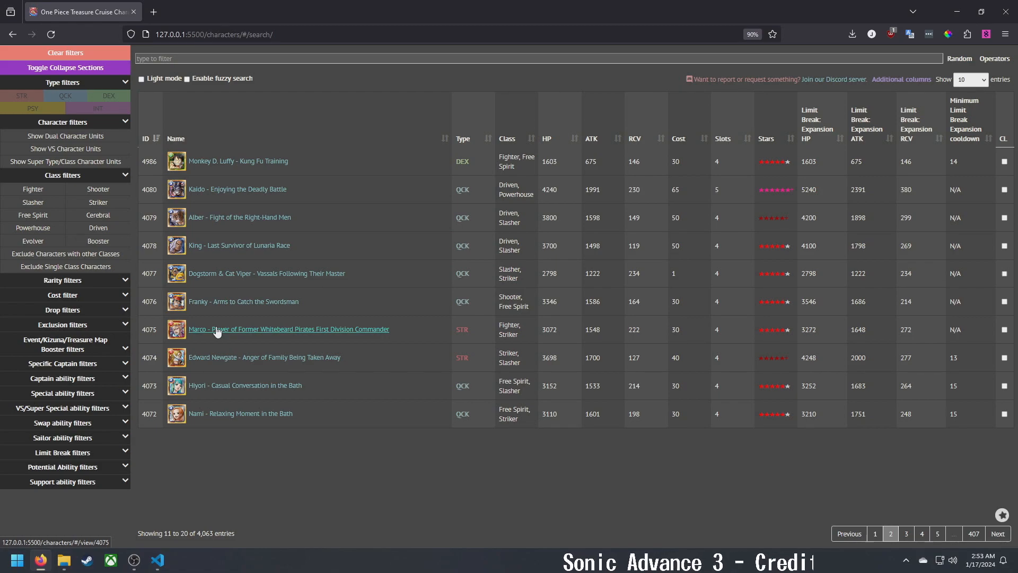
pyautogui.moveTo(272, 323)
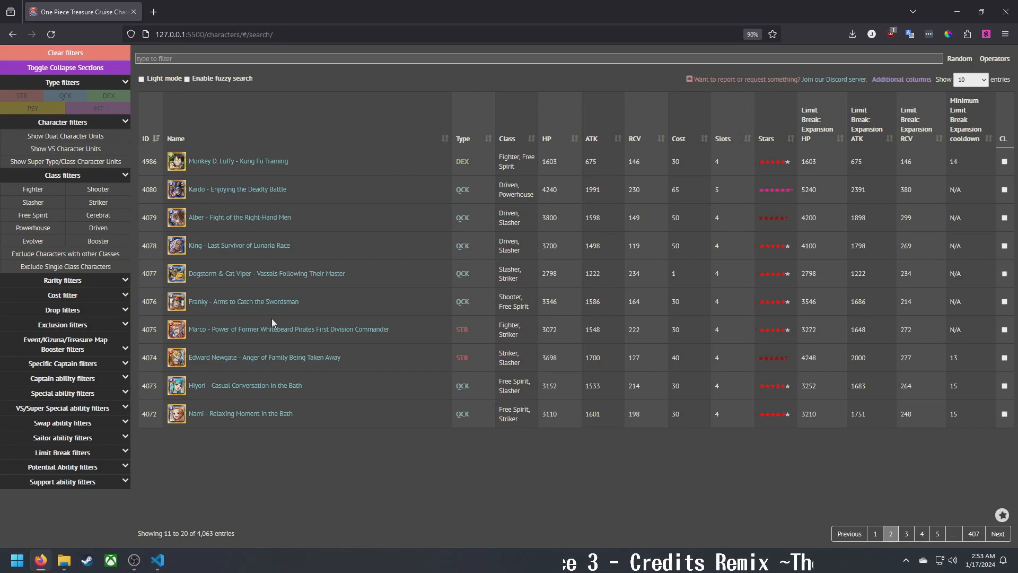
pyautogui.moveTo(239, 245)
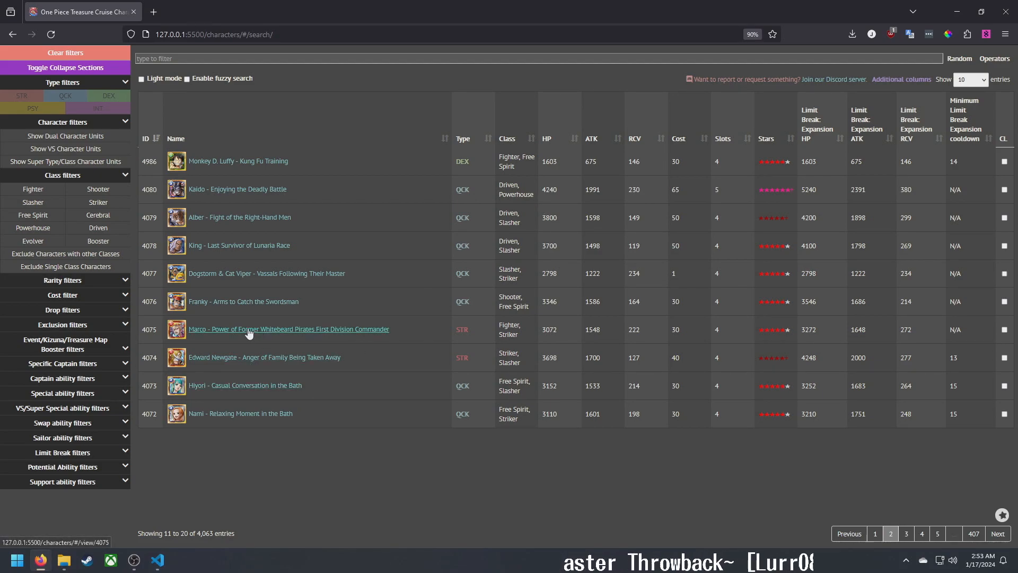
# Open King - Last Survivor of Lunaria Race and read his captain, sailor and special abilities
pyautogui.click(238, 245)
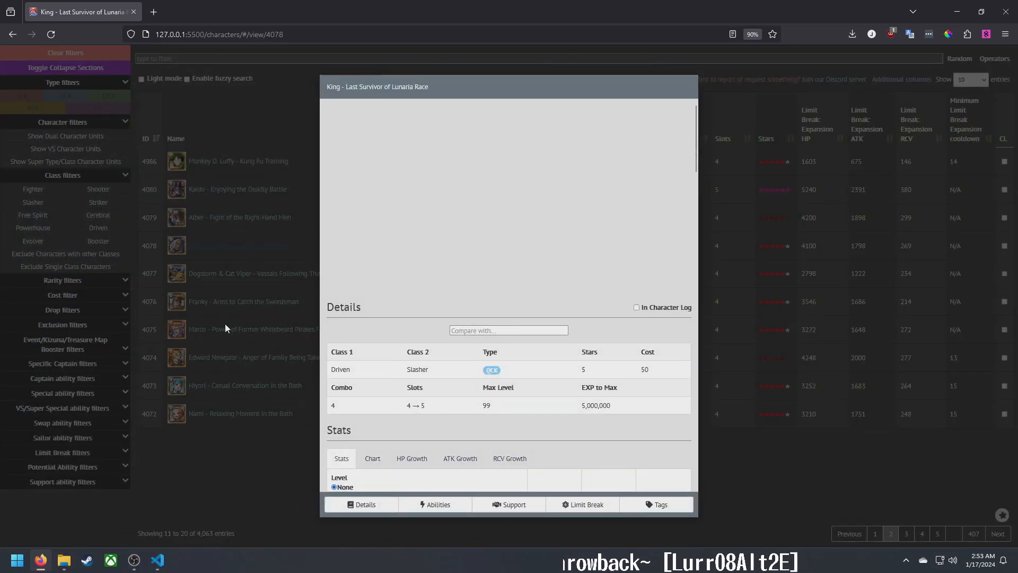
pyautogui.scroll(-3)
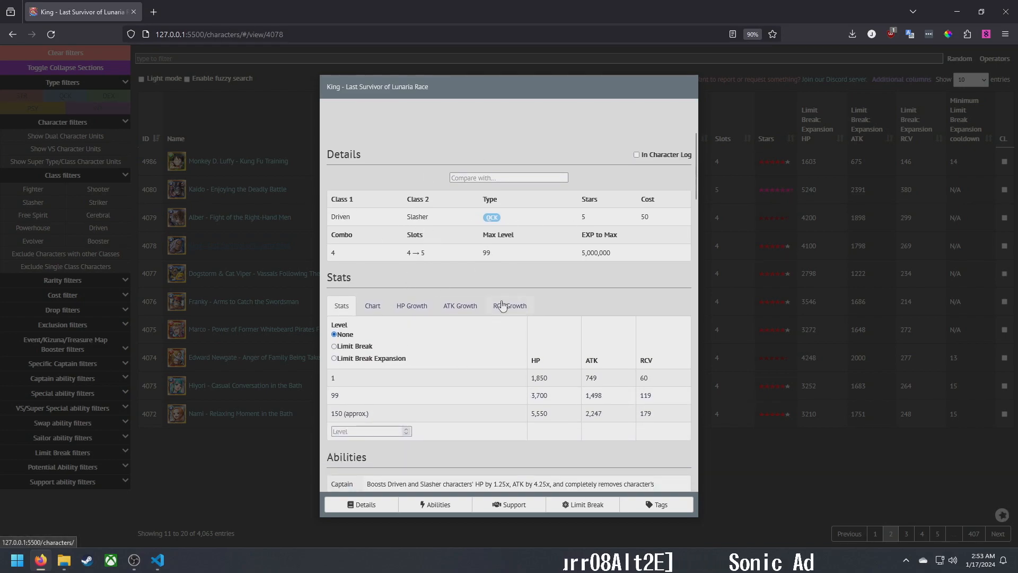
pyautogui.scroll(-3)
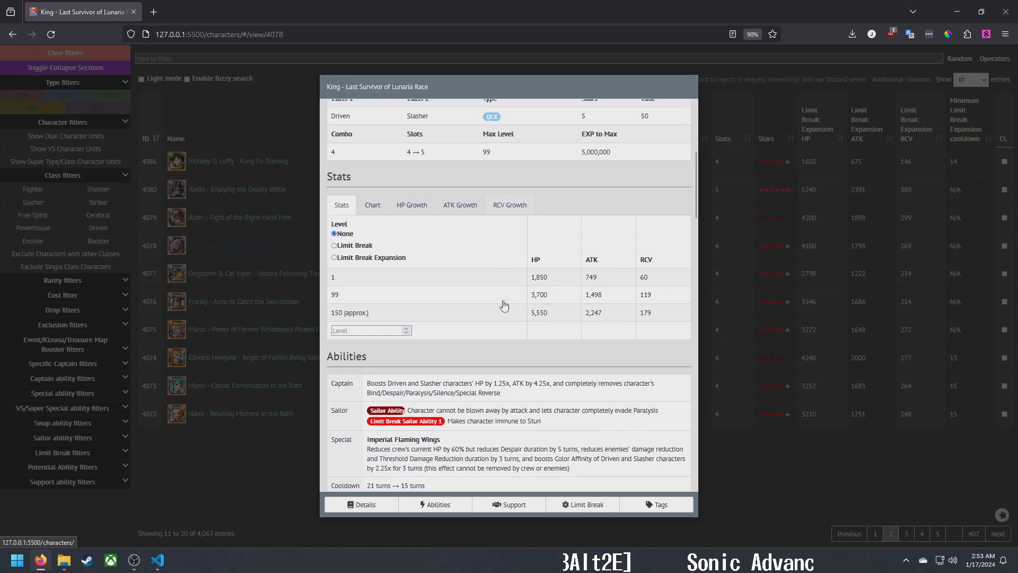
pyautogui.scroll(-3)
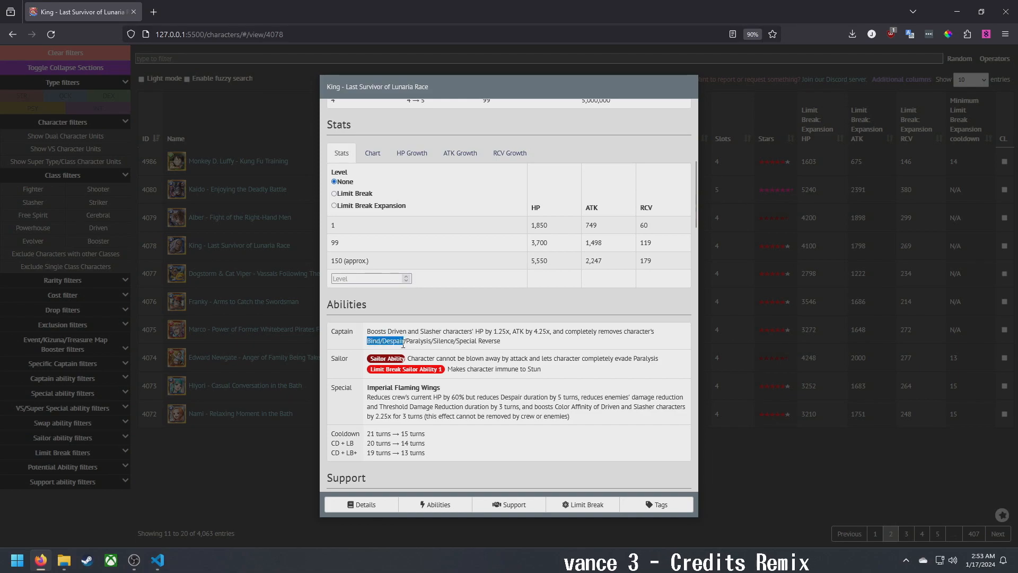
pyautogui.moveTo(367, 341); pyautogui.dragTo(501, 341)
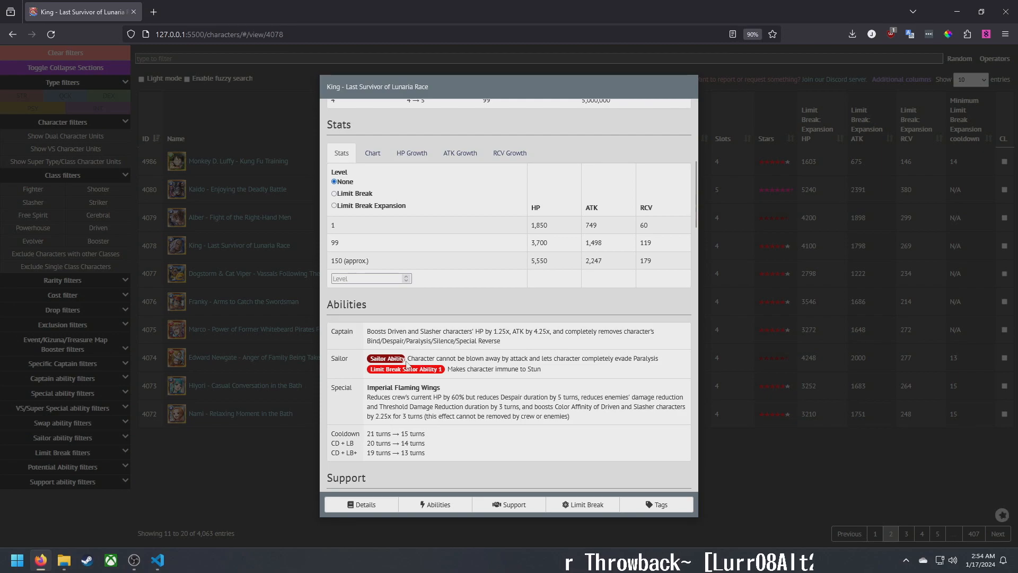
pyautogui.doubleClick(472, 358)
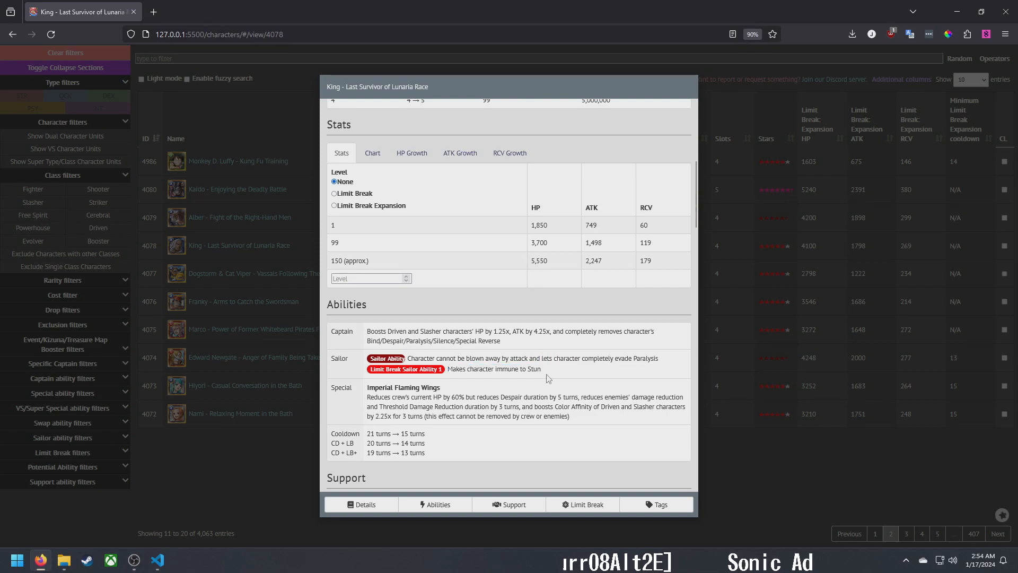
pyautogui.scroll(-3)
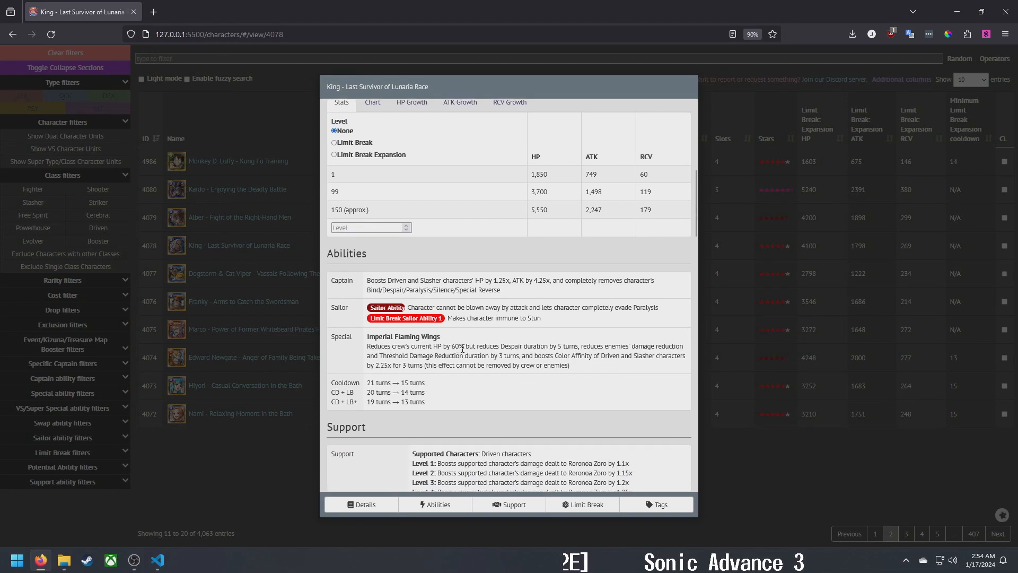
# Scroll King's entry to Limit Break and Potential Abilities, marking the Level 5 support boost line
pyautogui.doubleClick(456, 346)
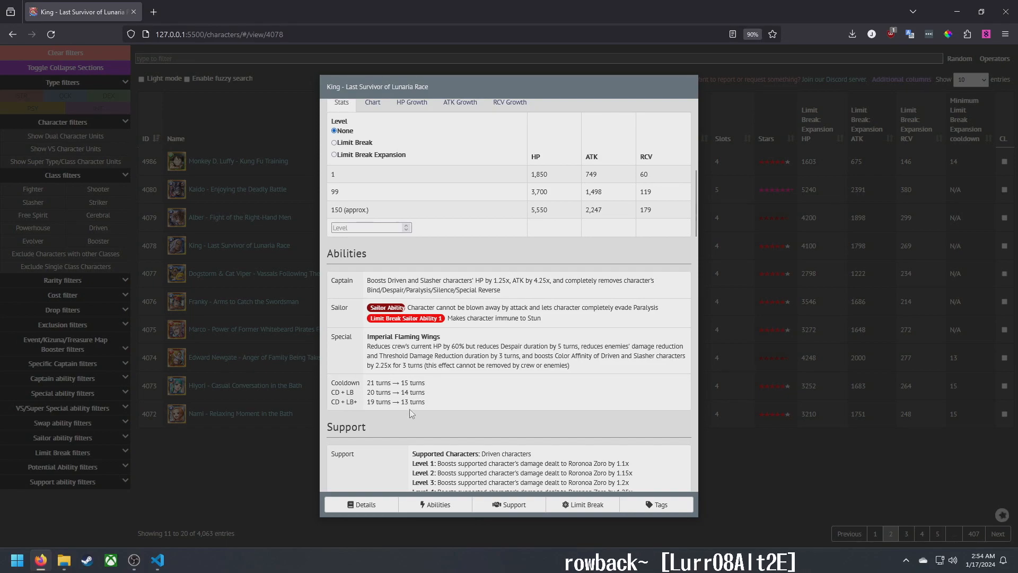
pyautogui.scroll(-3)
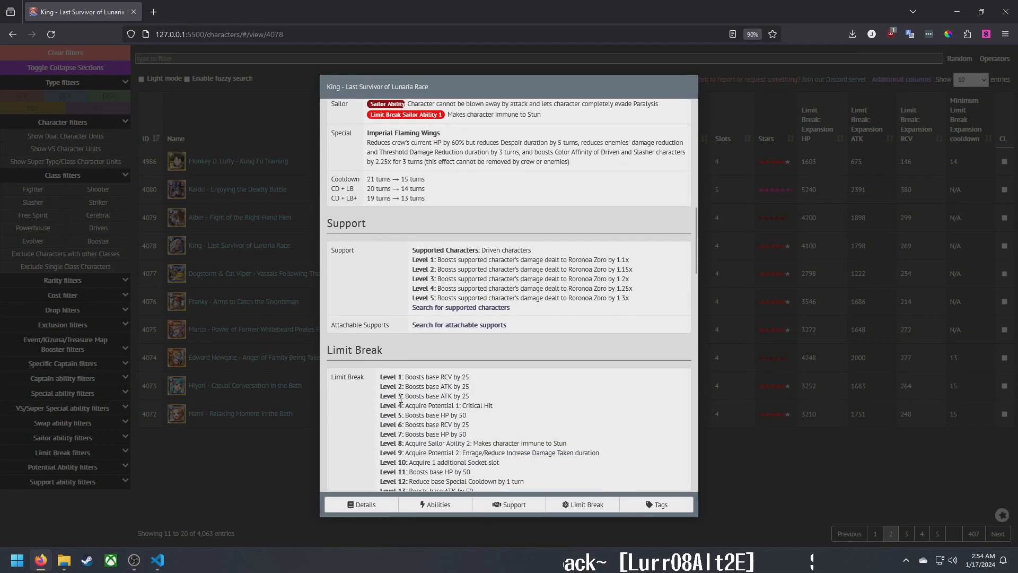
pyautogui.scroll(-3)
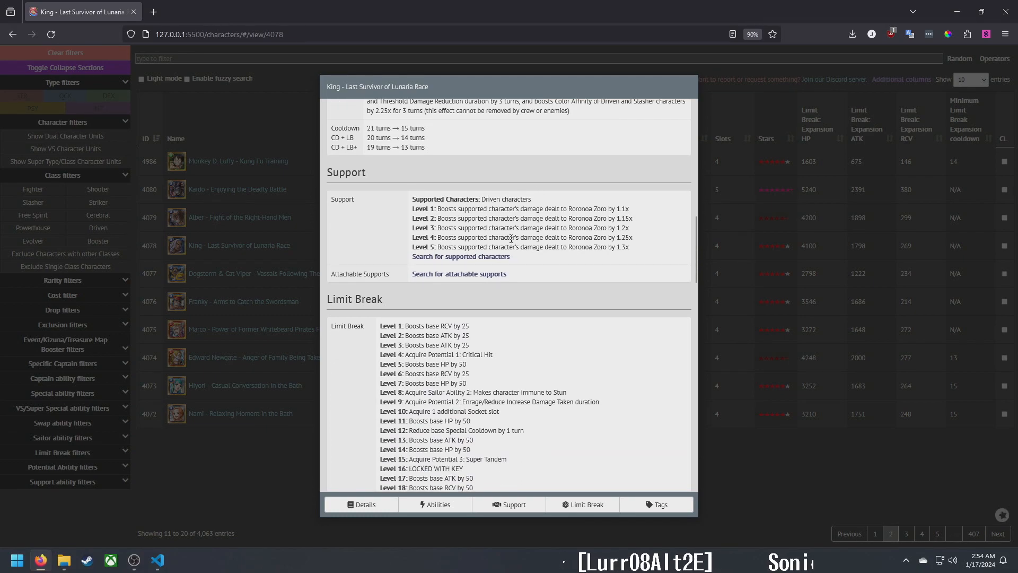
pyautogui.tripleClick(532, 247)
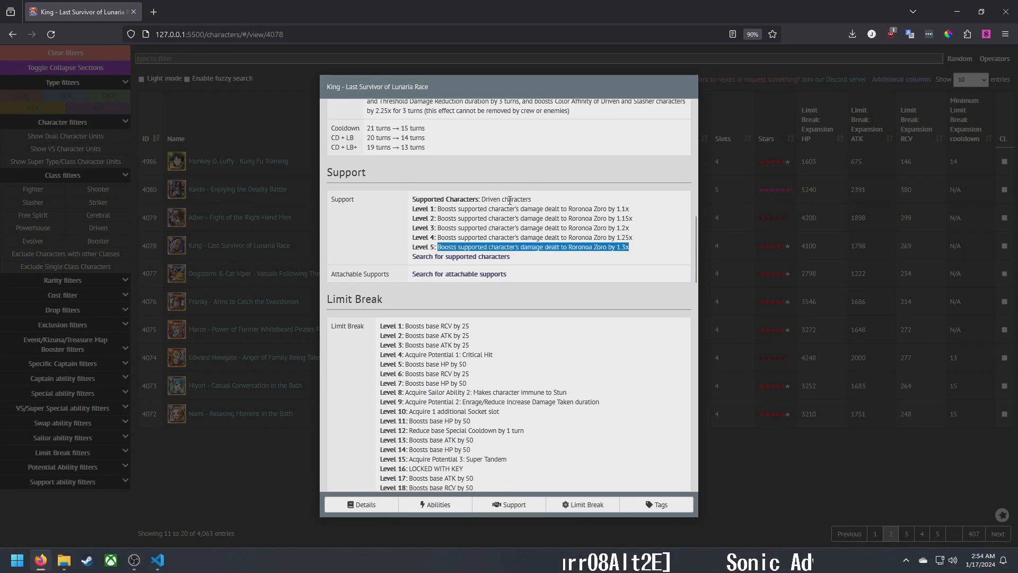
pyautogui.doubleClick(505, 199)
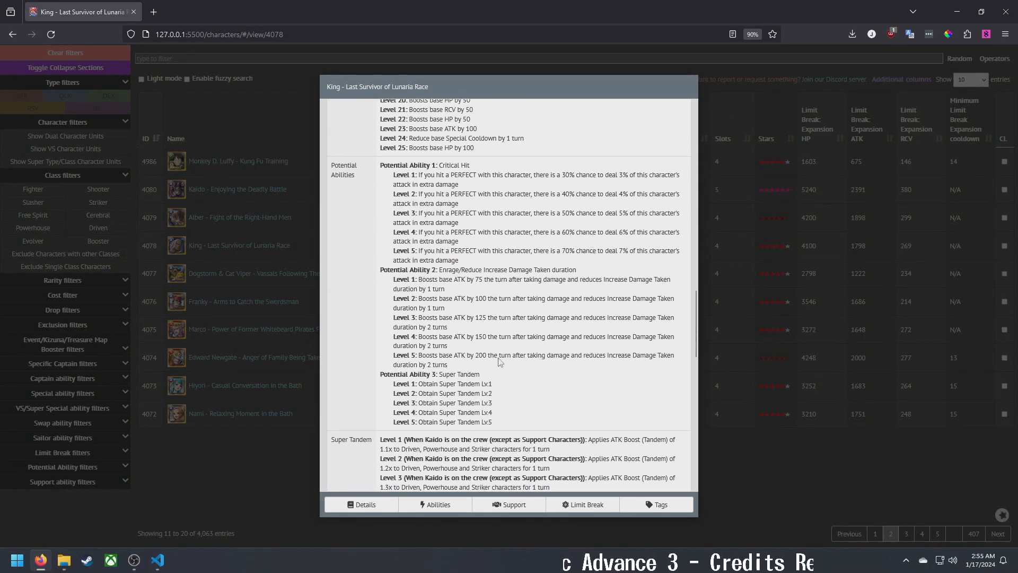
# Mark King's Super Tandem potential name and scroll to the Level Limit Break rows
pyautogui.doubleClick(449, 319)
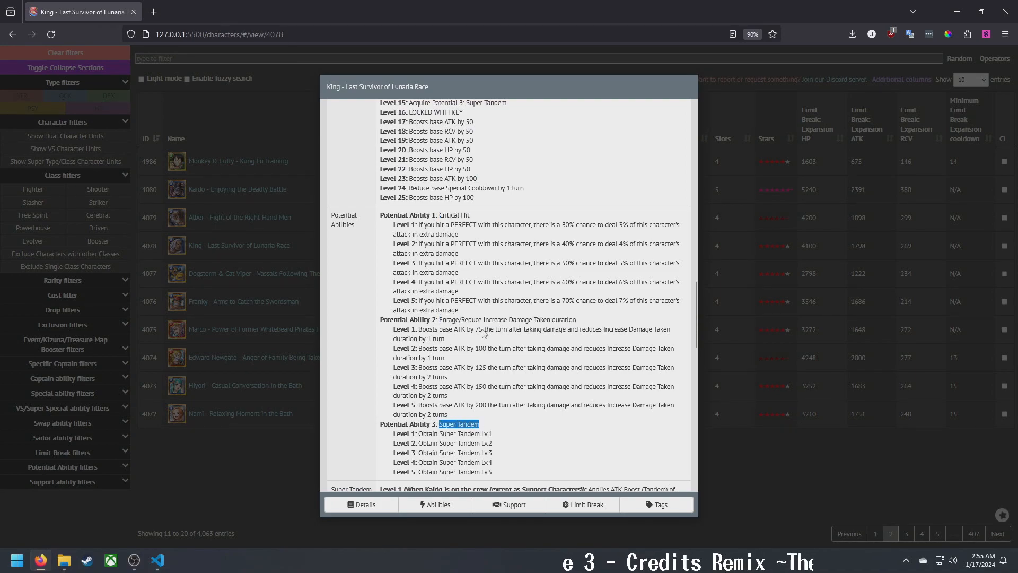
pyautogui.scroll(-3)
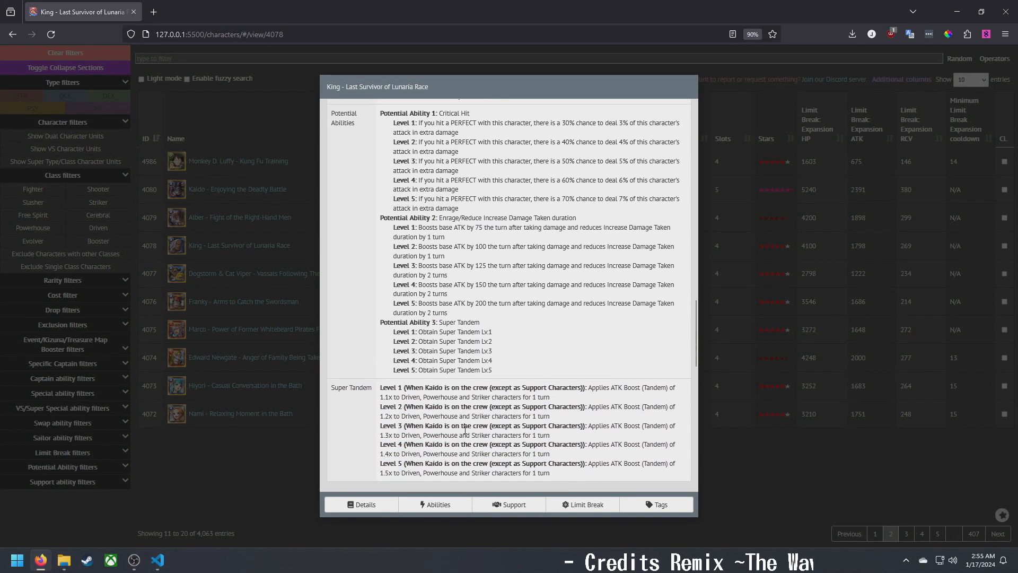
pyautogui.scroll(-3)
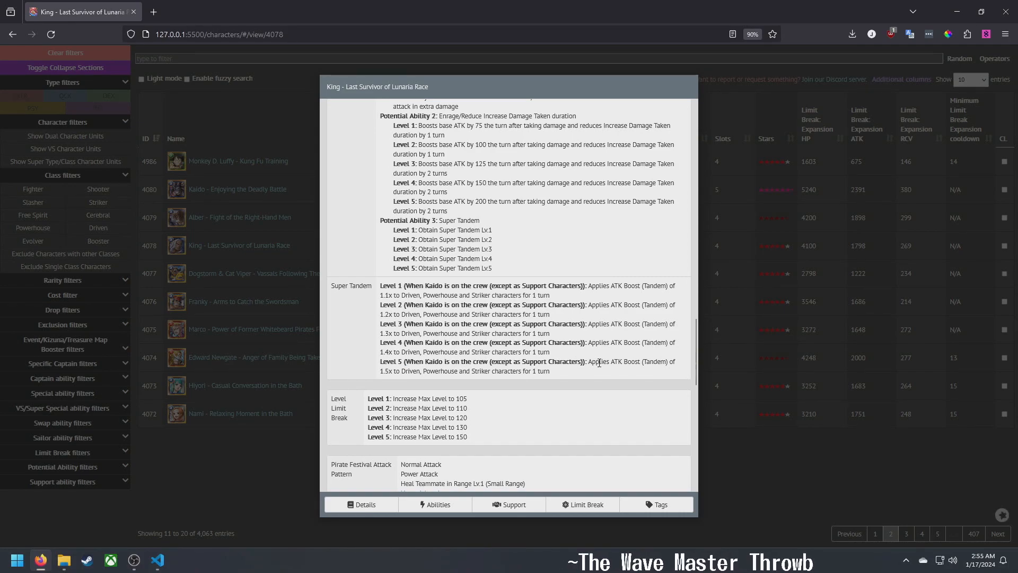
pyautogui.moveTo(588, 361); pyautogui.dragTo(457, 370)
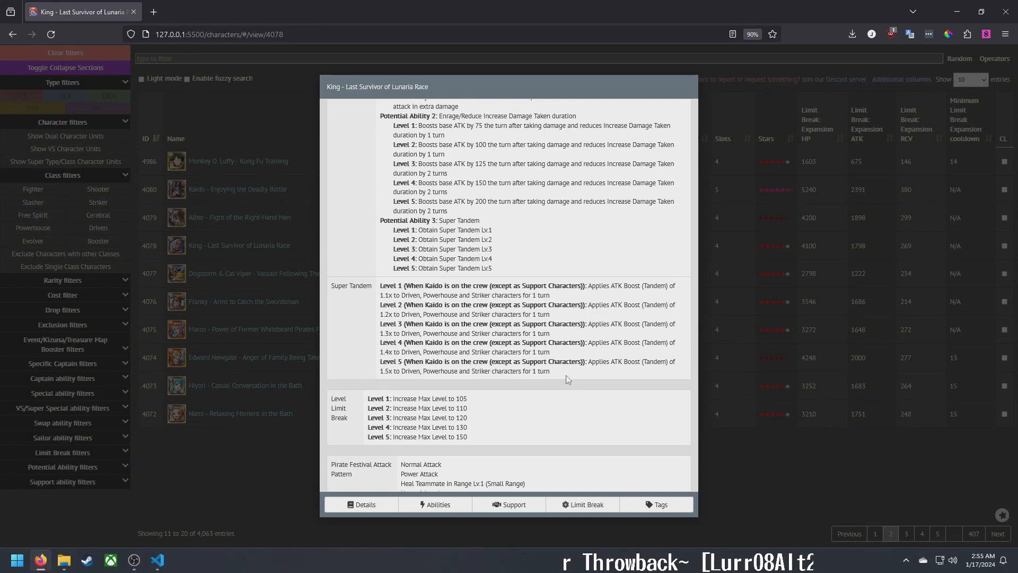
# Scroll through King's Pirate Festival rows, marking text in the Level 10 festival special
pyautogui.scroll(-3)
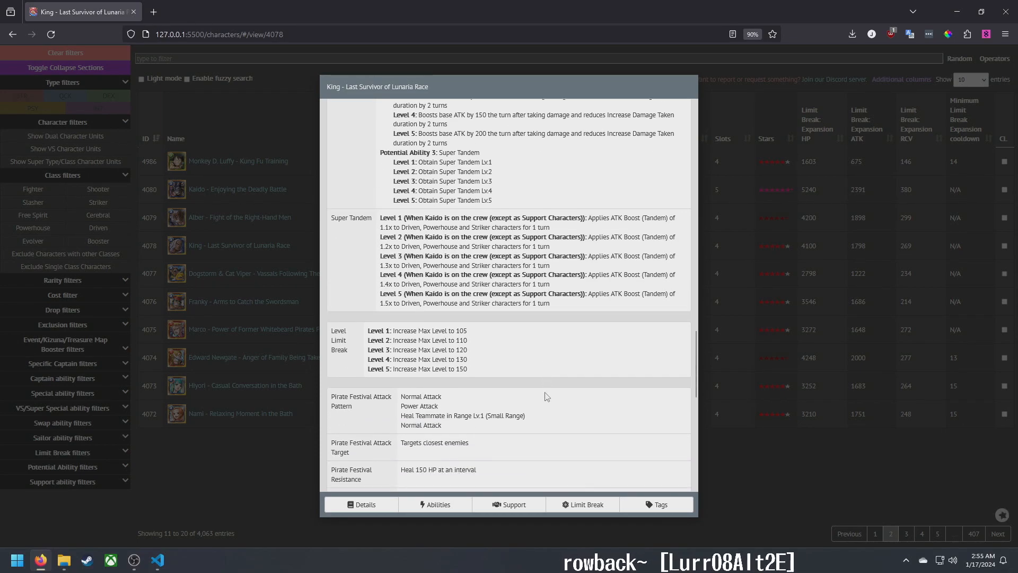
pyautogui.scroll(-3)
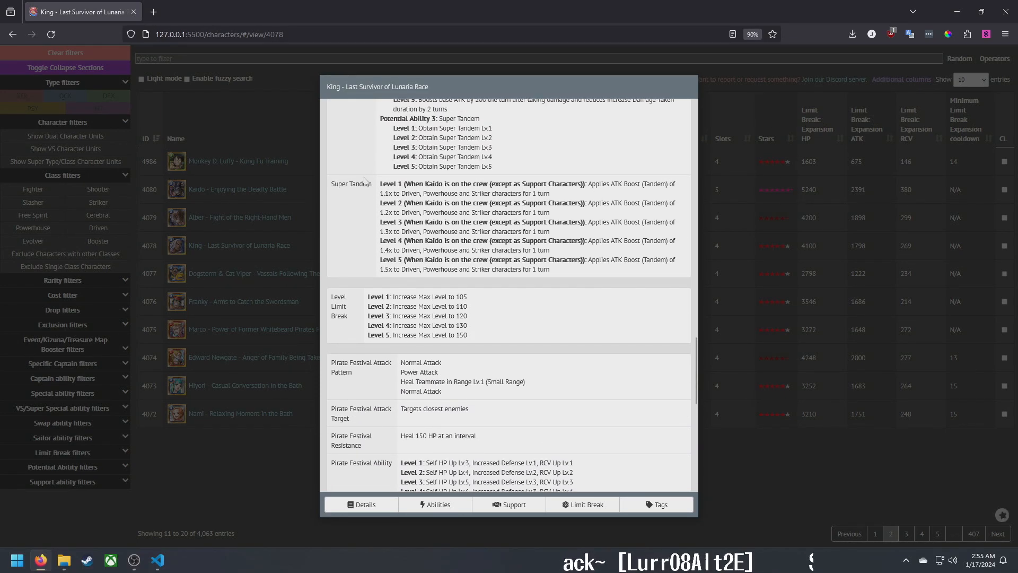
pyautogui.scroll(-3)
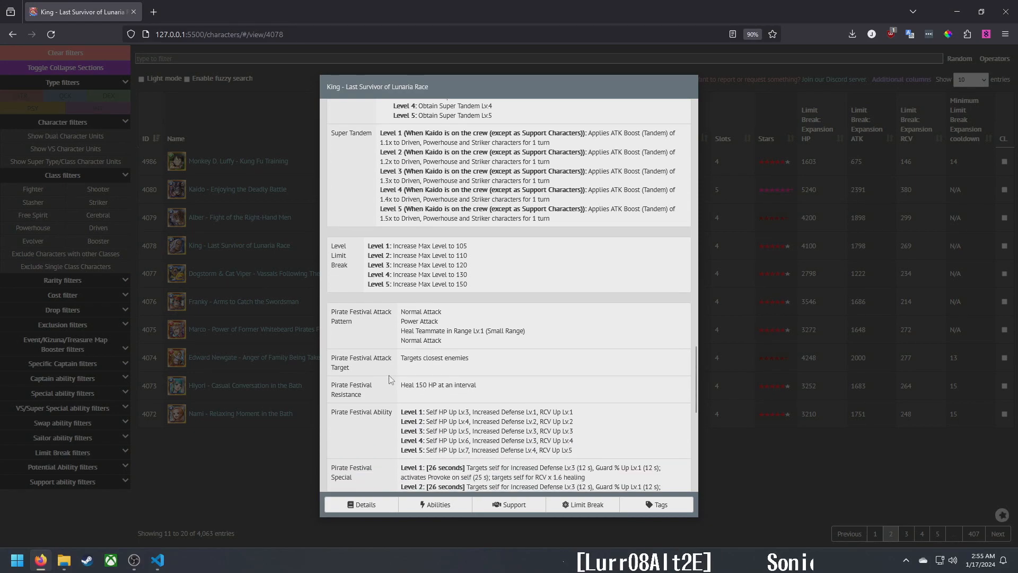
pyautogui.scroll(-3)
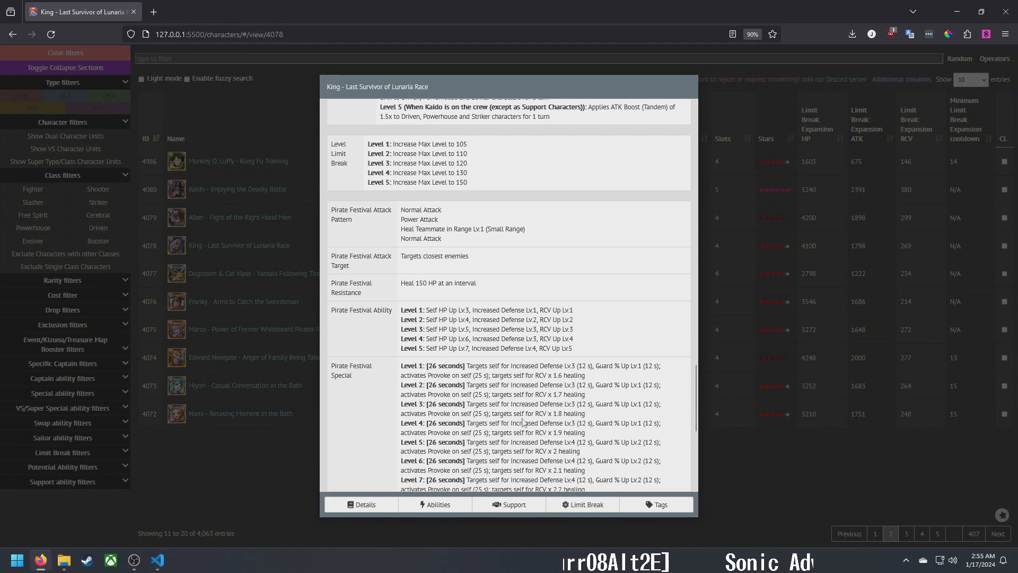
pyautogui.scroll(-3)
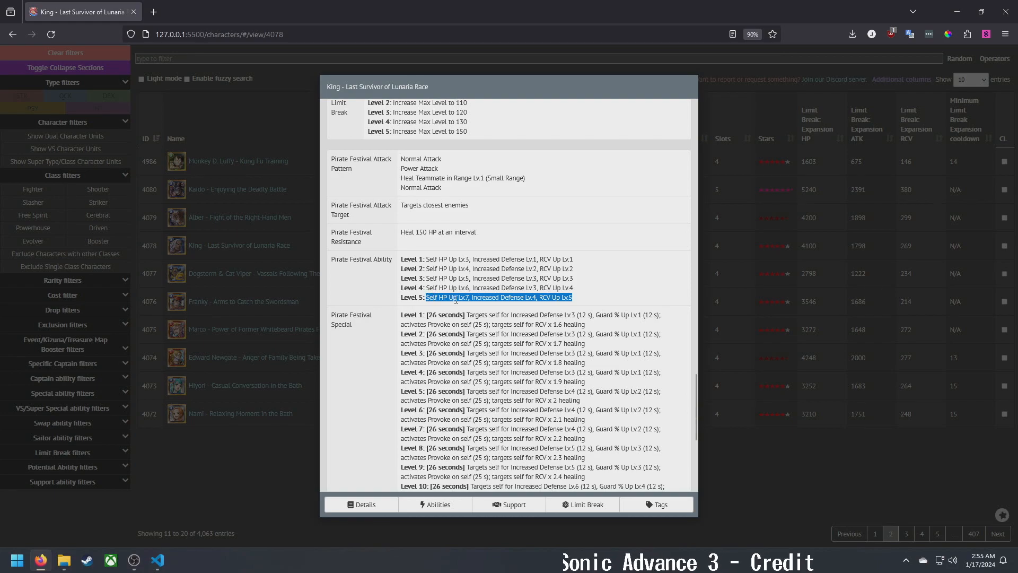
pyautogui.scroll(-3)
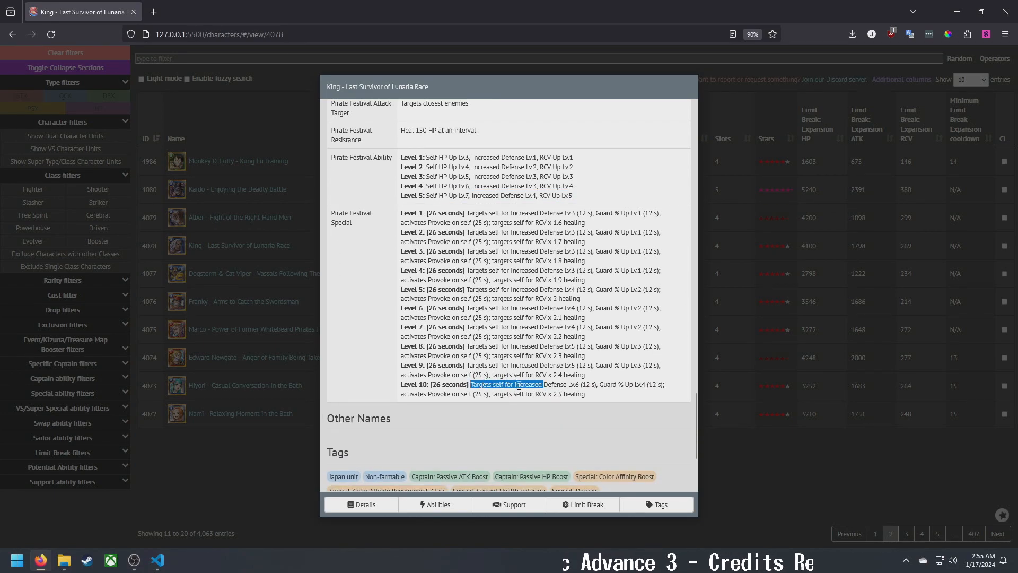
pyautogui.moveTo(471, 383); pyautogui.dragTo(583, 394)
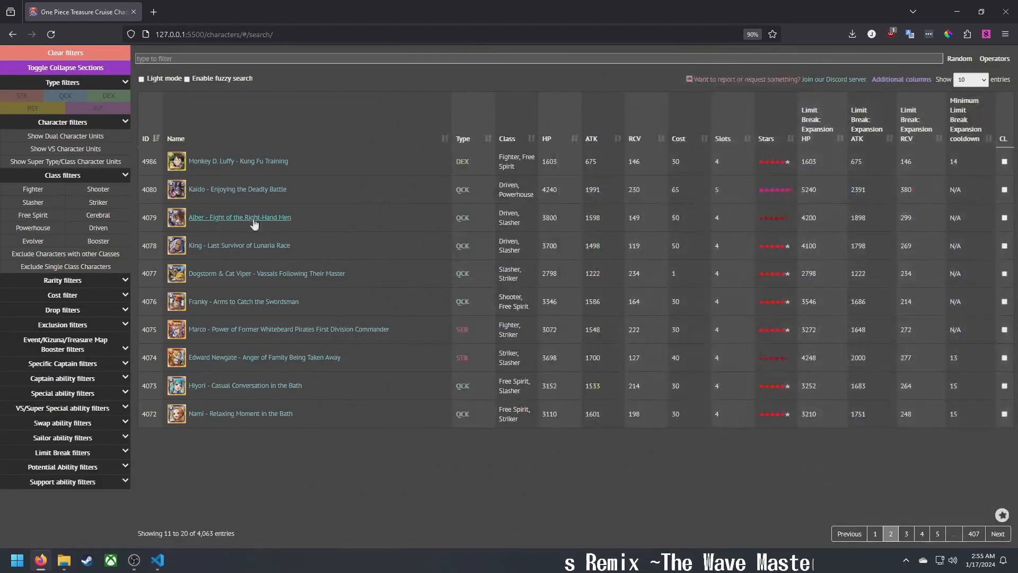
pyautogui.click(240, 217)
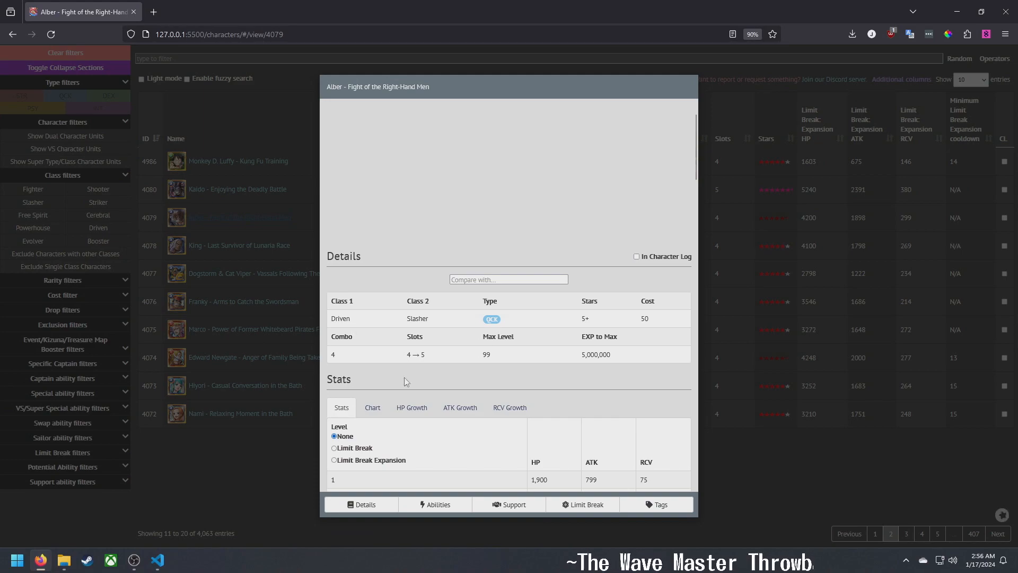
pyautogui.doubleClick(583, 319)
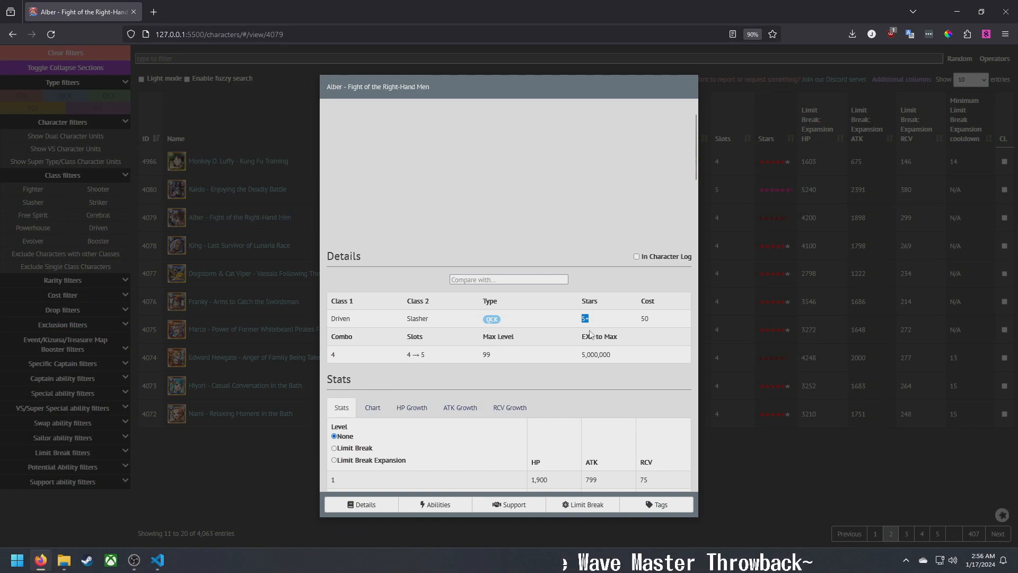
pyautogui.scroll(-3)
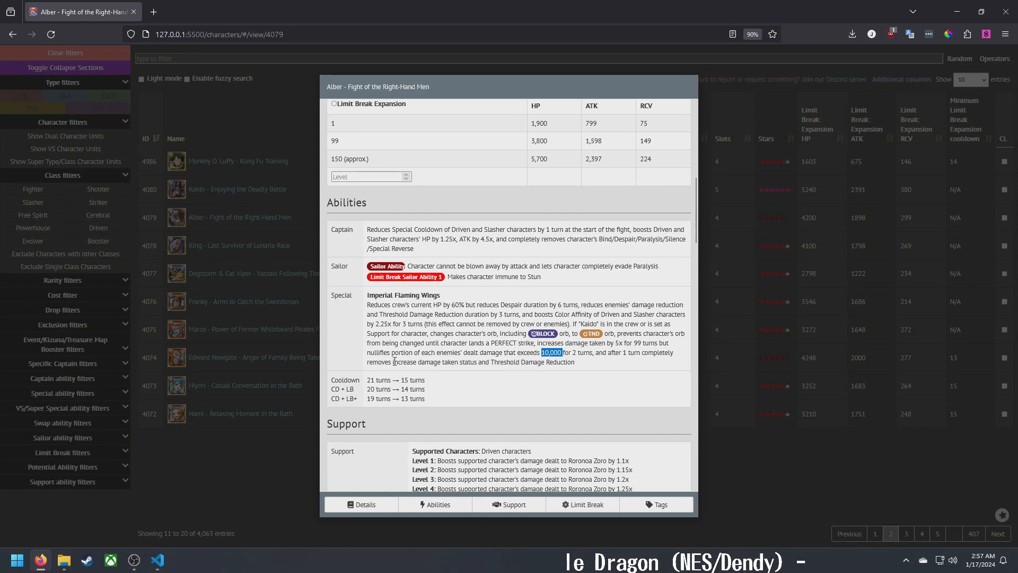
pyautogui.moveTo(520, 373)
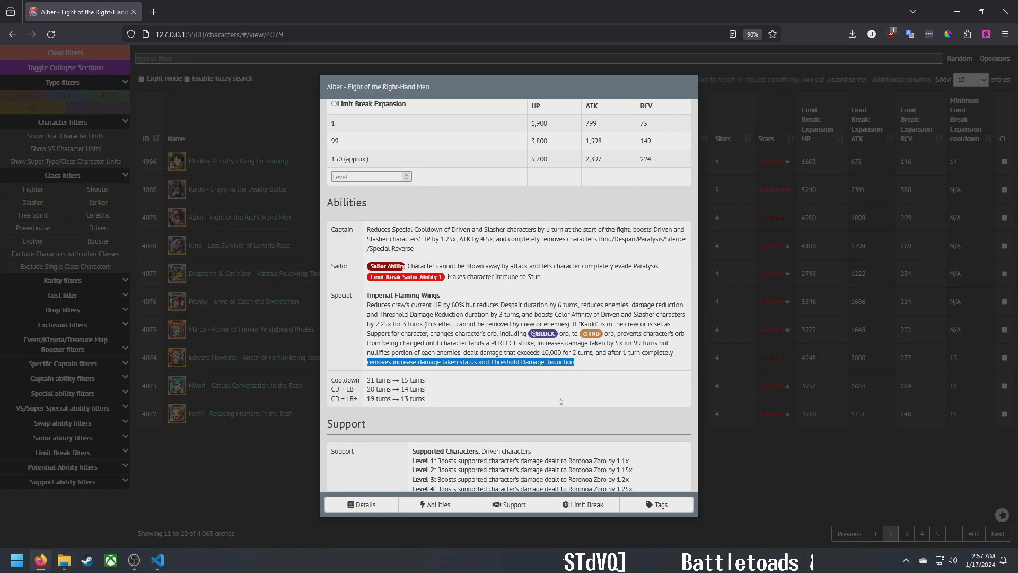
pyautogui.moveTo(556, 399)
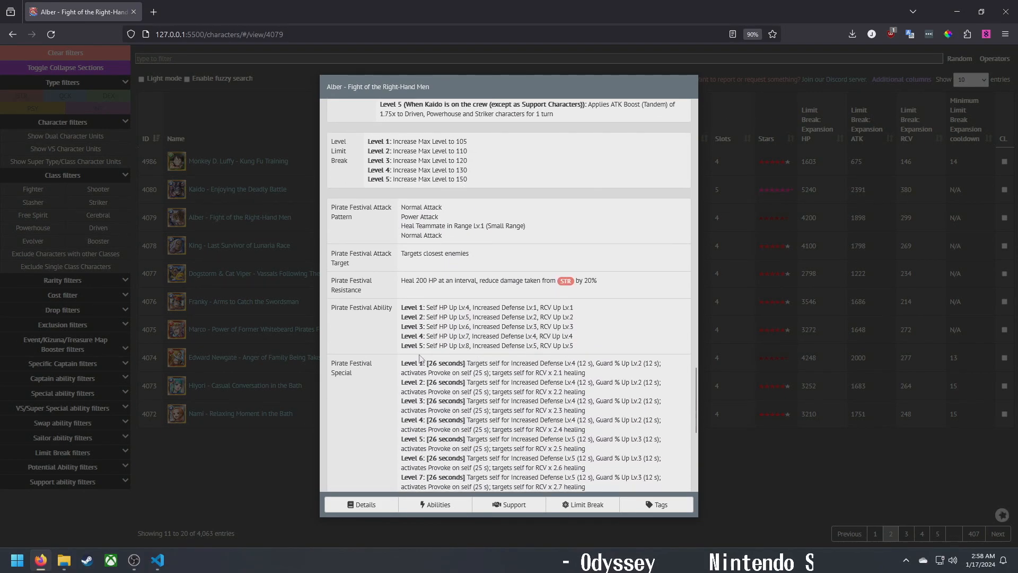
# Highlight Alber's Level 10 festival special text, scroll past Limit Break, and close his entry
pyautogui.moveTo(426, 344); pyautogui.dragTo(573, 344)
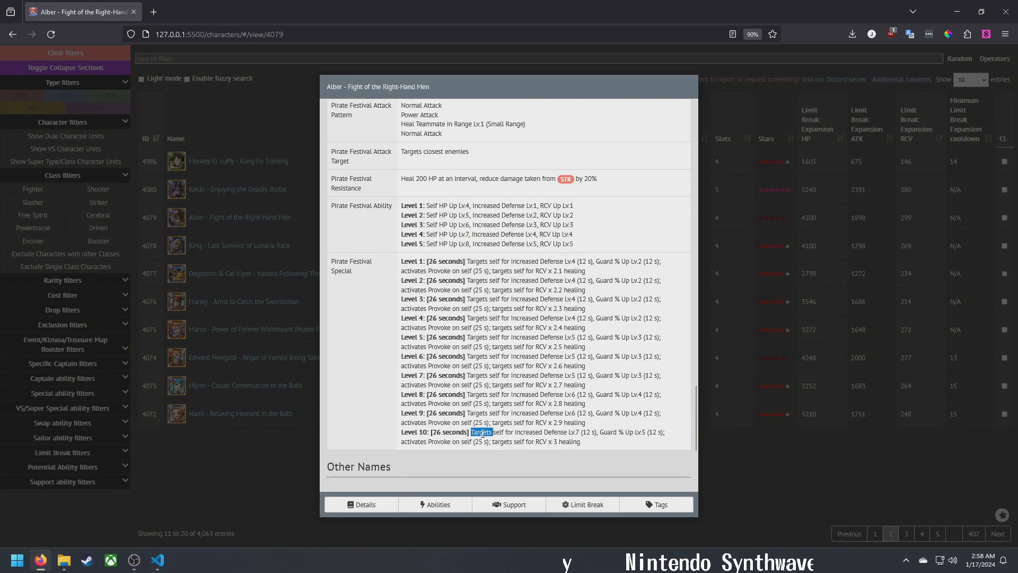
pyautogui.moveTo(474, 432); pyautogui.dragTo(579, 442)
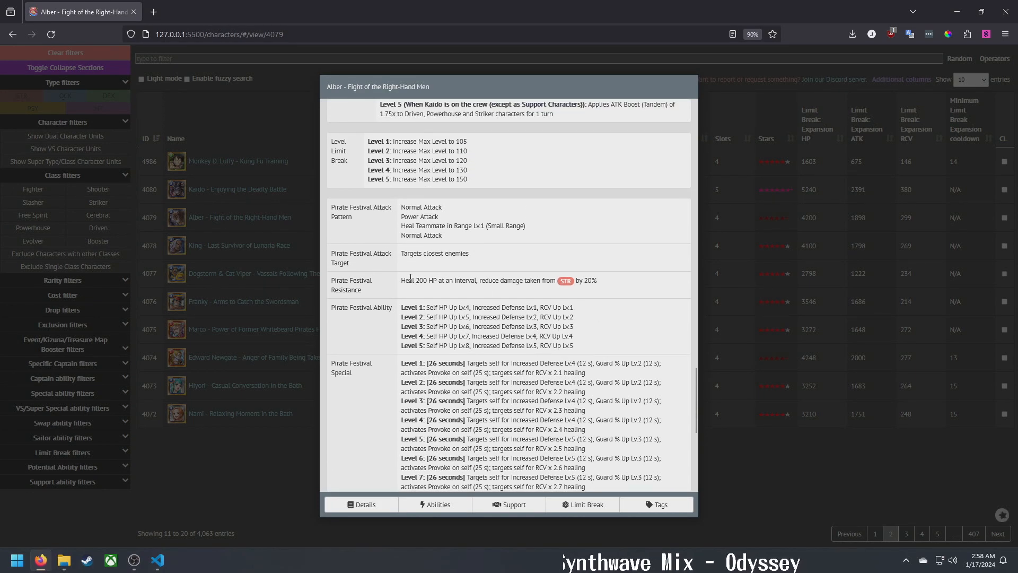
pyautogui.scroll(-3)
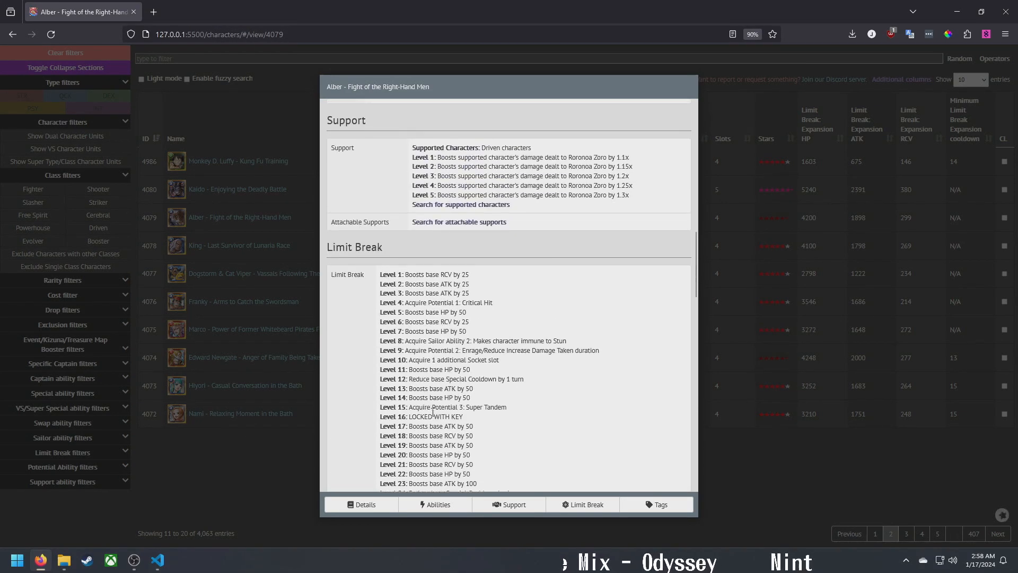
pyautogui.click(439, 504)
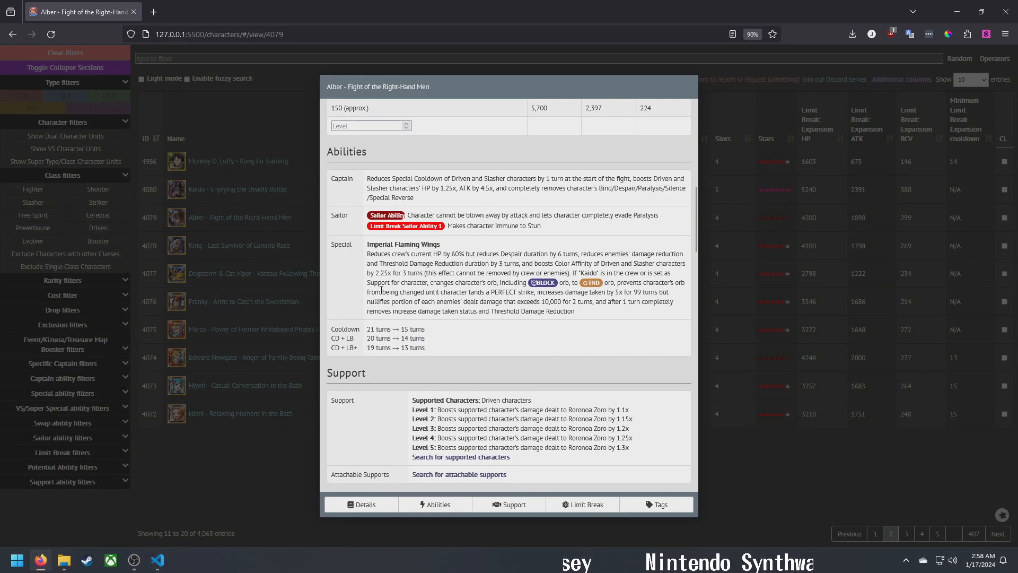
pyautogui.moveTo(253, 406)
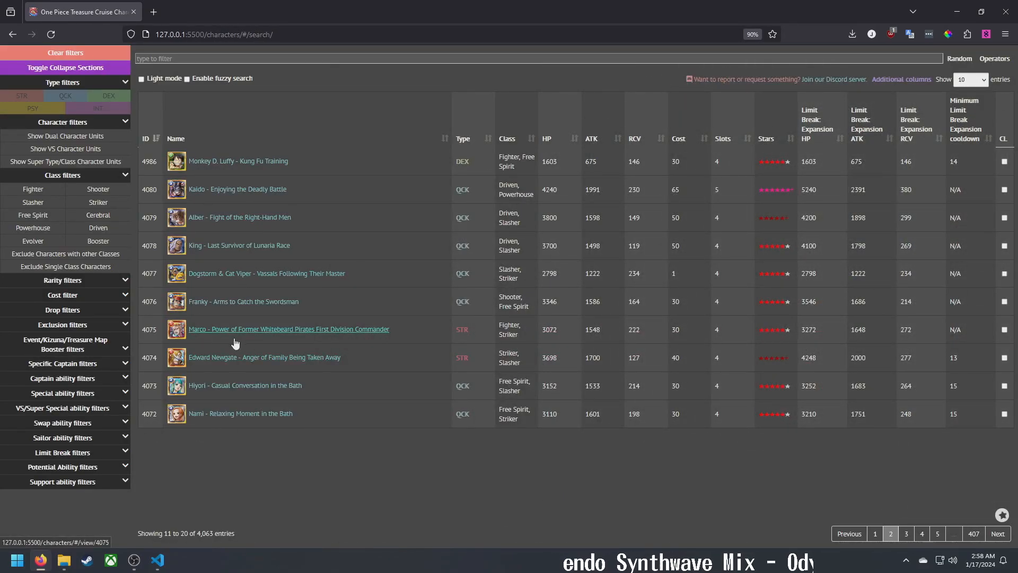
# Open Marco - Power of Former Whitebeard Pirates First Division Commander's entry and scroll down
pyautogui.click(288, 329)
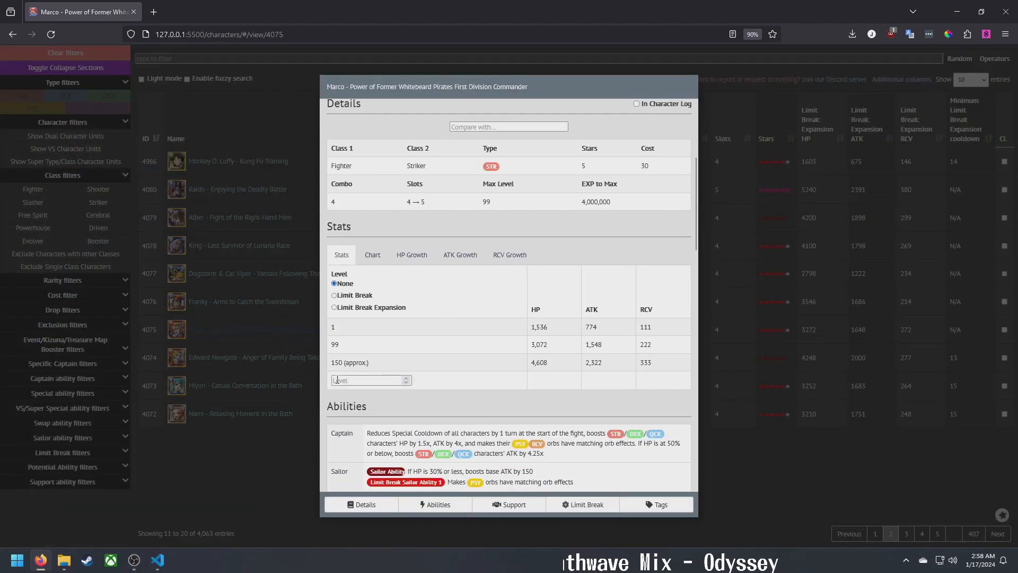
pyautogui.scroll(-3)
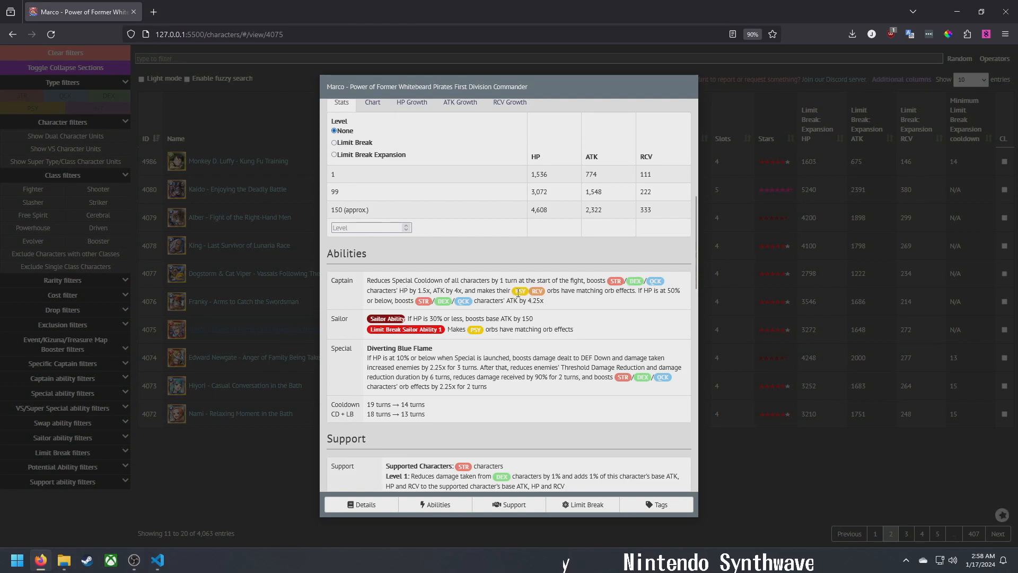
pyautogui.moveTo(655, 292)
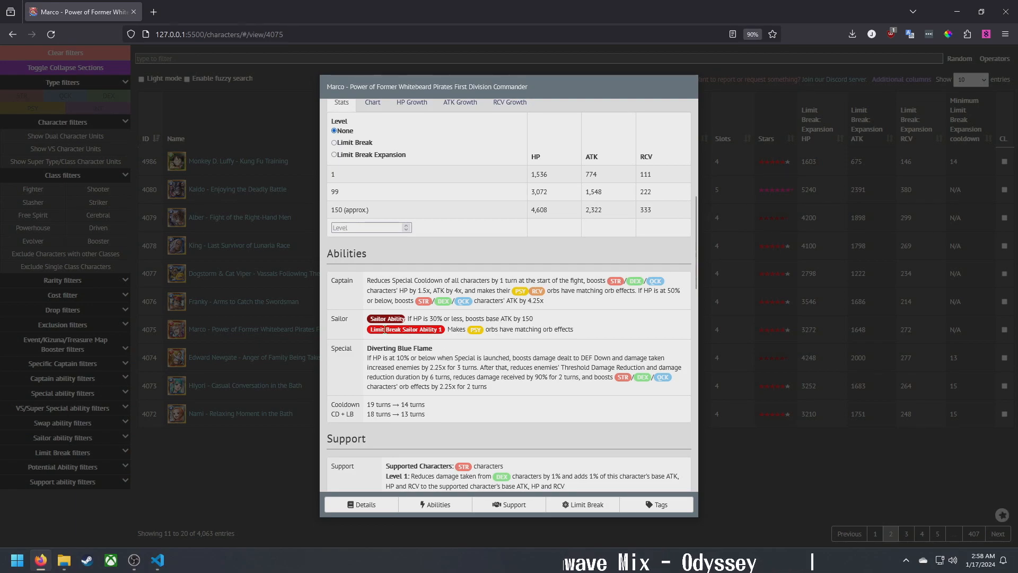
pyautogui.moveTo(476, 355)
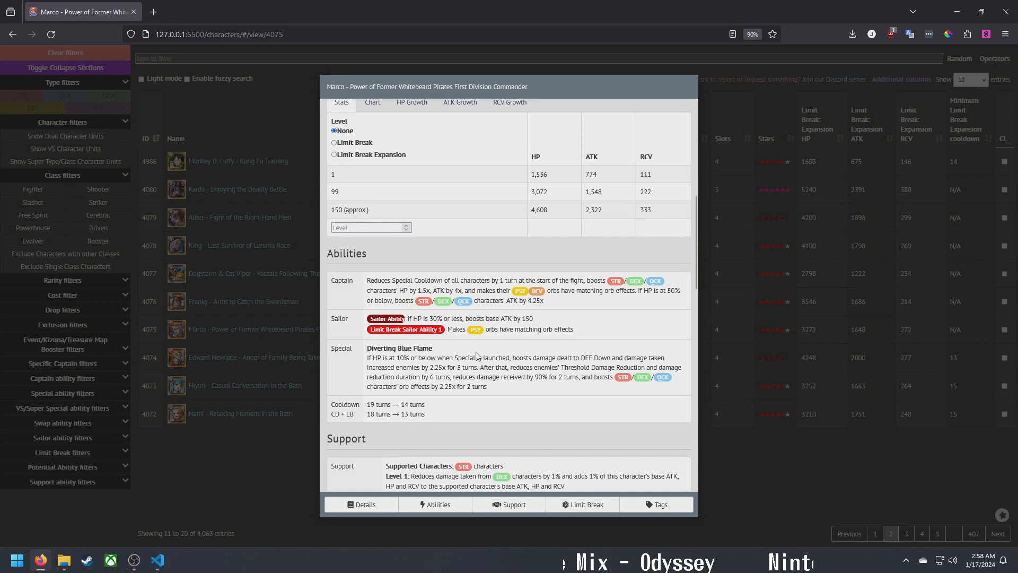
pyautogui.moveTo(502, 338)
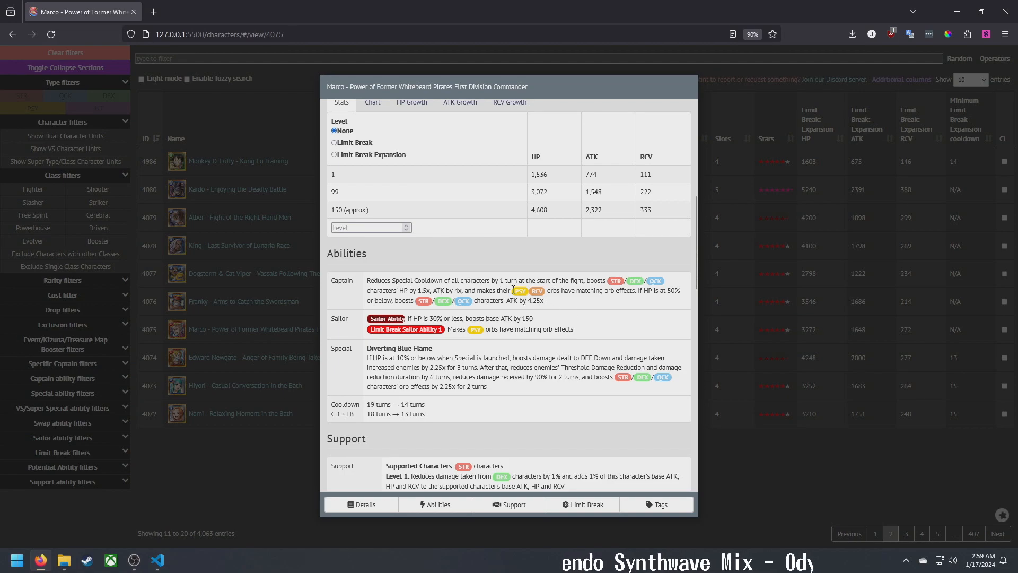
pyautogui.moveTo(529, 399)
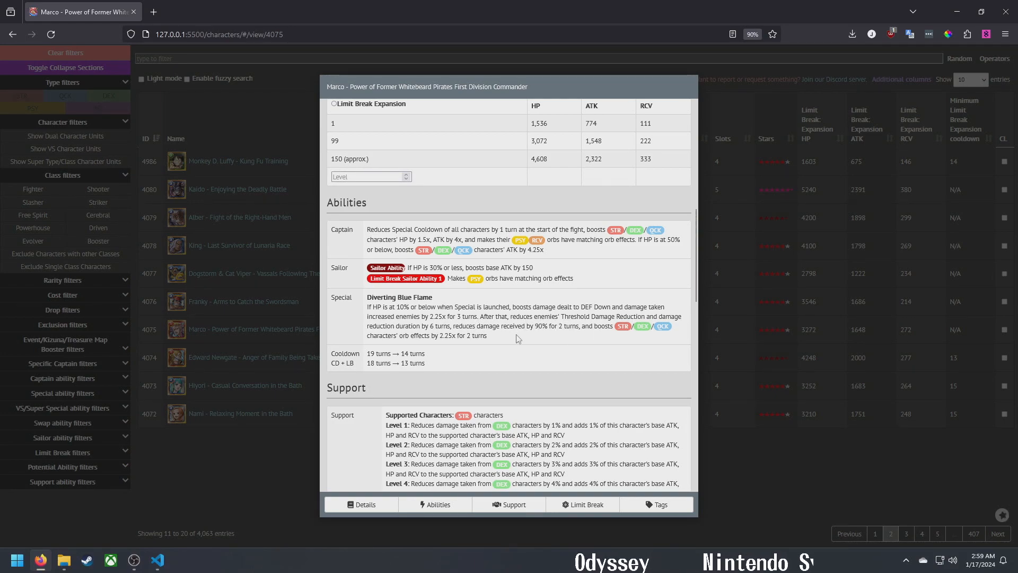
pyautogui.moveTo(255, 334)
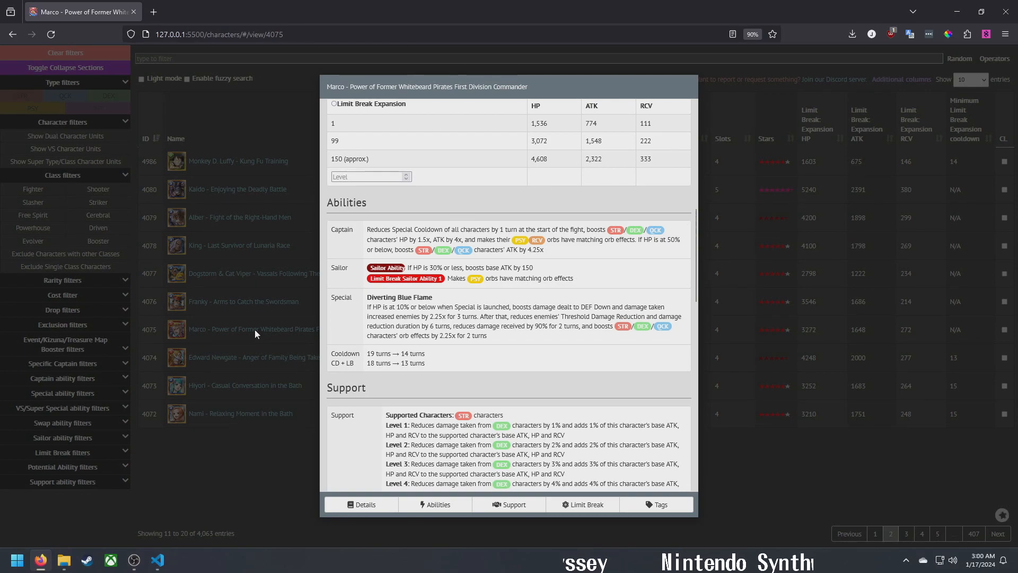
pyautogui.moveTo(609, 322)
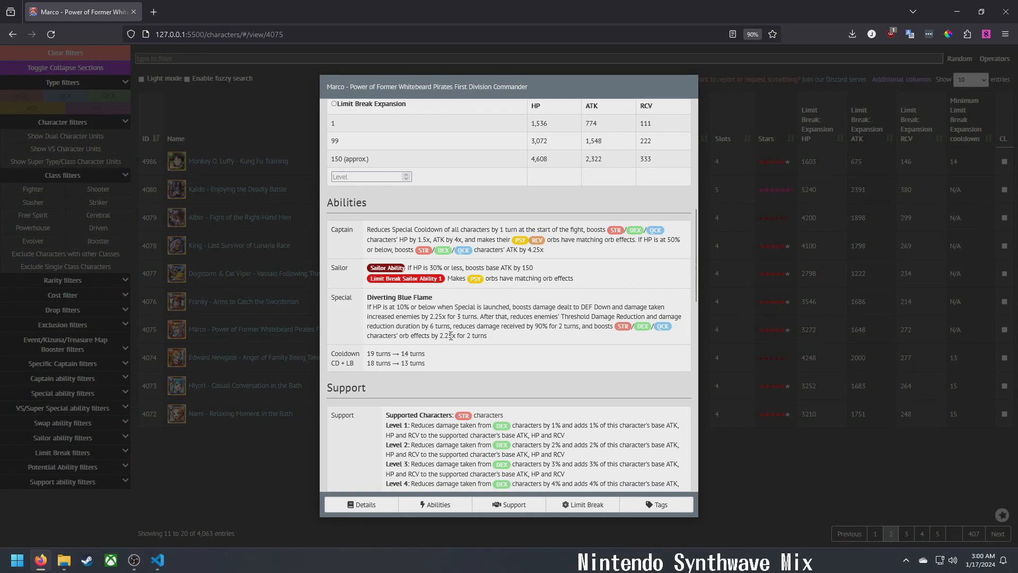
pyautogui.moveTo(437, 368)
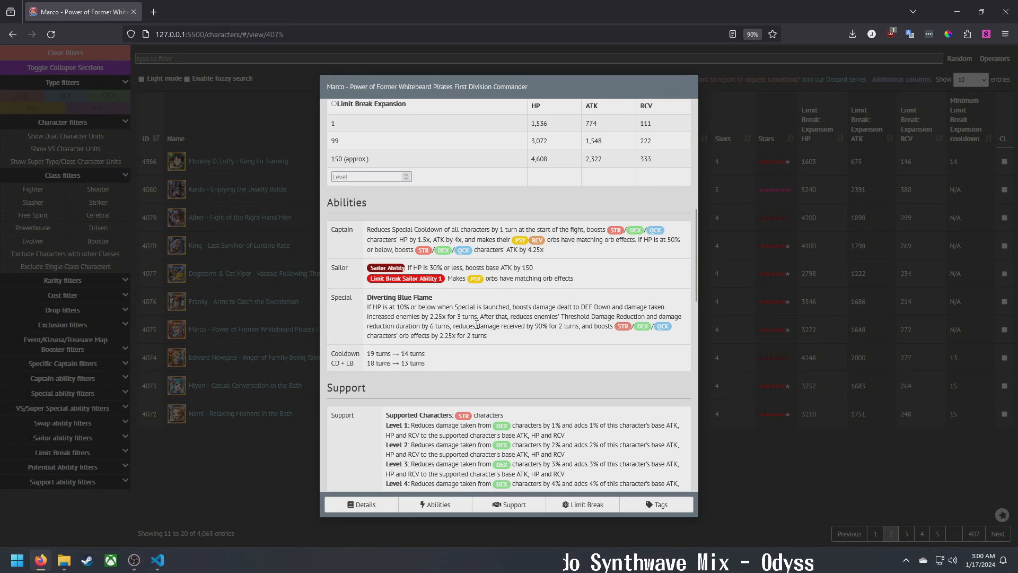
pyautogui.moveTo(420, 319)
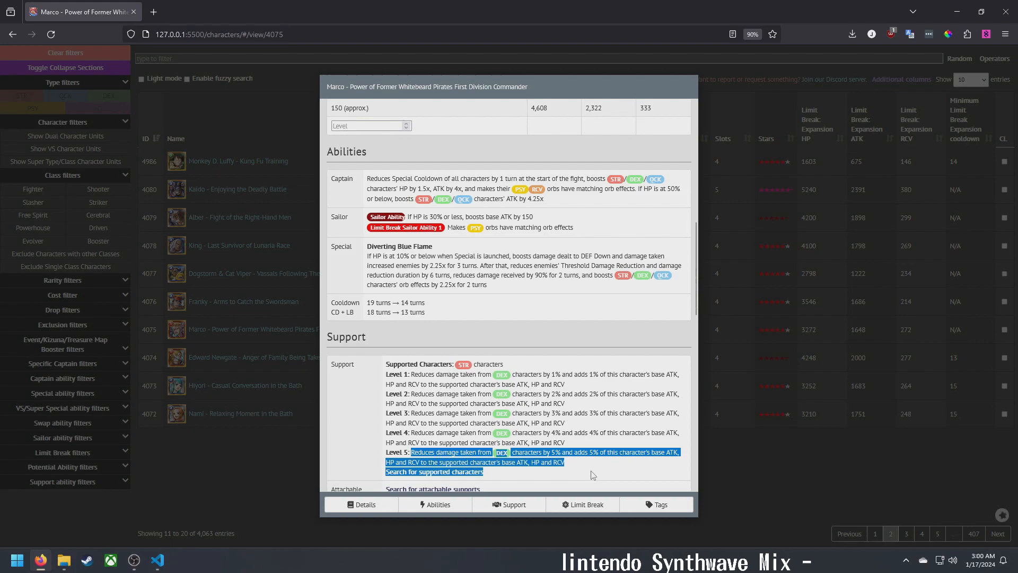
# Scroll Marco's entry through Limit Break and Tags, then close the window
pyautogui.scroll(-3)
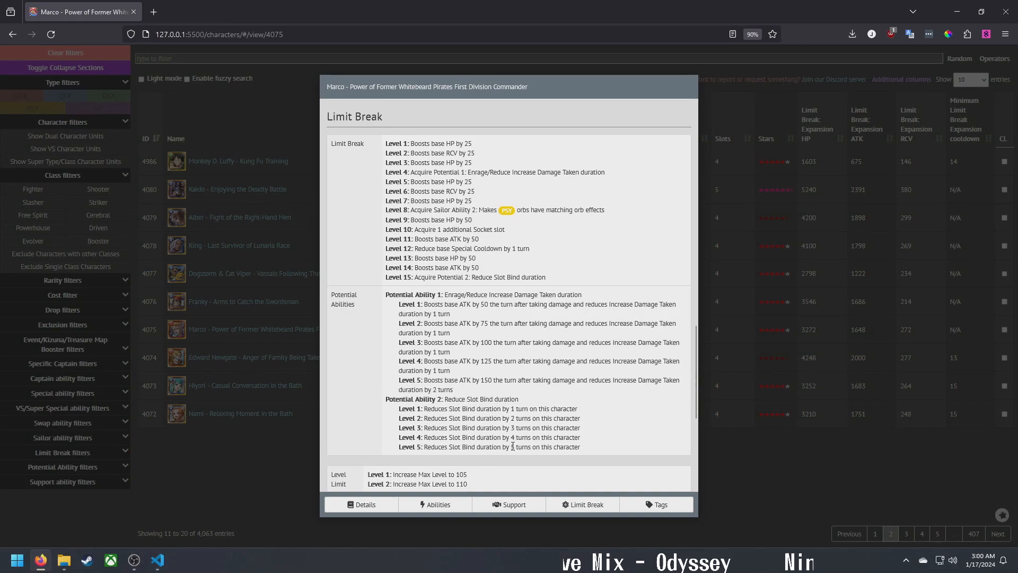
pyautogui.scroll(-3)
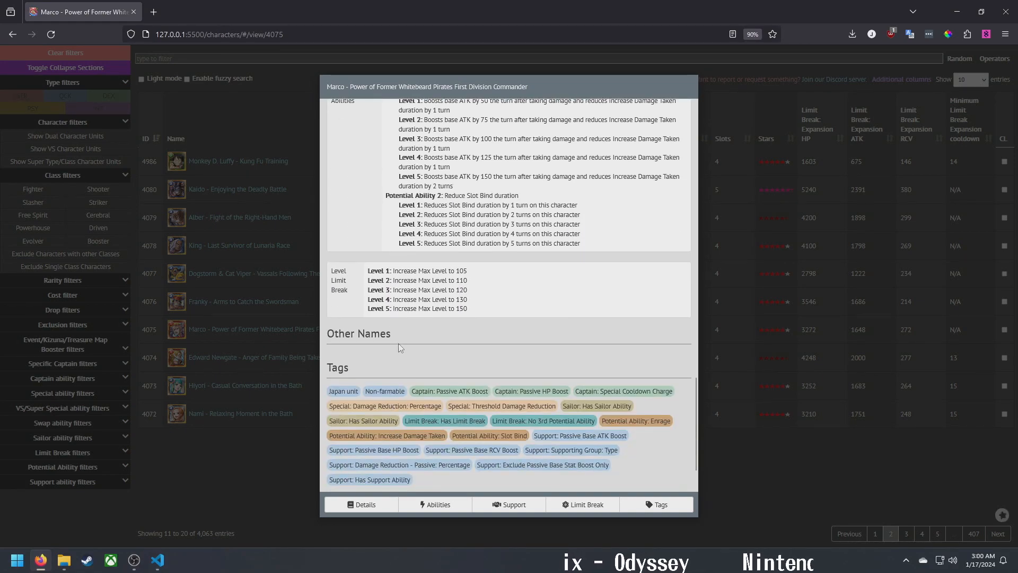
pyautogui.click(364, 504)
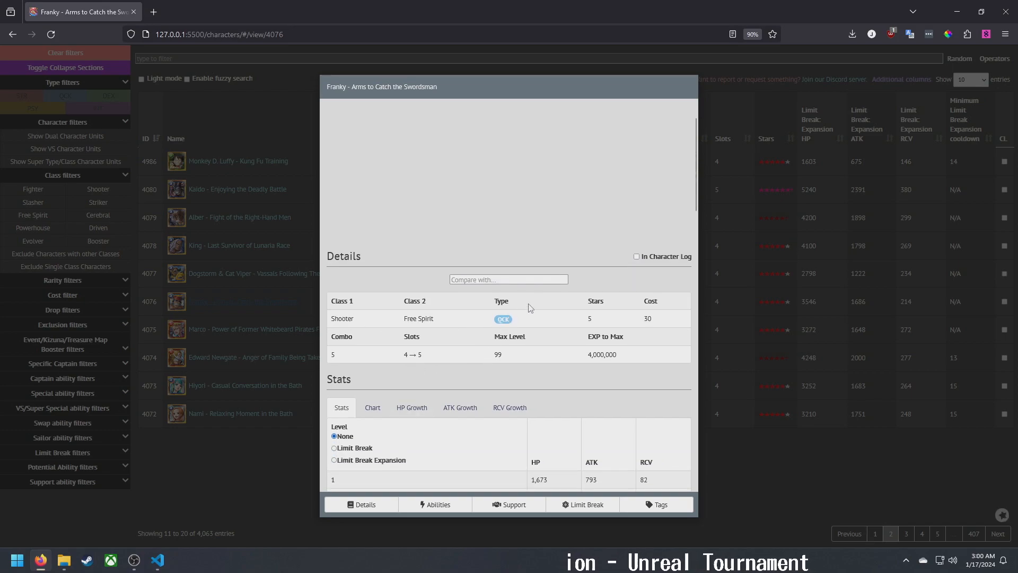
pyautogui.moveTo(341, 319)
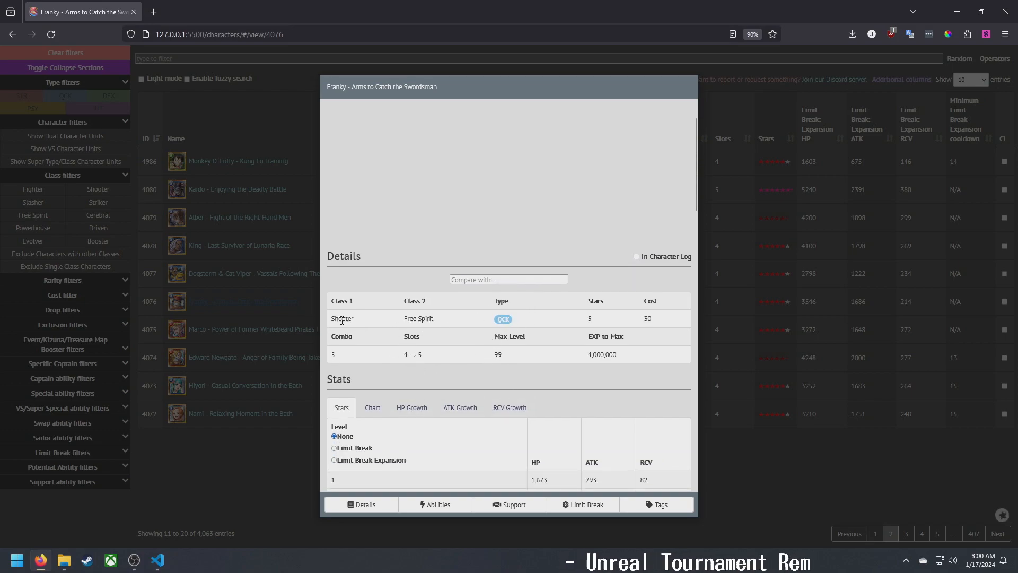
# Scroll the open entry down to abilities, cooldowns and the start of support
pyautogui.scroll(-3)
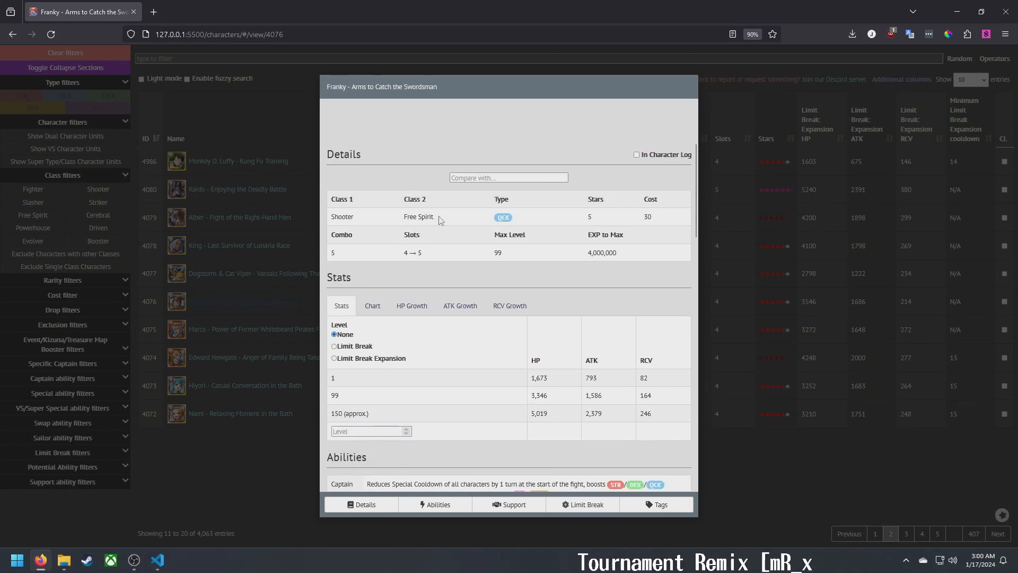
pyautogui.scroll(-3)
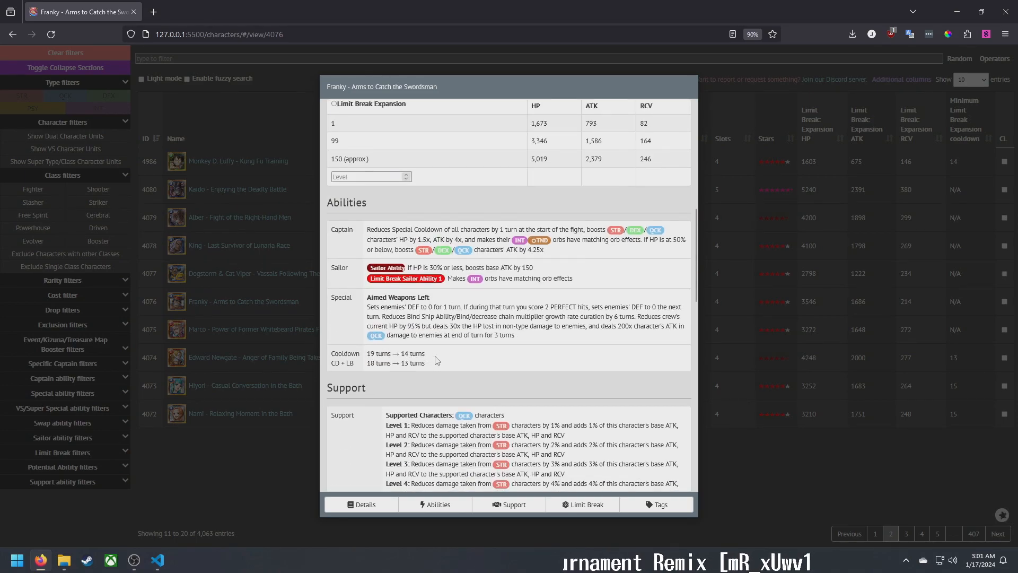
pyautogui.moveTo(184, 368)
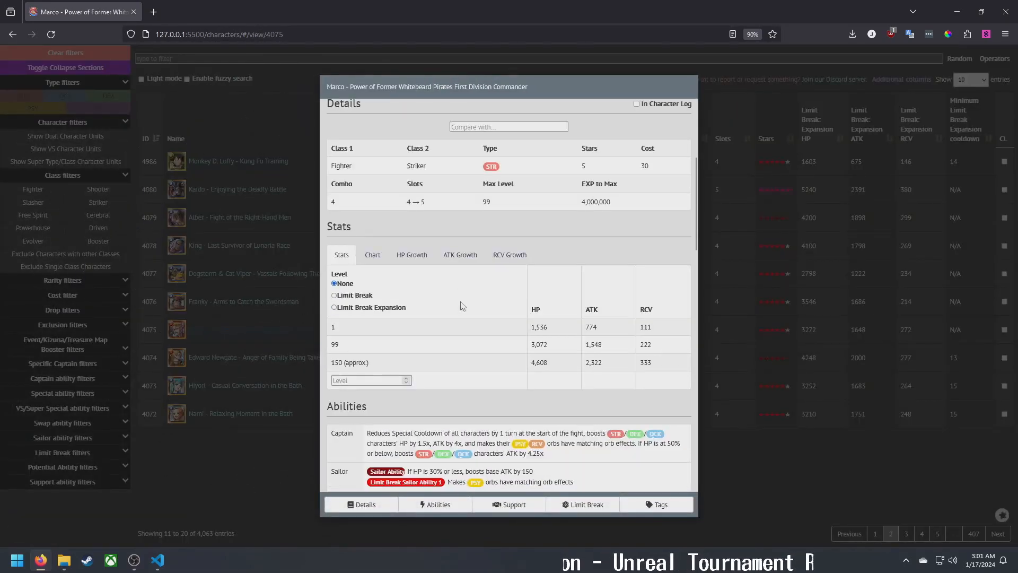
# Scroll Franky's abilities and highlight his special, including the 30x HP-lost damage clause
pyautogui.scroll(-3)
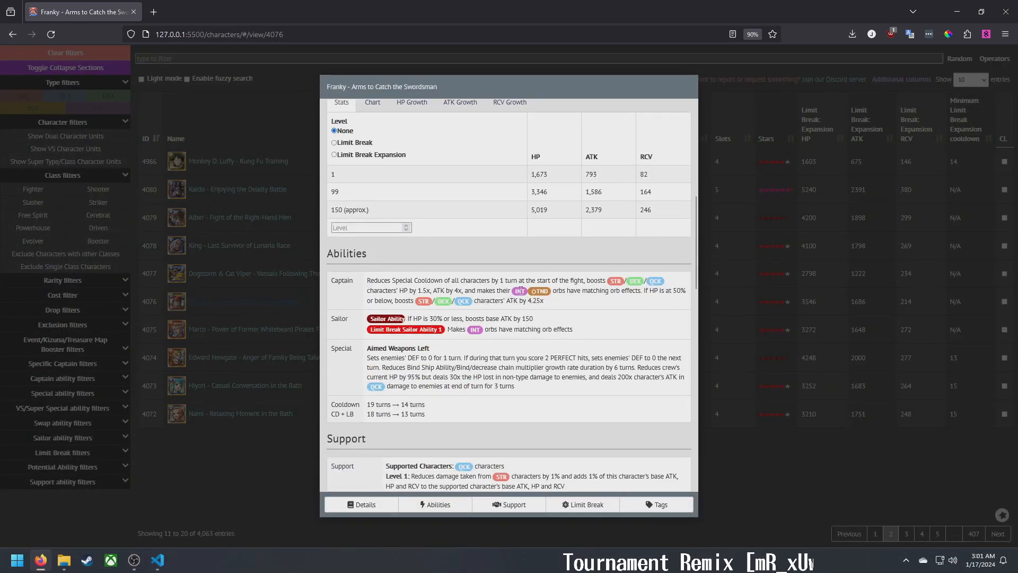
pyautogui.moveTo(479, 290); pyautogui.dragTo(639, 290)
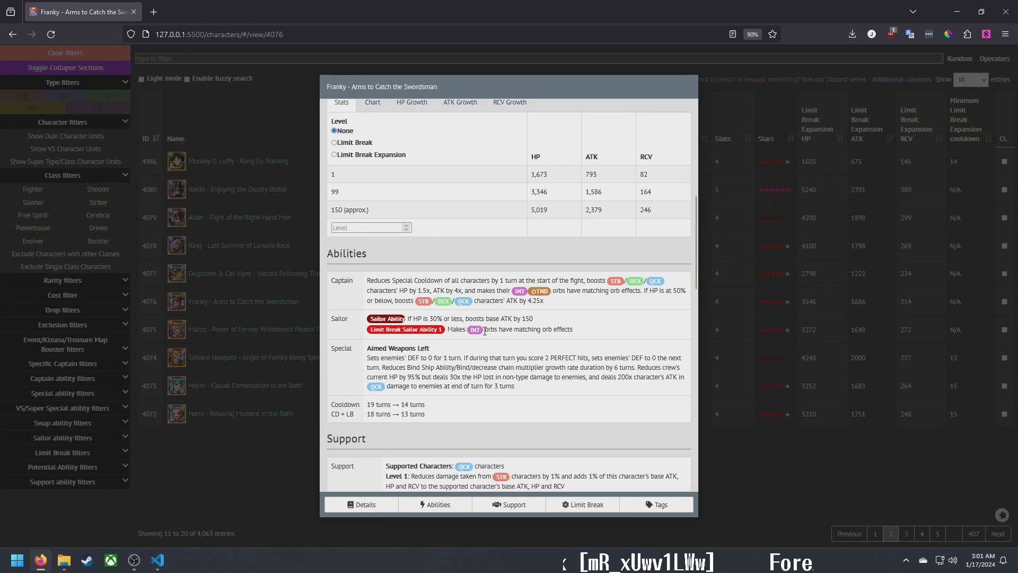
pyautogui.scroll(-3)
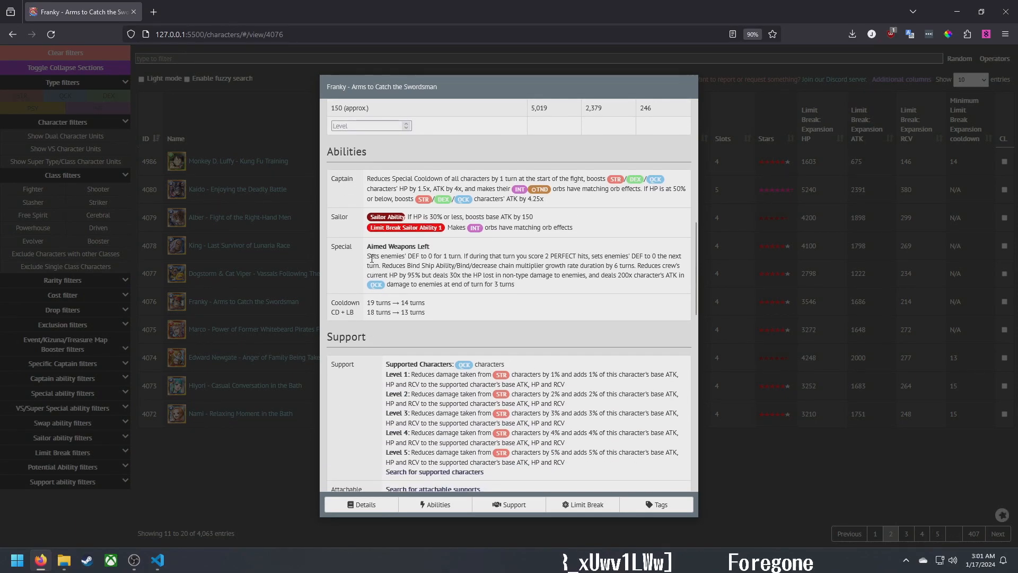
pyautogui.moveTo(367, 255); pyautogui.dragTo(461, 255)
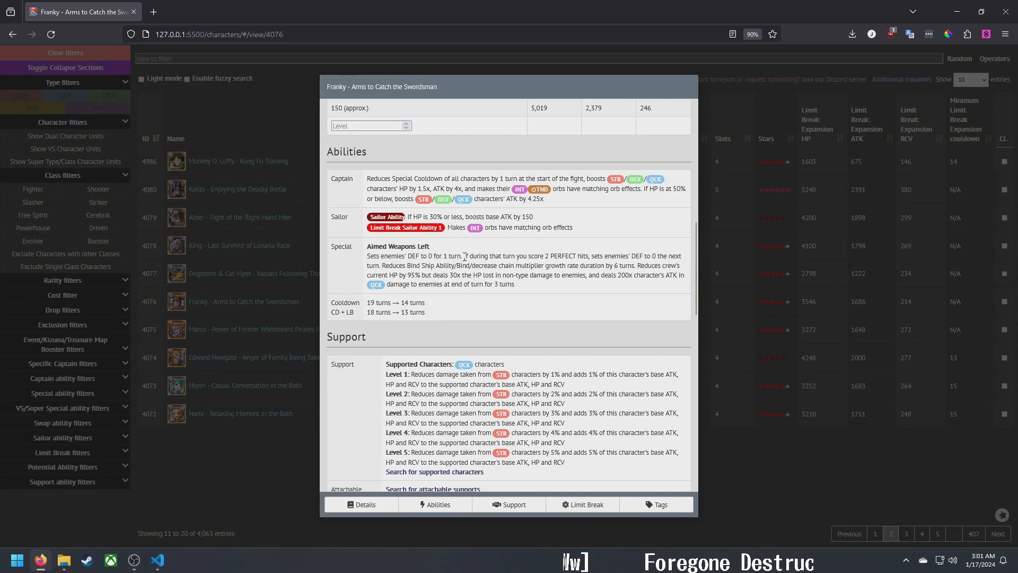
pyautogui.moveTo(464, 255); pyautogui.dragTo(590, 255)
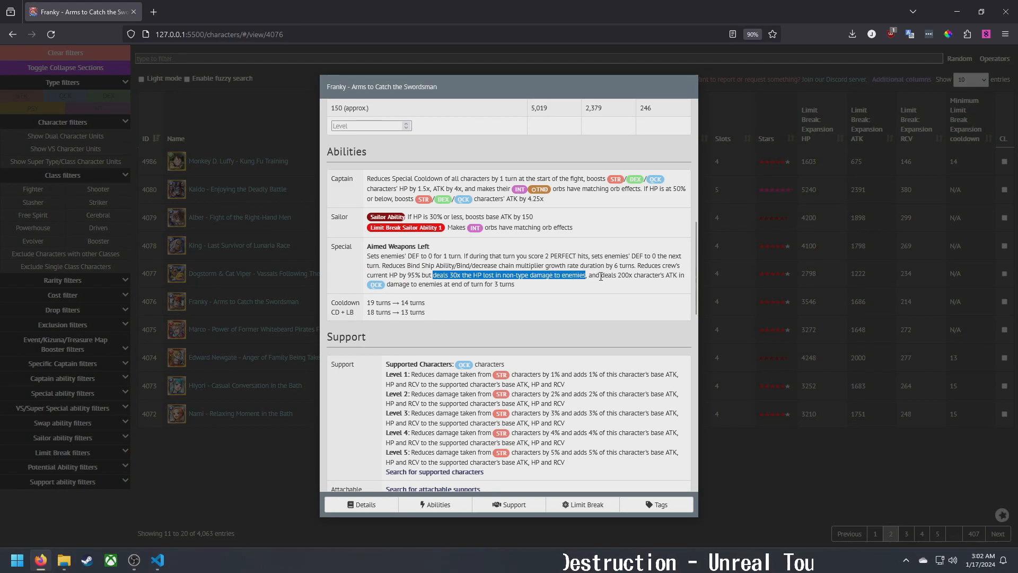
pyautogui.click(533, 288)
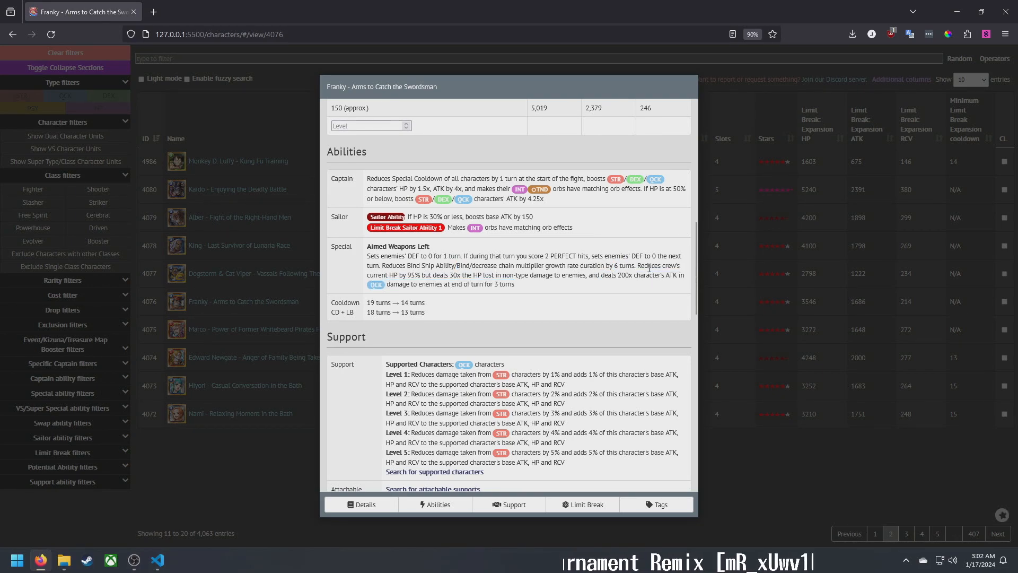
pyautogui.moveTo(639, 265); pyautogui.dragTo(421, 275)
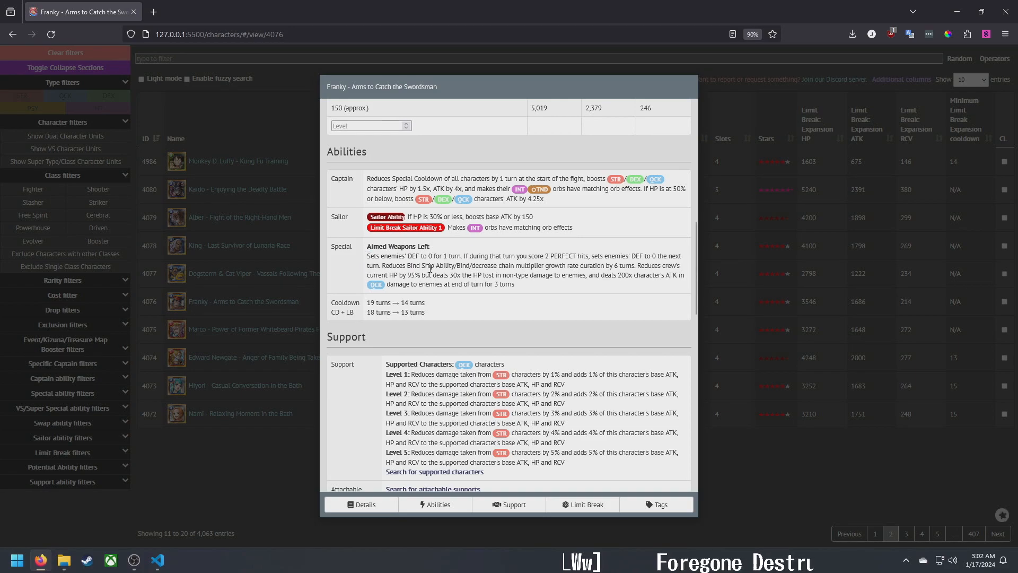
pyautogui.moveTo(504, 300)
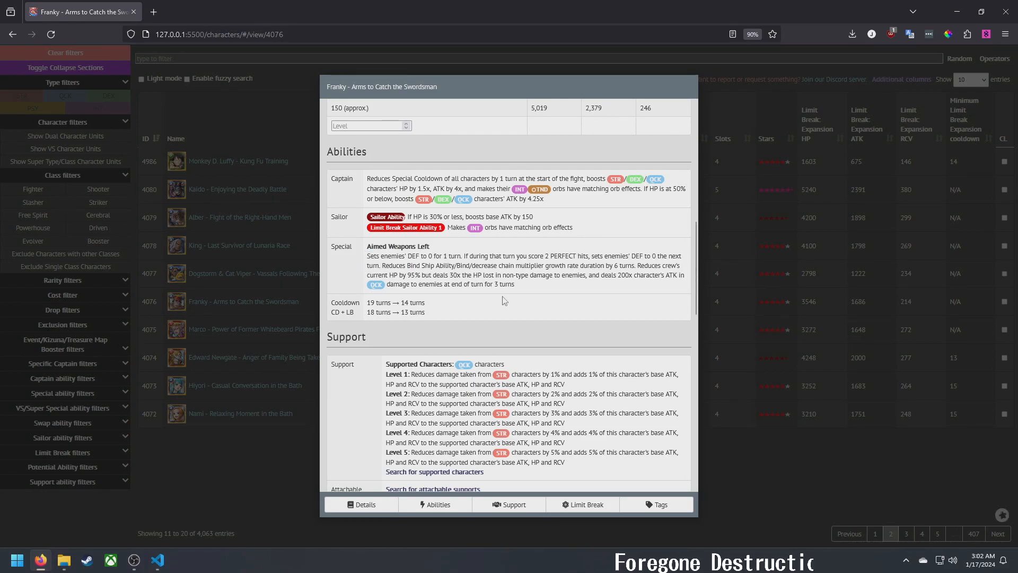
pyautogui.moveTo(454, 377)
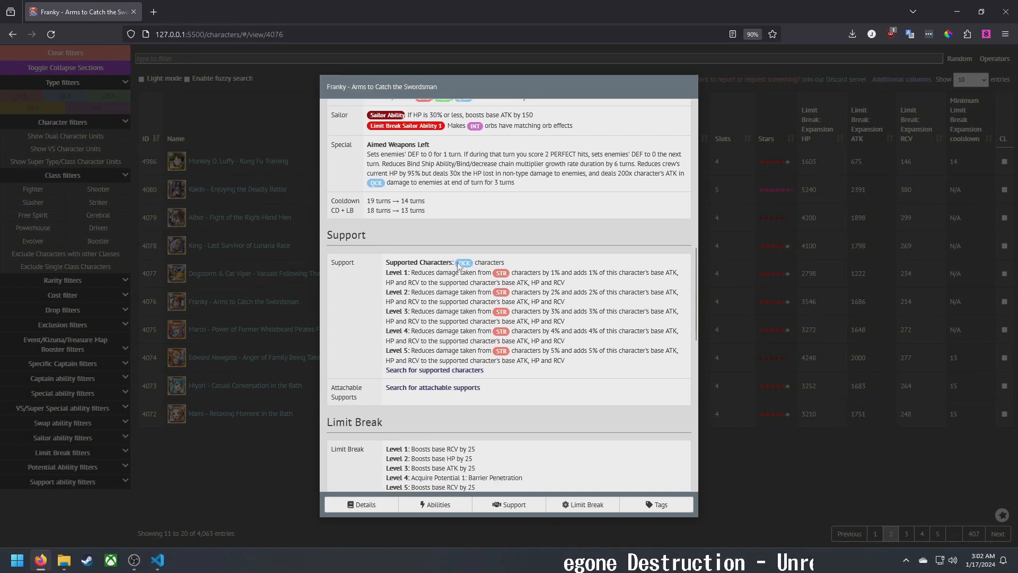
pyautogui.moveTo(411, 350); pyautogui.dragTo(532, 350)
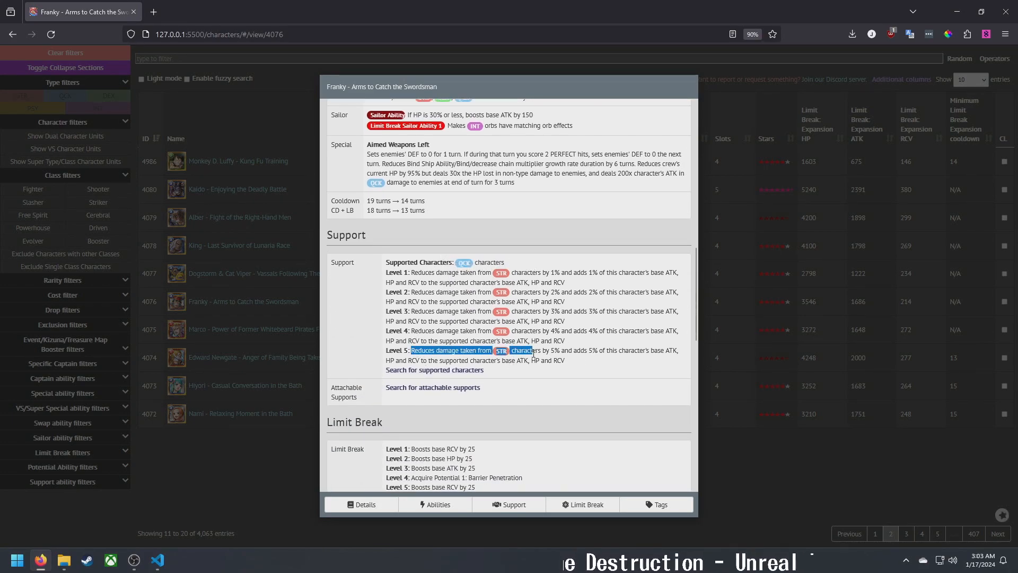
# Scroll to Franky's Limit Break, highlighting the 20% Barrier Penetration level 5 threshold
pyautogui.scroll(-3)
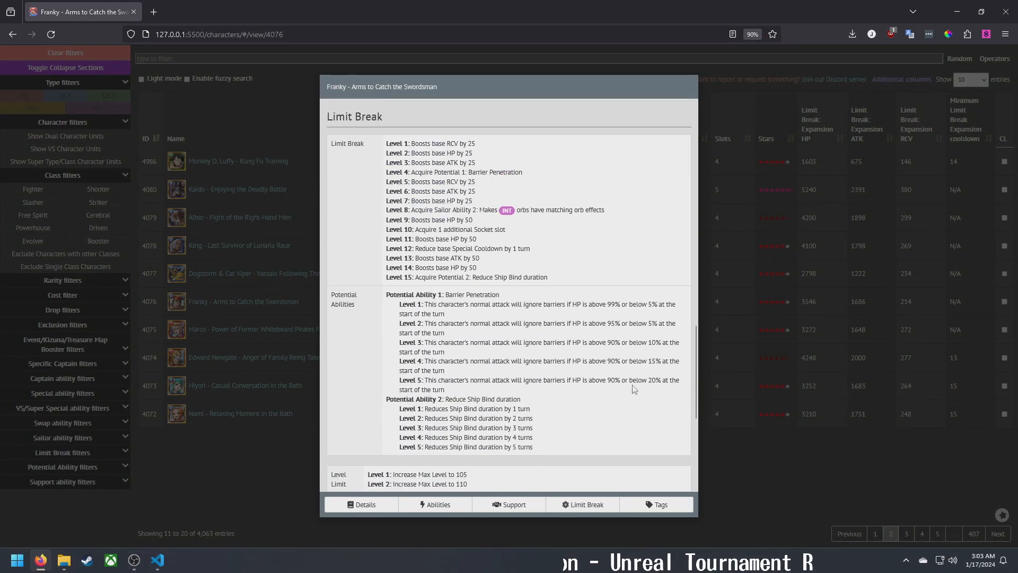
pyautogui.doubleClick(614, 380)
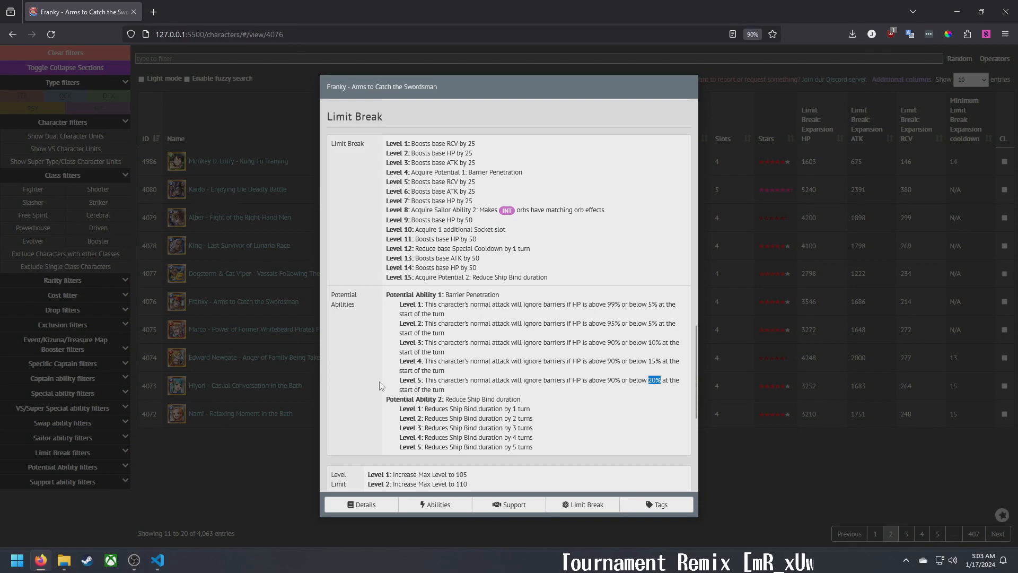
pyautogui.moveTo(660, 379); pyautogui.dragTo(607, 380)
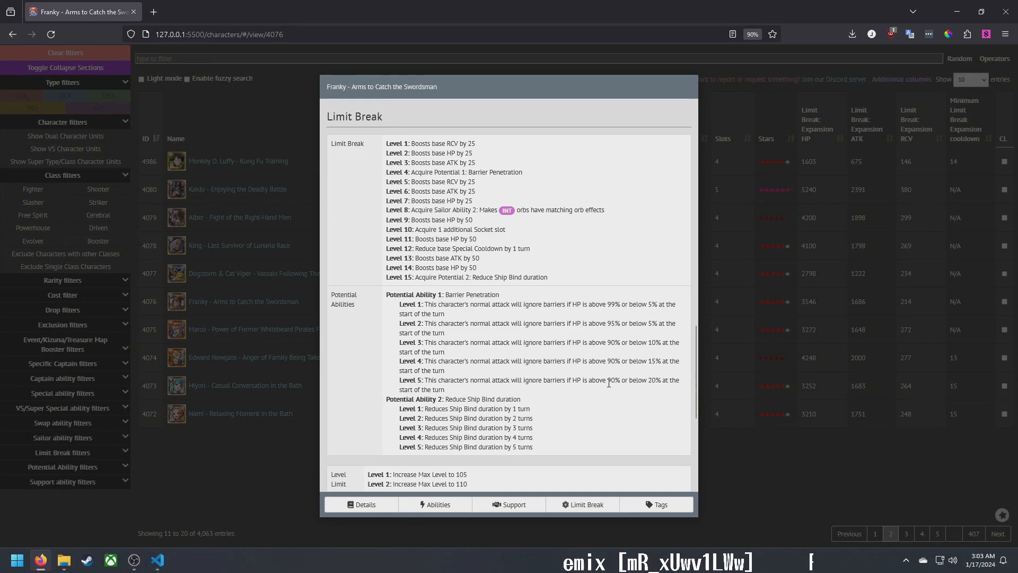
pyautogui.moveTo(585, 396)
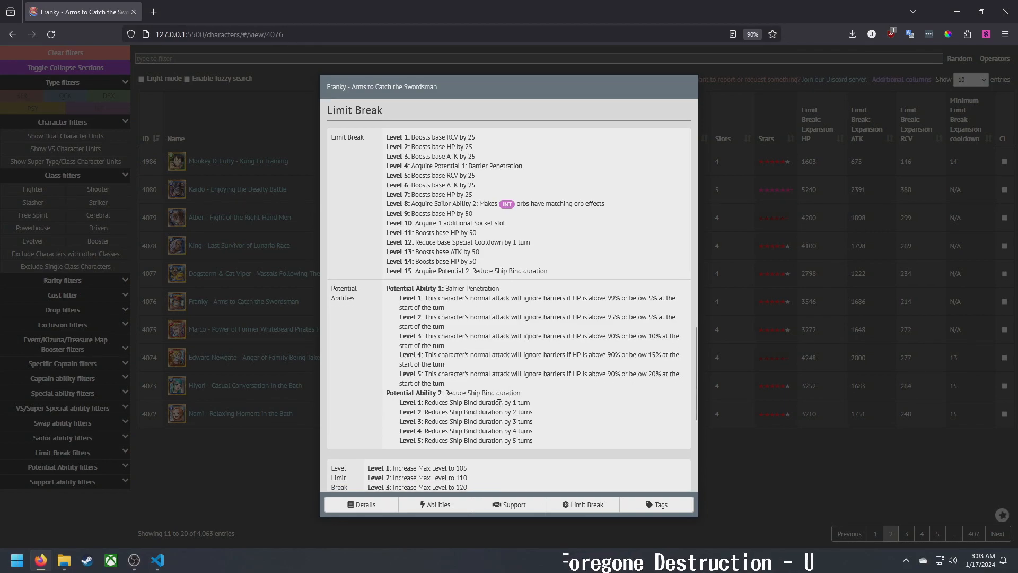
pyautogui.scroll(-3)
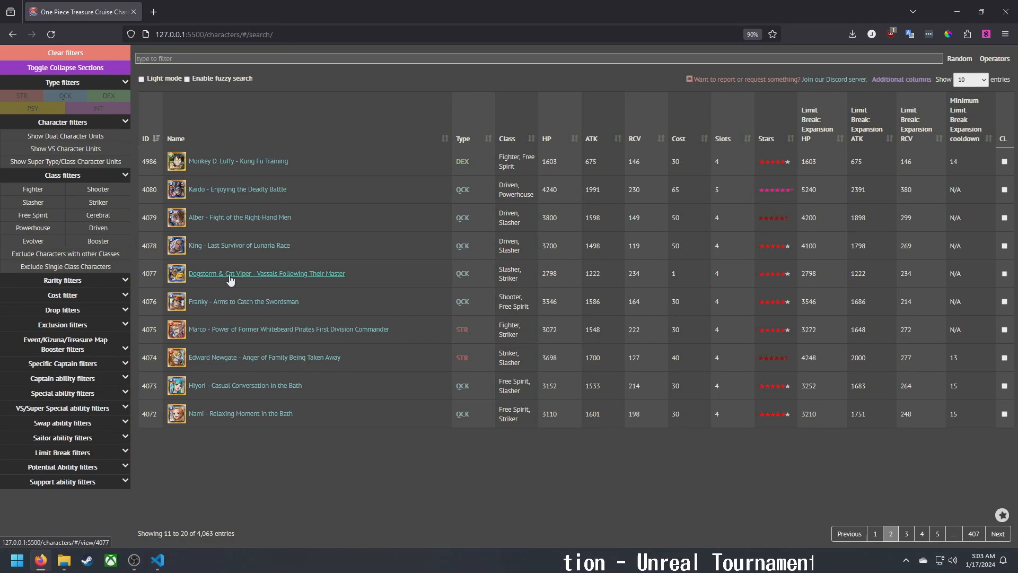
# Open Dogstorm & Cat Viper's entry and scroll through its stats, abilities, cooldown and support levels
pyautogui.click(266, 273)
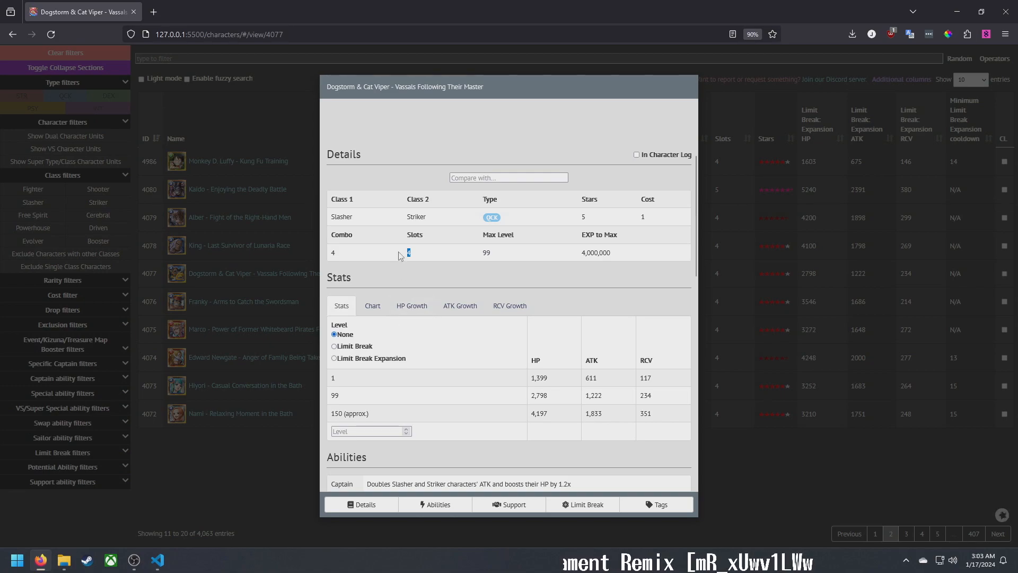
pyautogui.scroll(-3)
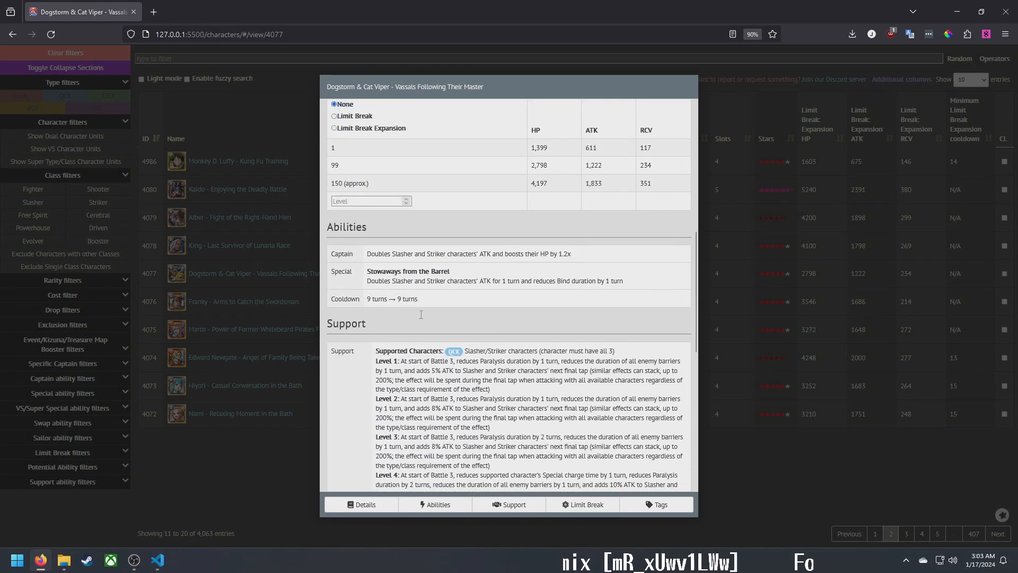
pyautogui.click(364, 504)
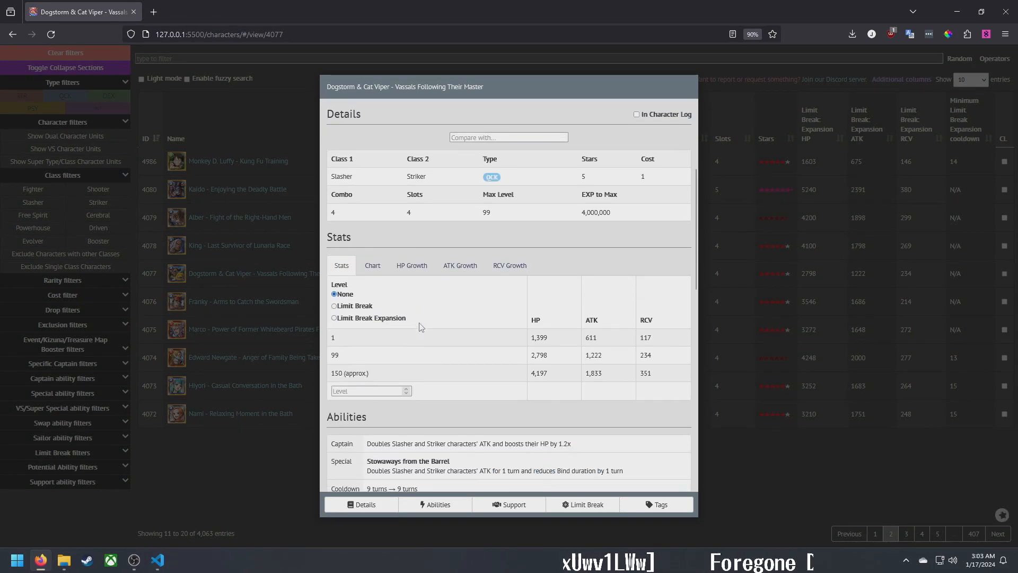
pyautogui.scroll(-3)
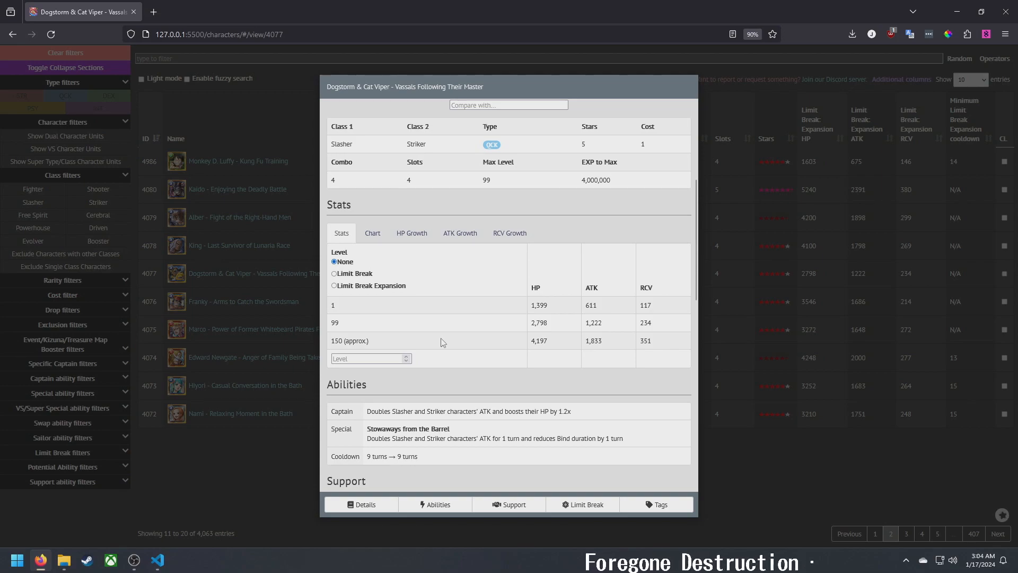
pyautogui.moveTo(470, 321)
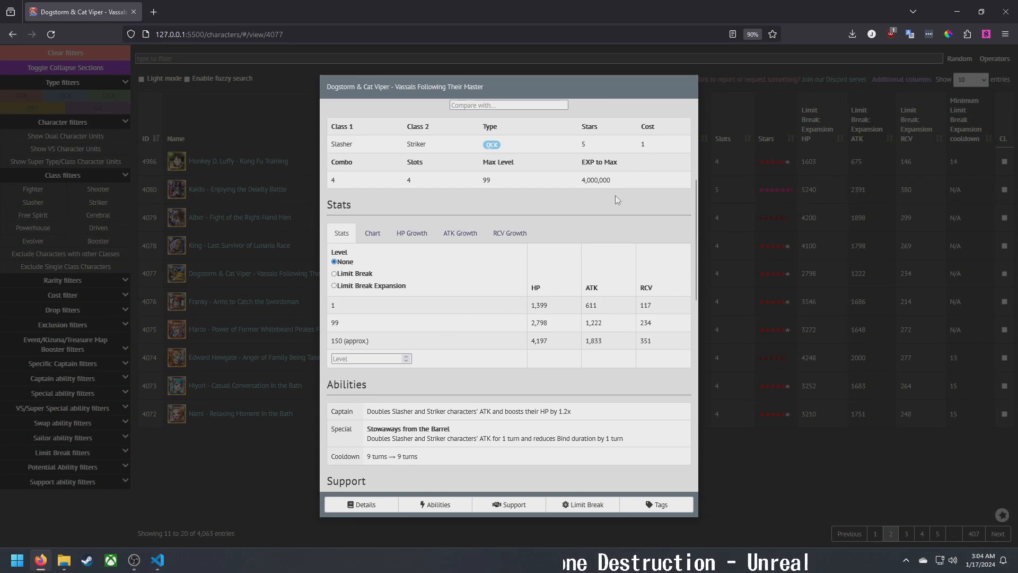
pyautogui.scroll(-3)
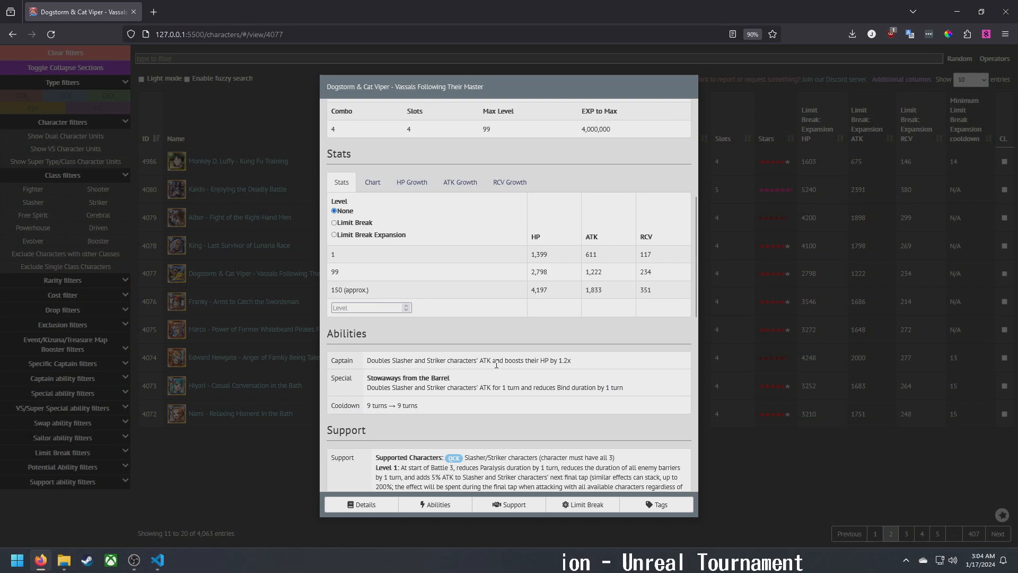
pyautogui.moveTo(385, 398)
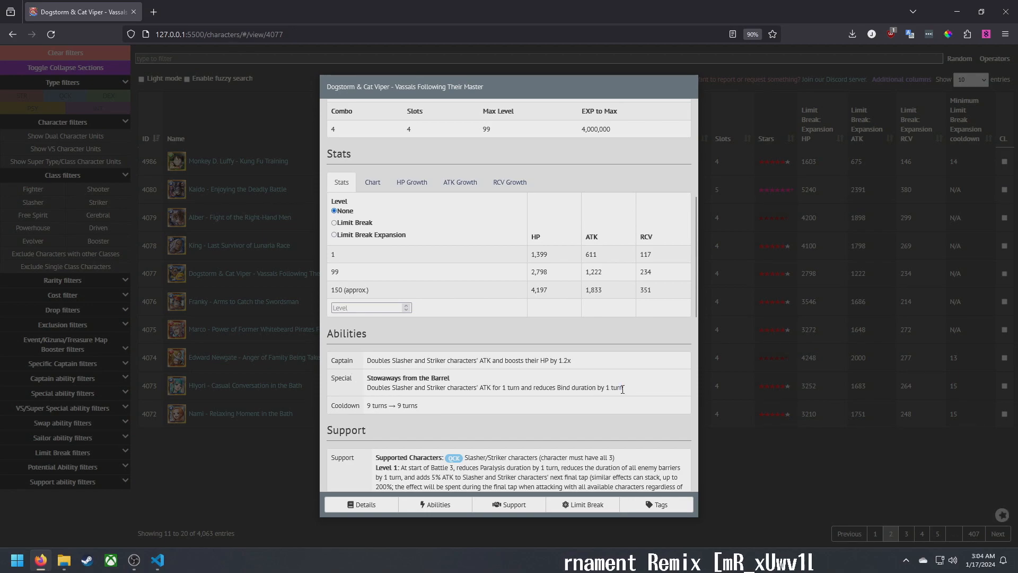
pyautogui.scroll(-3)
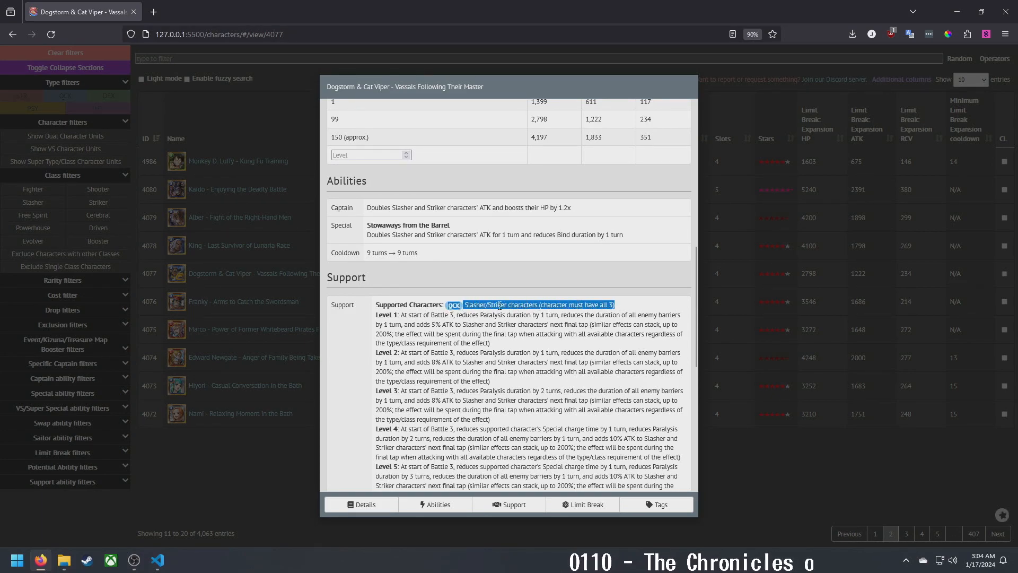
pyautogui.scroll(-3)
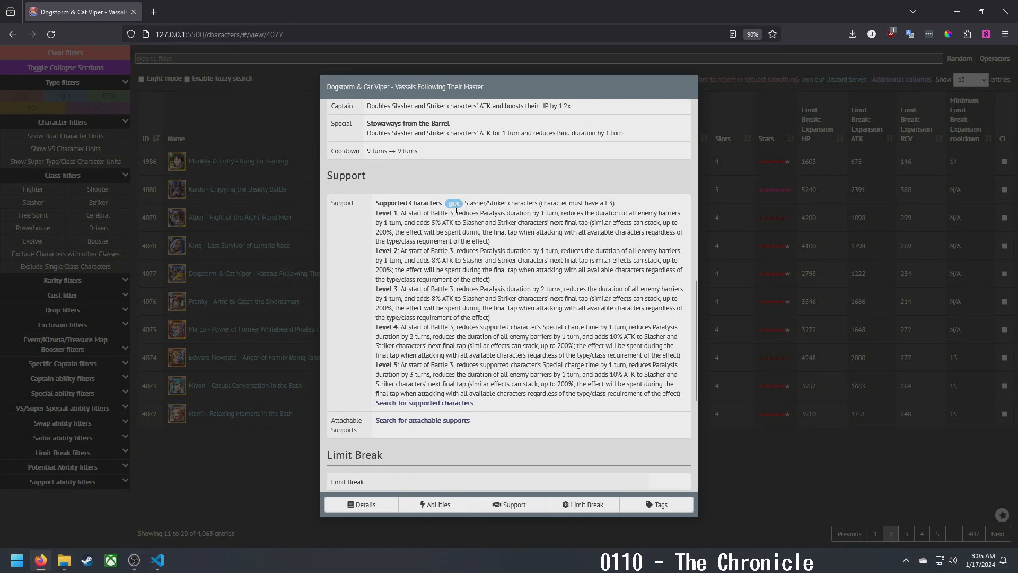
pyautogui.doubleClick(480, 203)
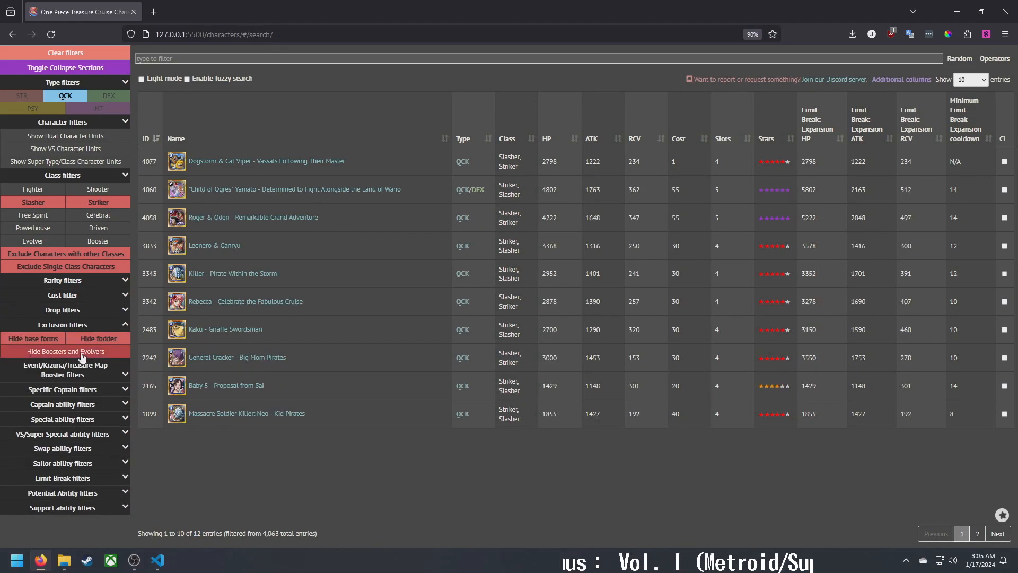
pyautogui.moveTo(276, 518)
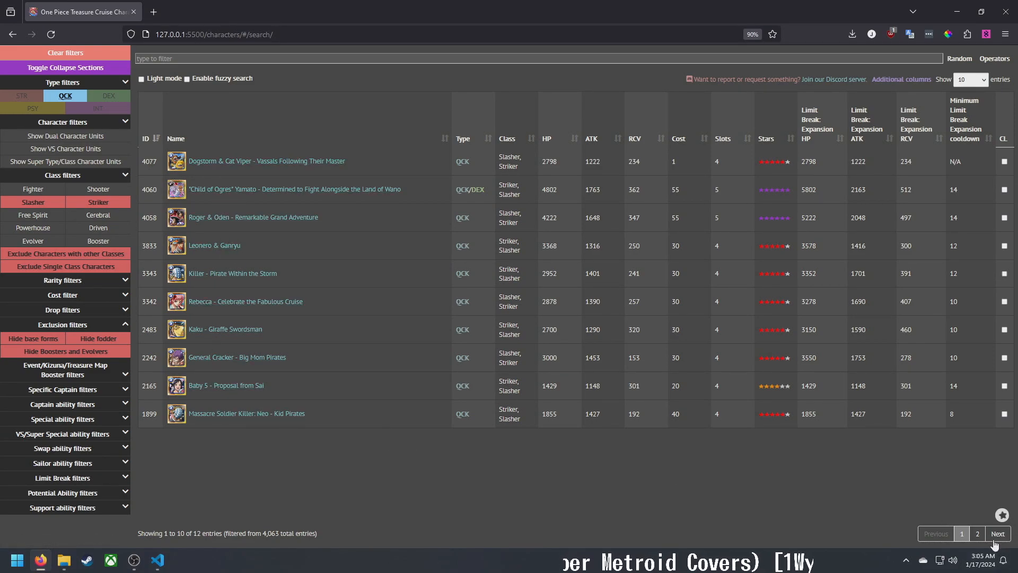
pyautogui.click(997, 533)
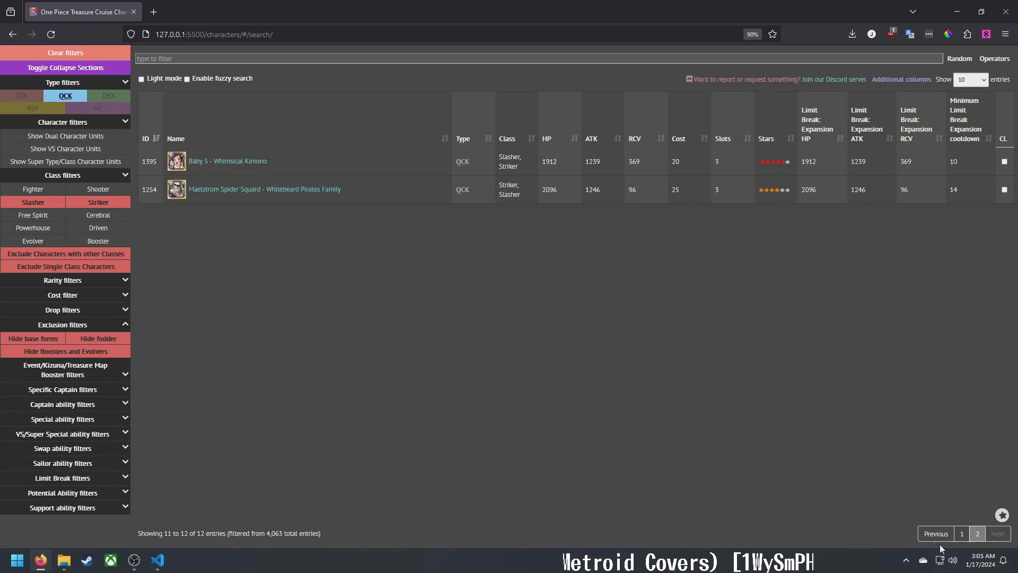
pyautogui.click(935, 533)
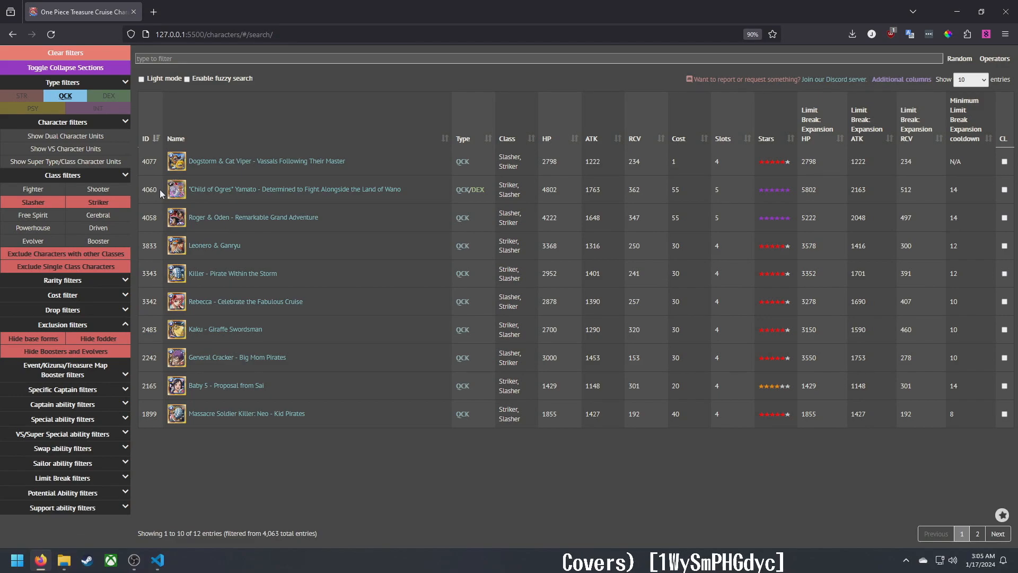
pyautogui.moveTo(360, 165)
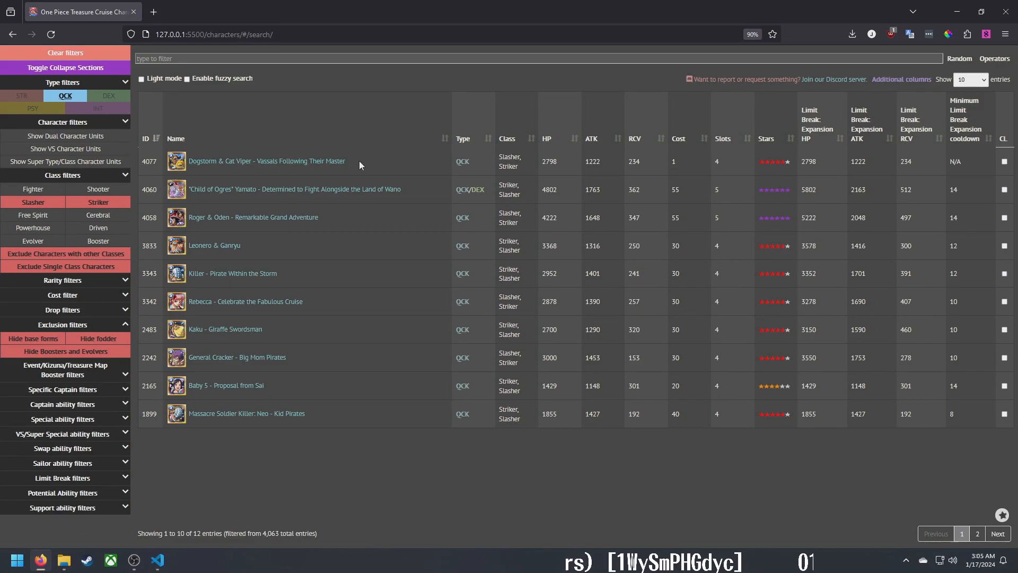
pyautogui.moveTo(234, 175)
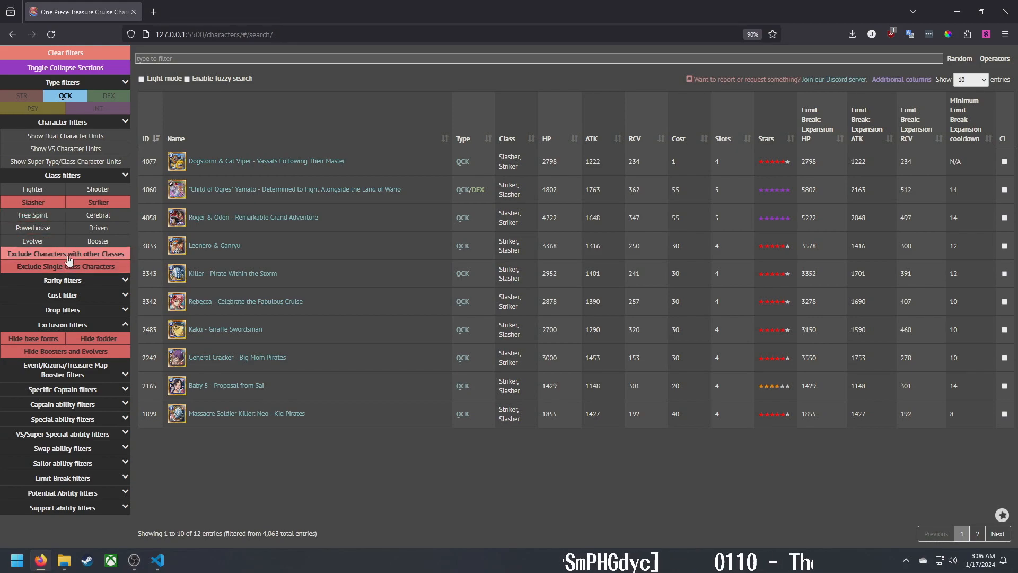
pyautogui.click(32, 215)
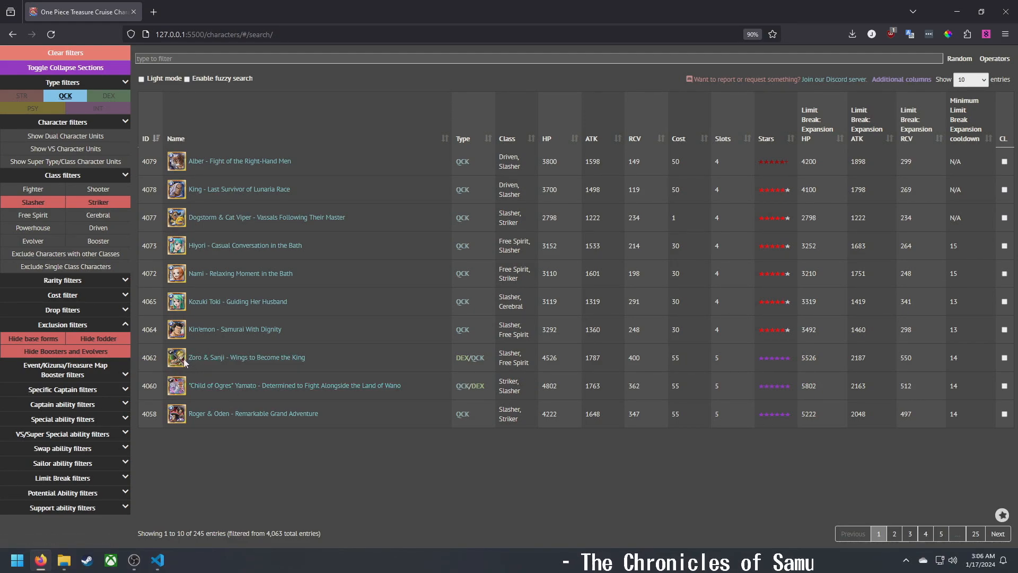
pyautogui.moveTo(176, 344)
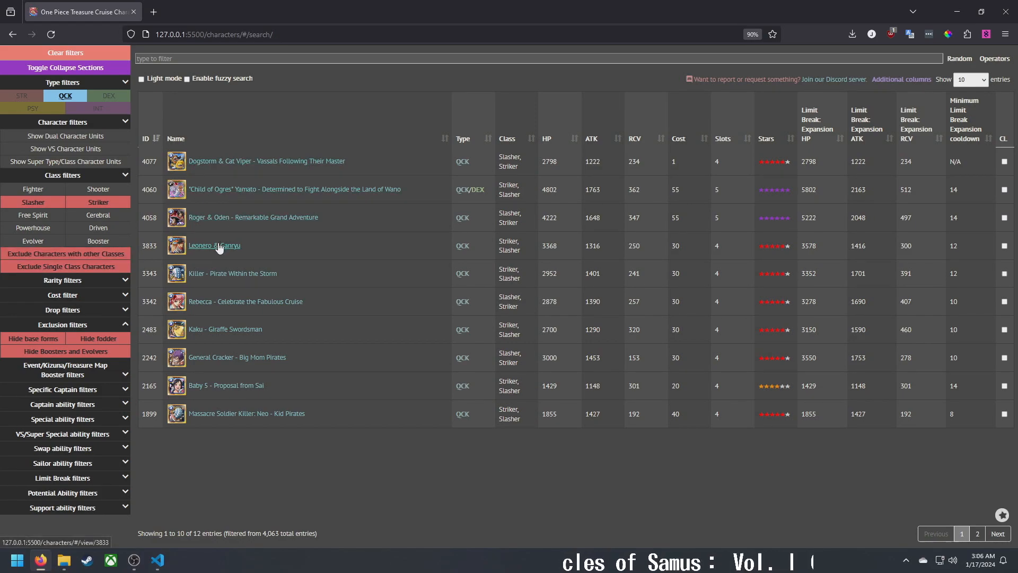
pyautogui.moveTo(205, 350)
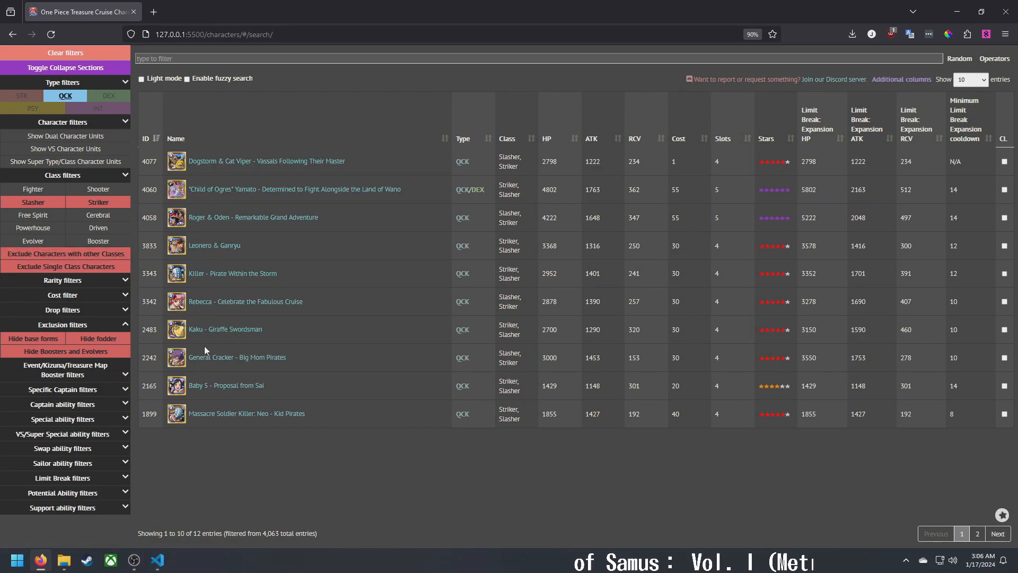
pyautogui.moveTo(225, 385)
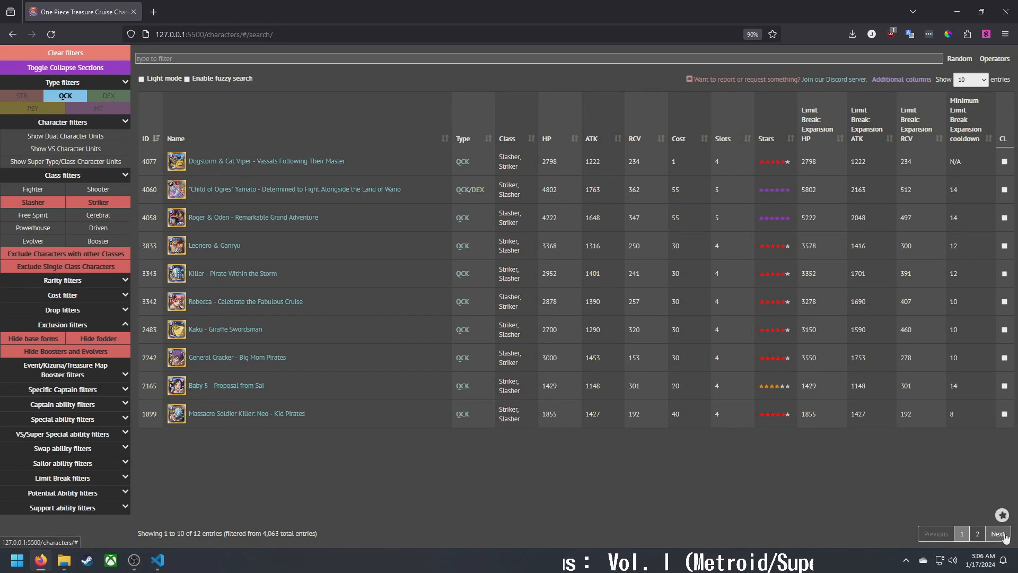
pyautogui.click(998, 533)
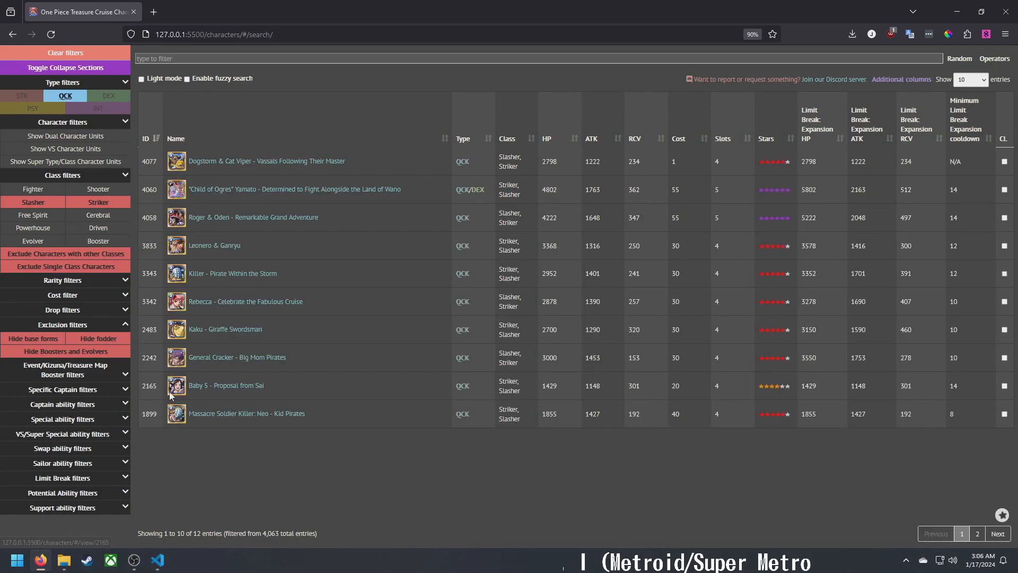
pyautogui.moveTo(237, 357)
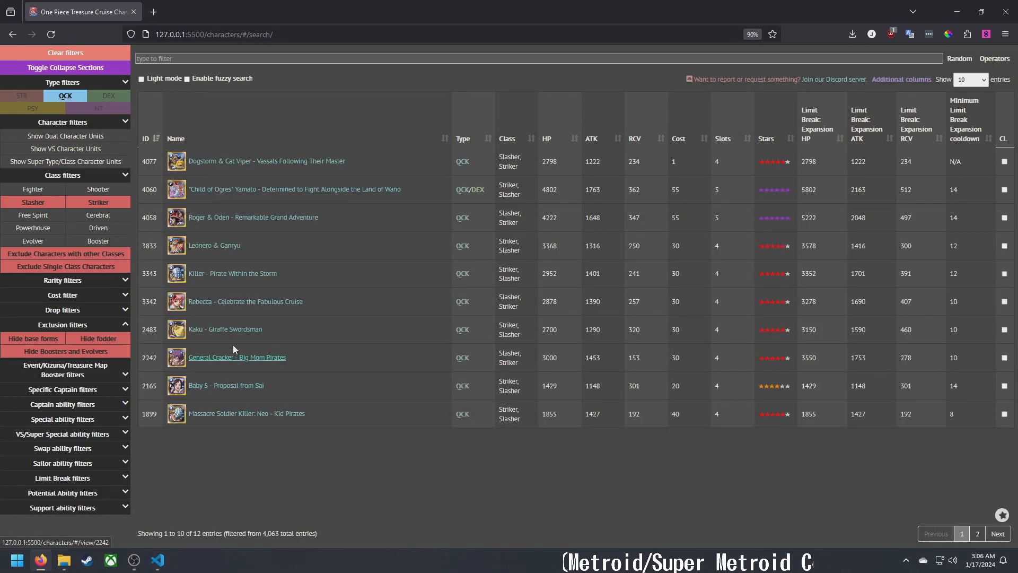
pyautogui.moveTo(245, 302)
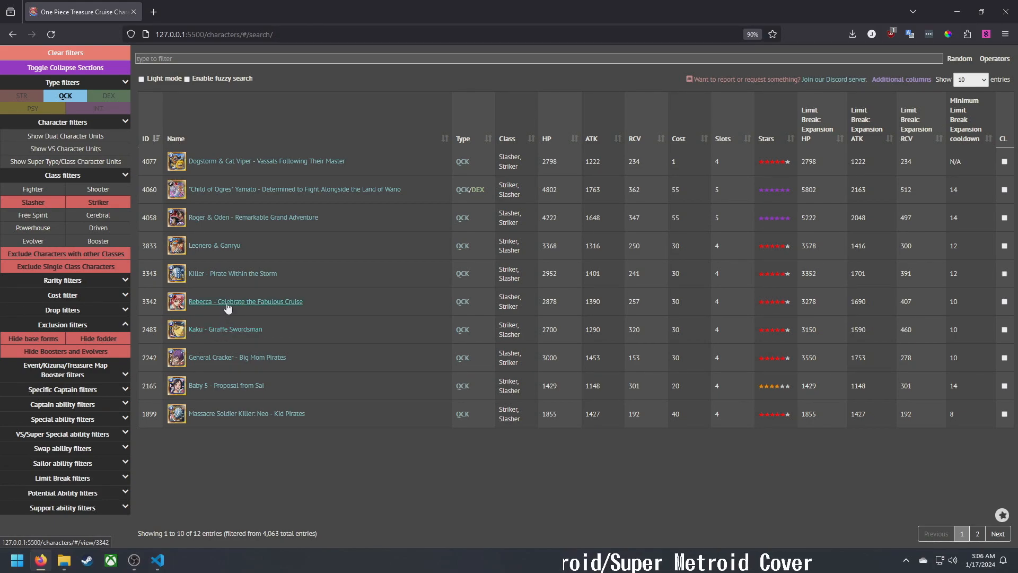
pyautogui.moveTo(208, 309)
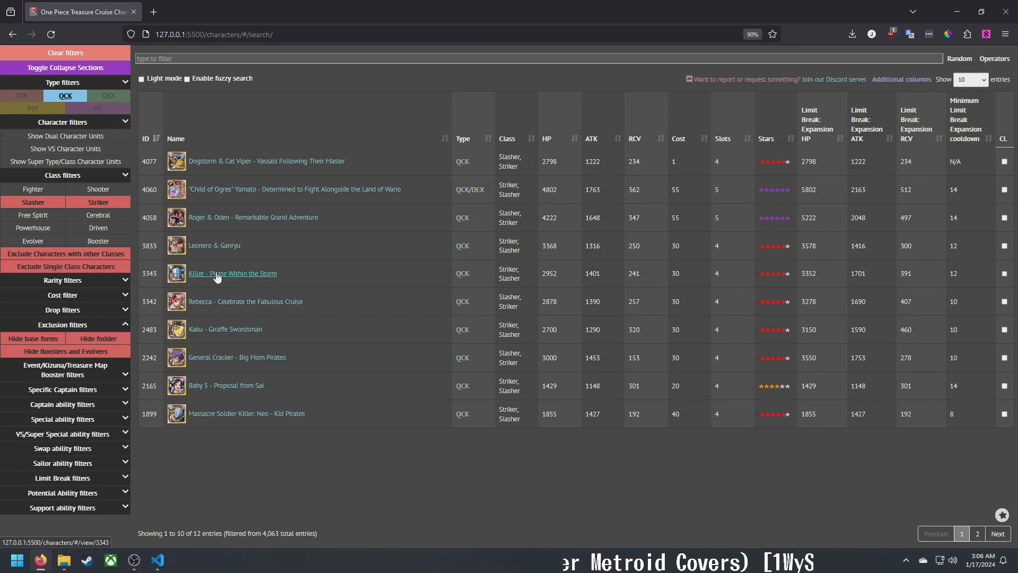
pyautogui.click(232, 273)
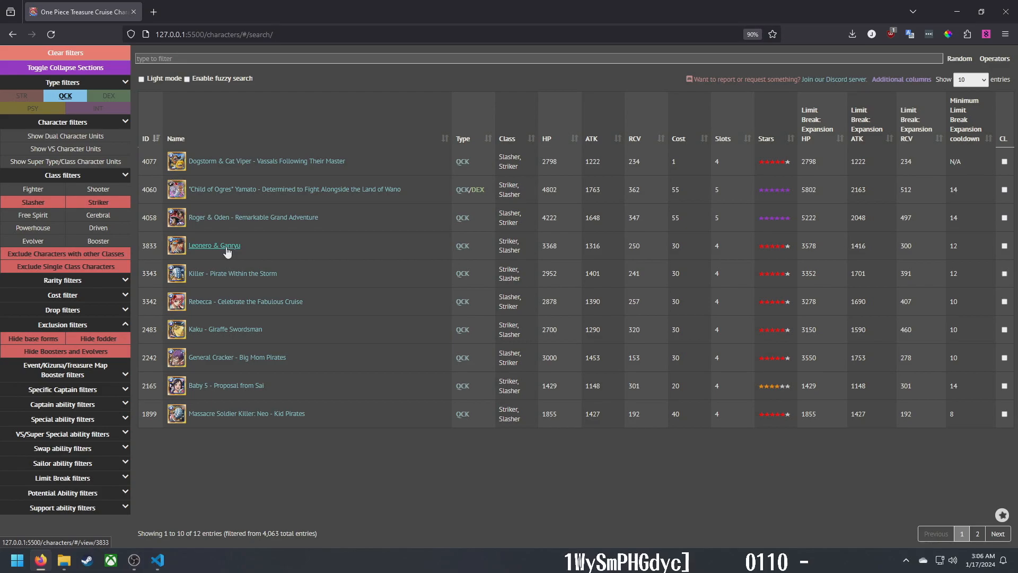
pyautogui.click(213, 246)
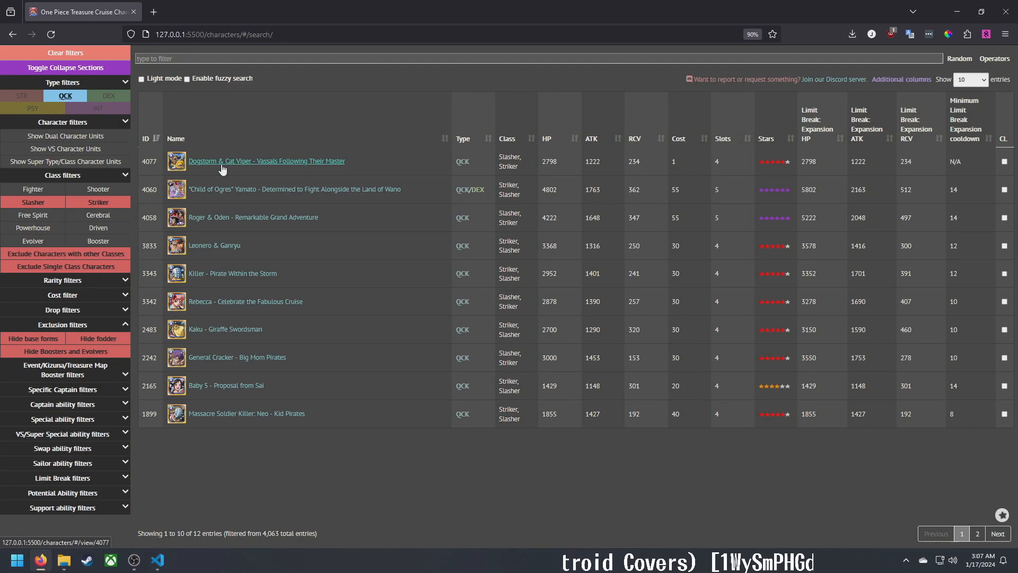
# Clear all filters, review Kaido – Enjoying the Deadly Battle on page 2, then search 'kaido'
pyautogui.click(64, 96)
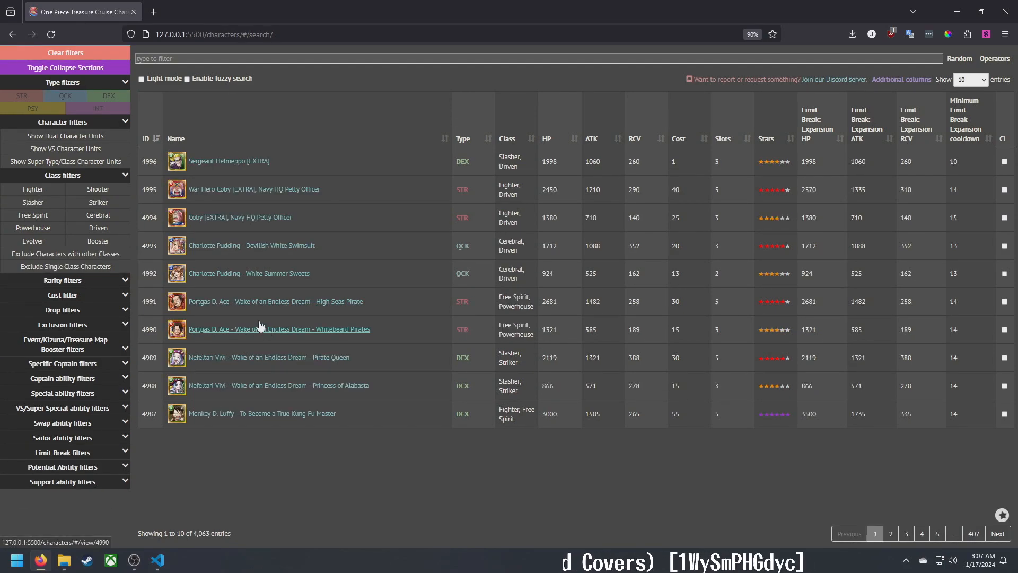
pyautogui.click(891, 533)
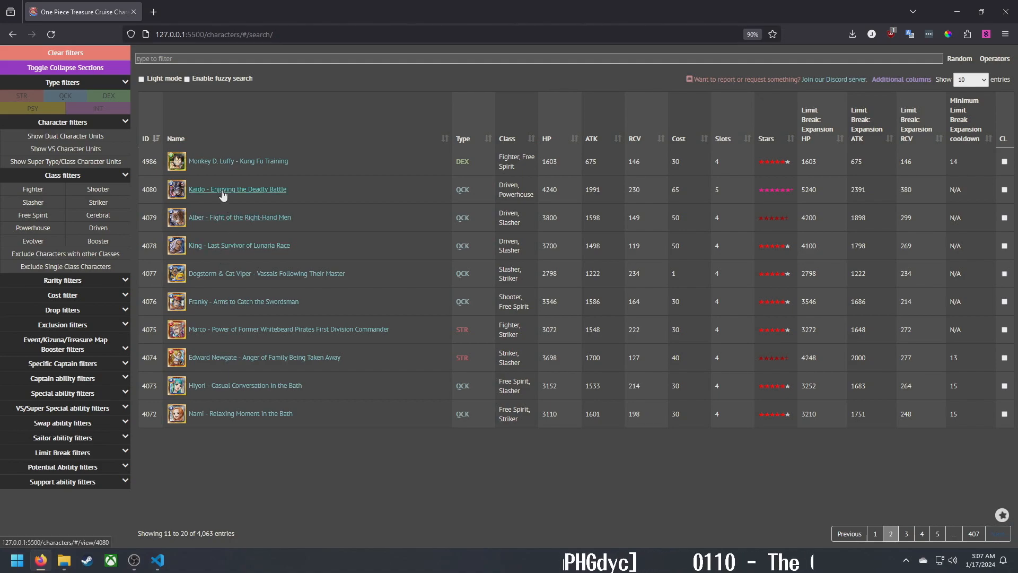
pyautogui.click(237, 189)
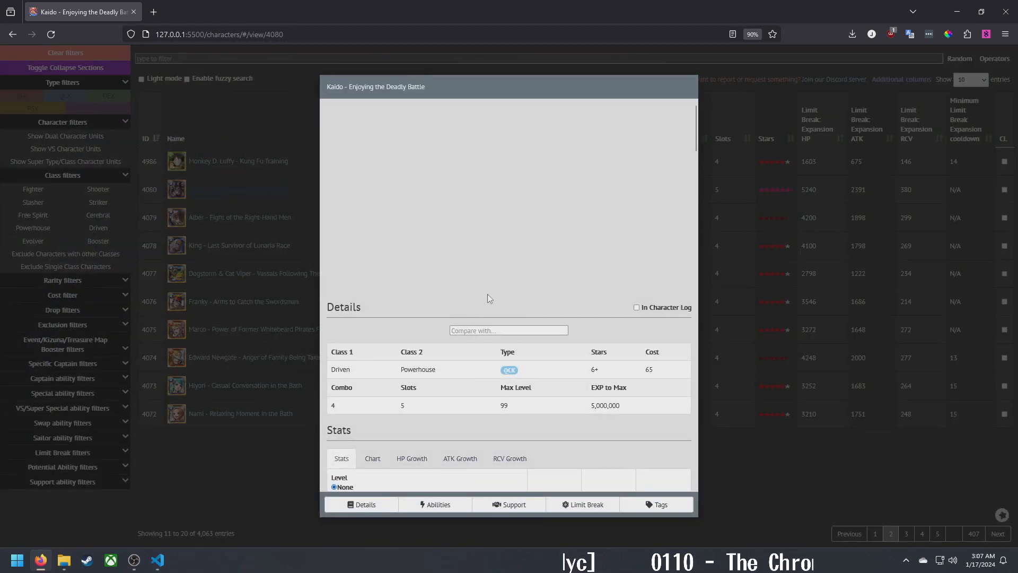
pyautogui.scroll(-3)
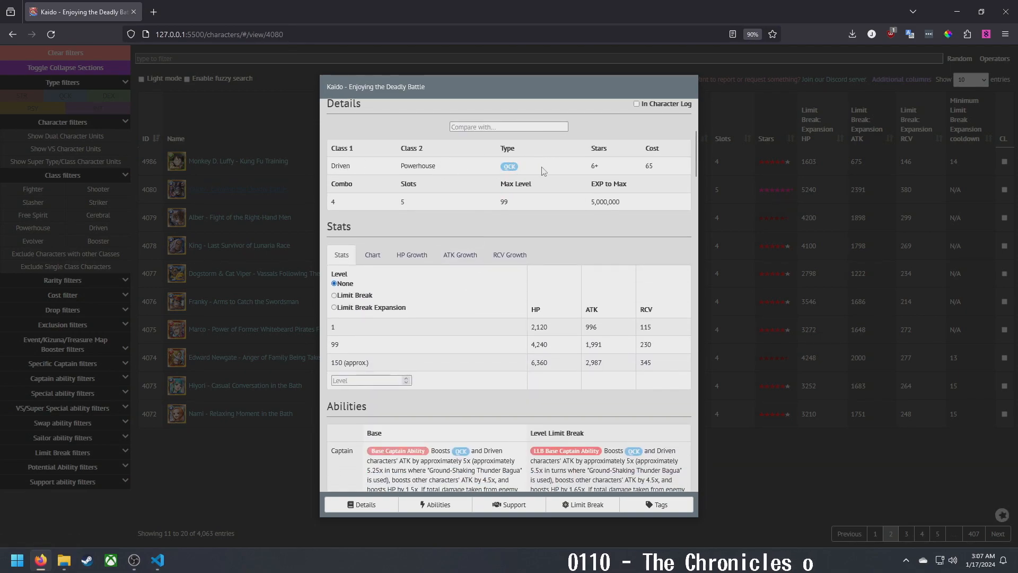
pyautogui.moveTo(307, 173)
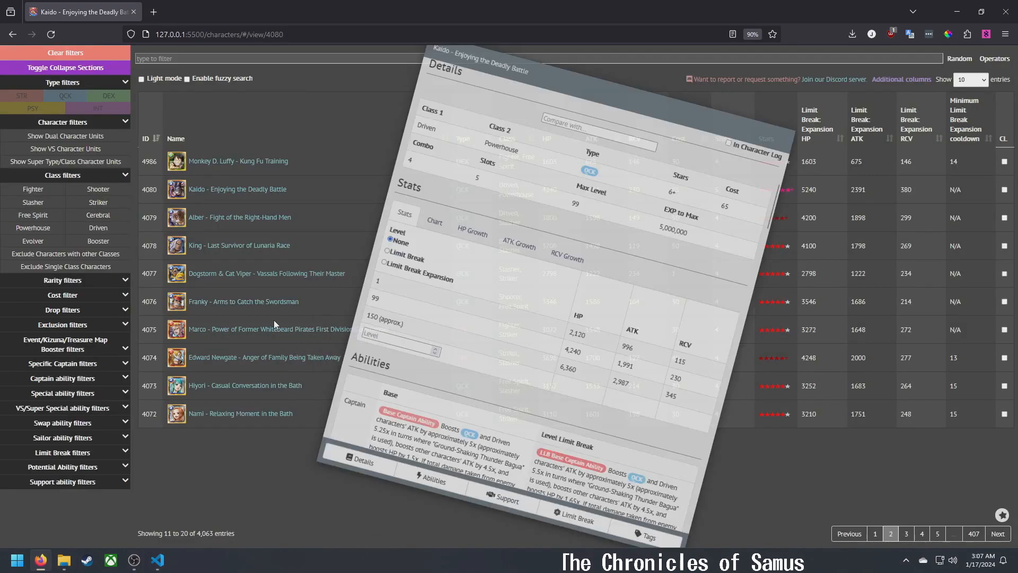
pyautogui.click(64, 96)
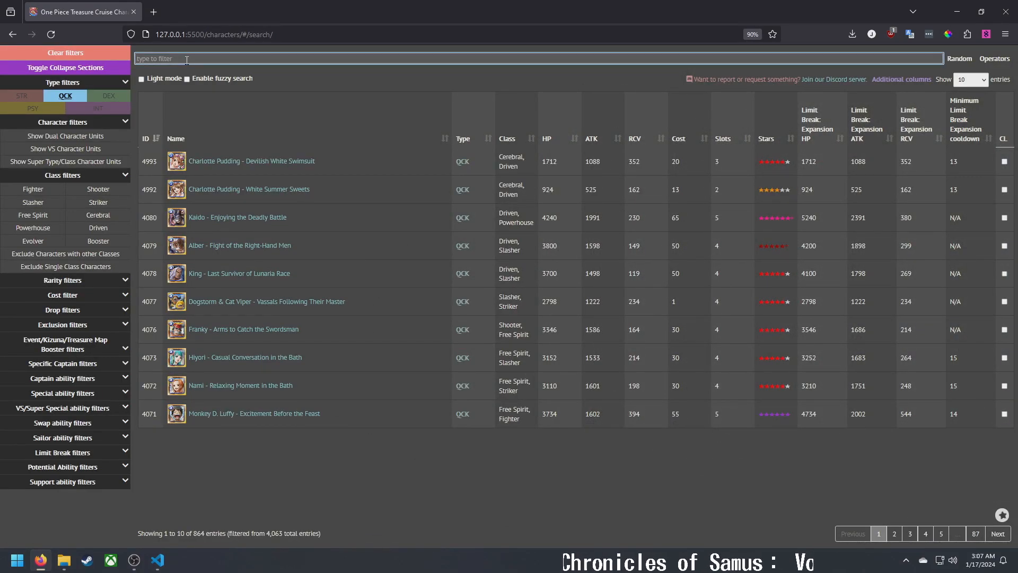
pyautogui.write('kaido')
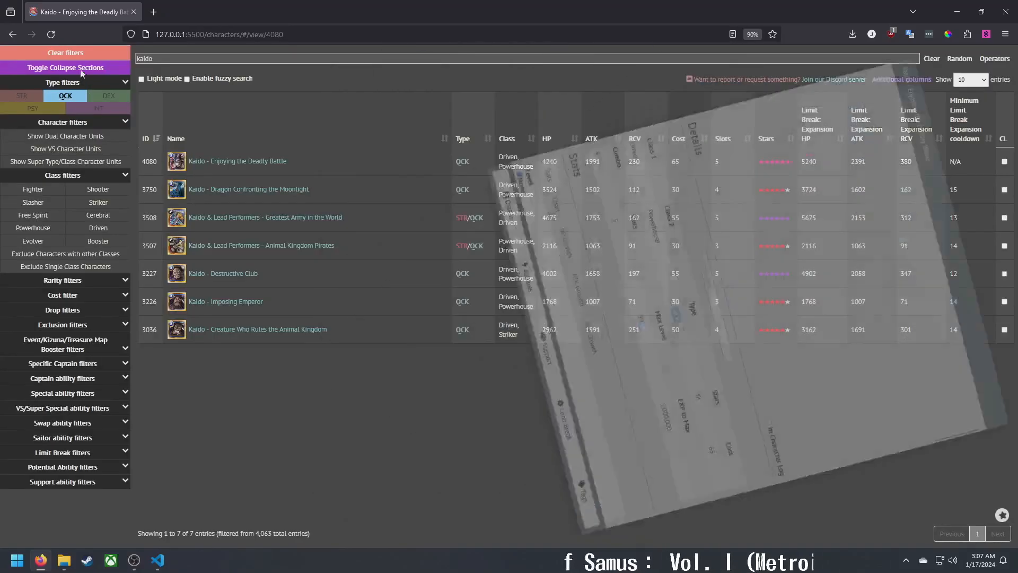
# Reopen Kaido – Enjoying the Deadly Battle and scroll to his stats and captain, sailor, special abilities
pyautogui.click(65, 53)
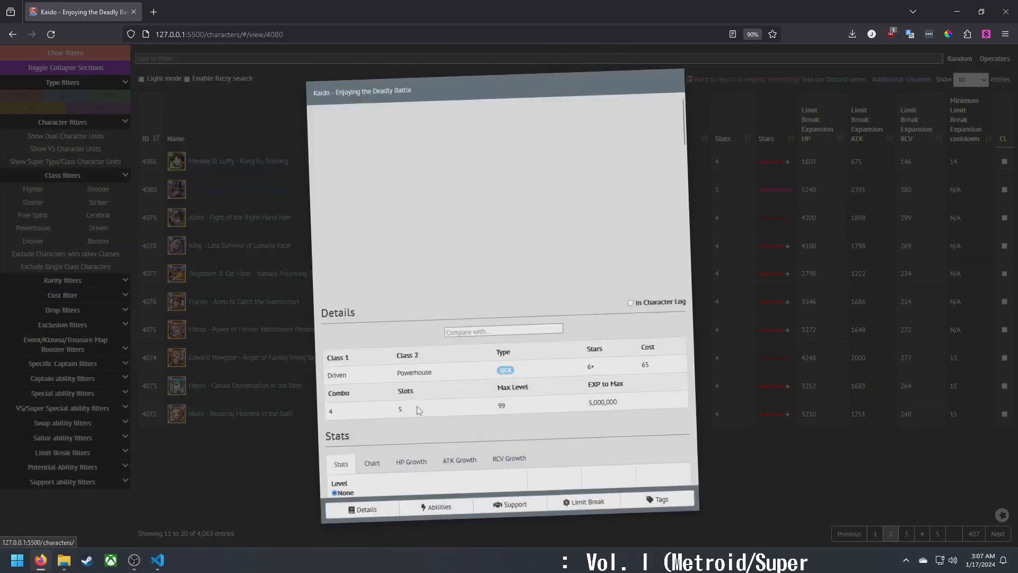
pyautogui.scroll(-3)
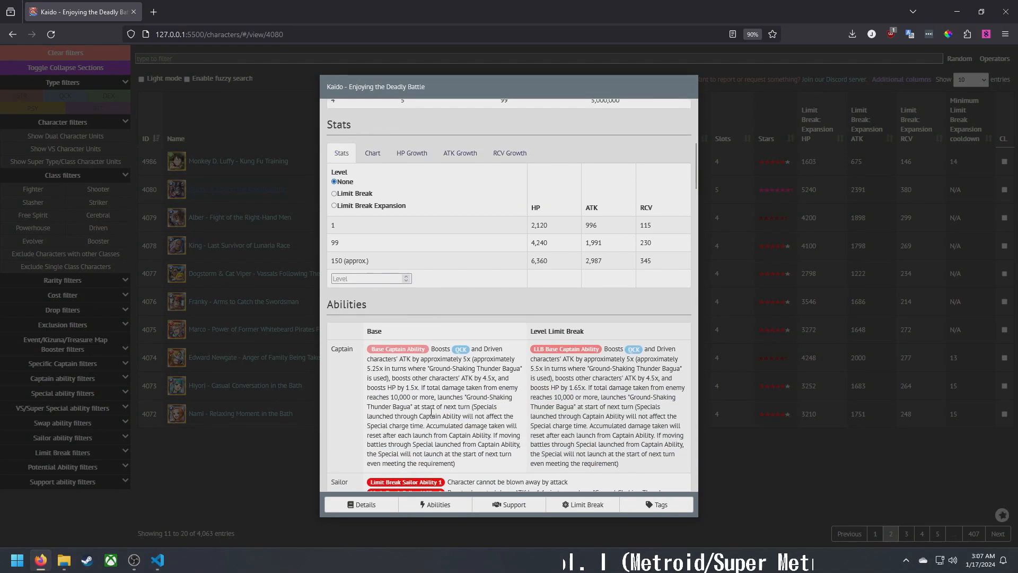
pyautogui.scroll(-3)
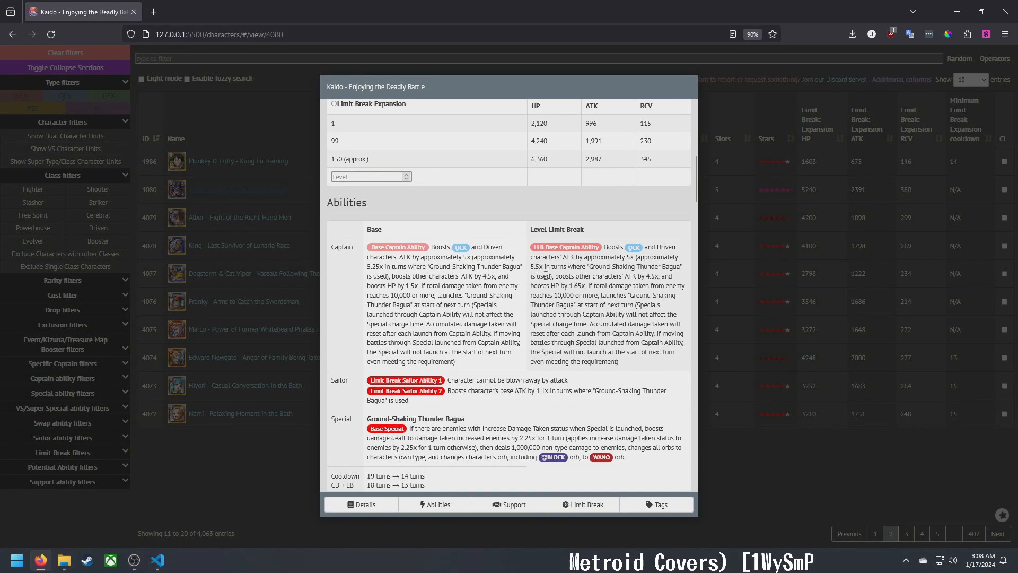
pyautogui.moveTo(564, 278)
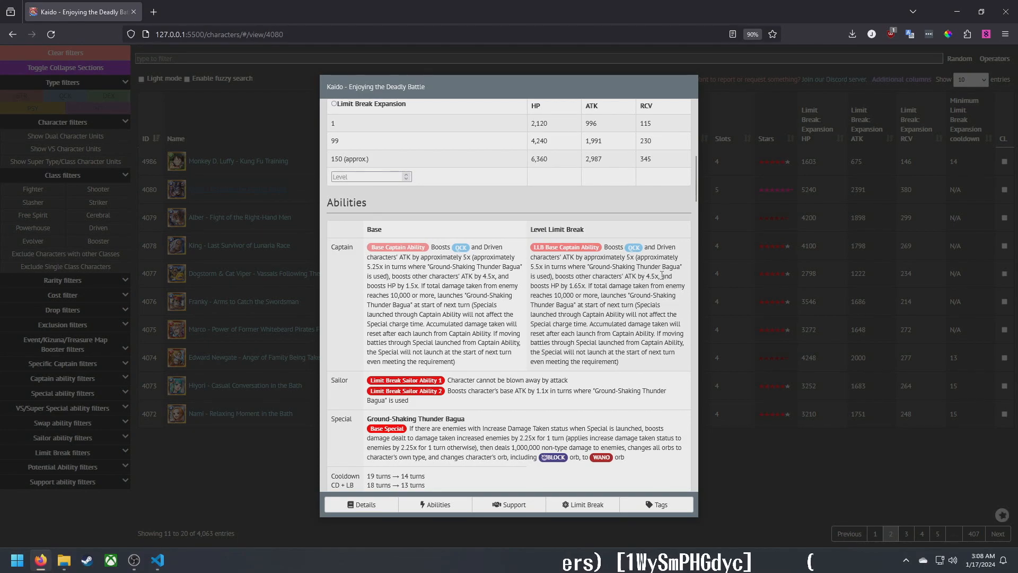
pyautogui.moveTo(385, 294)
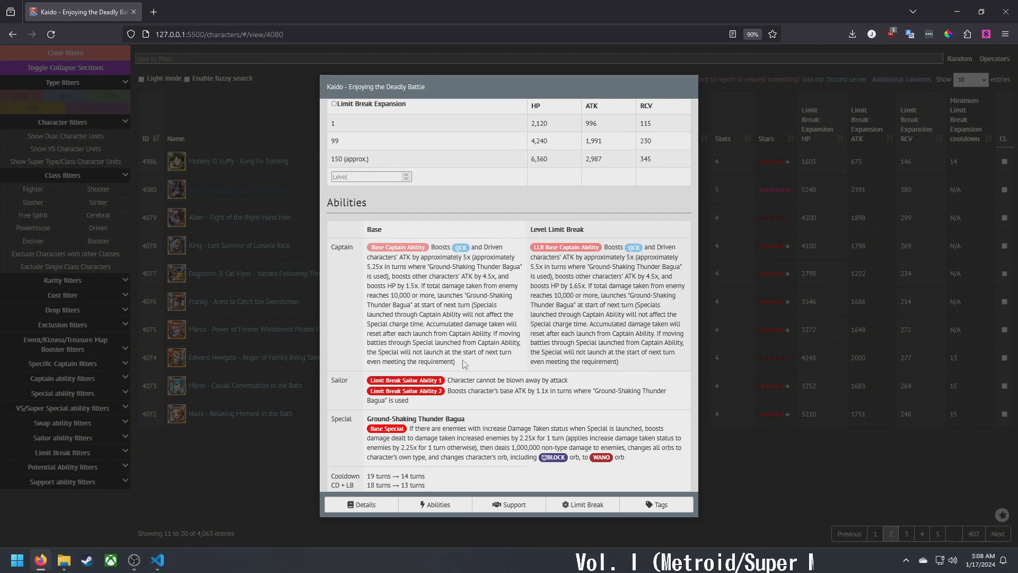
pyautogui.moveTo(470, 305); pyautogui.dragTo(471, 343)
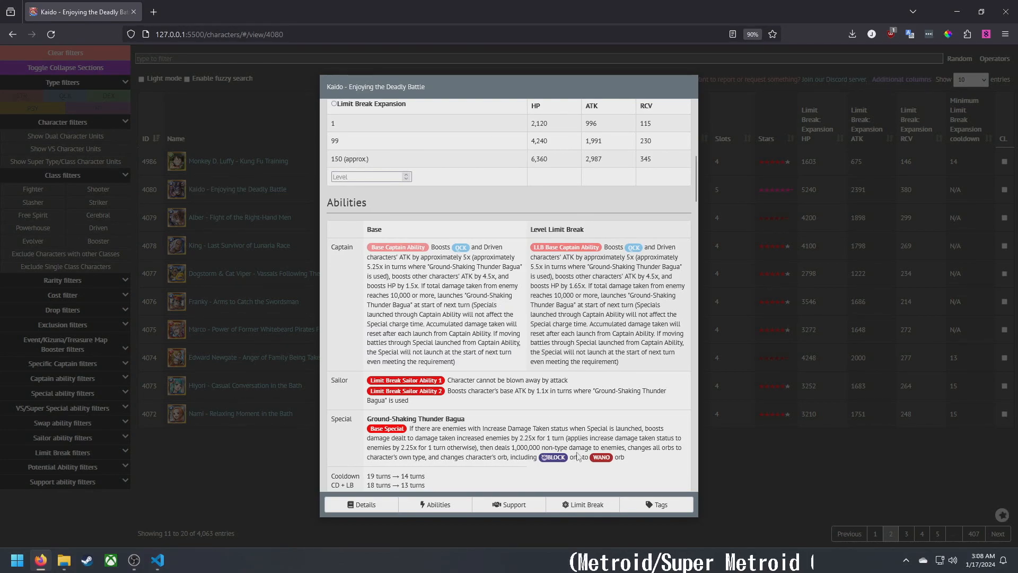
pyautogui.moveTo(533, 424)
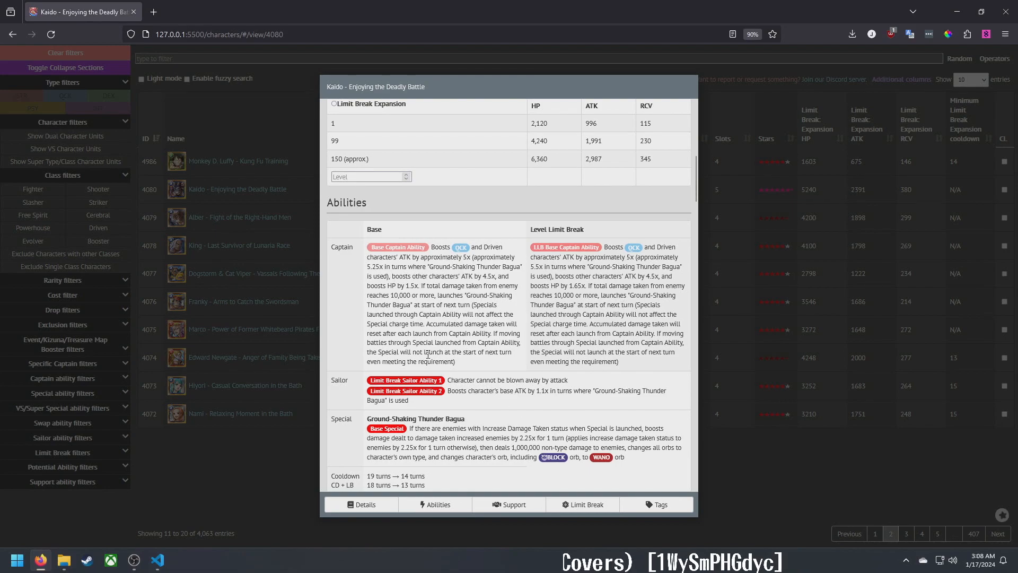
# Scroll Kaido's entry down past Super Special and Support to the Level Limit Break table
pyautogui.scroll(-3)
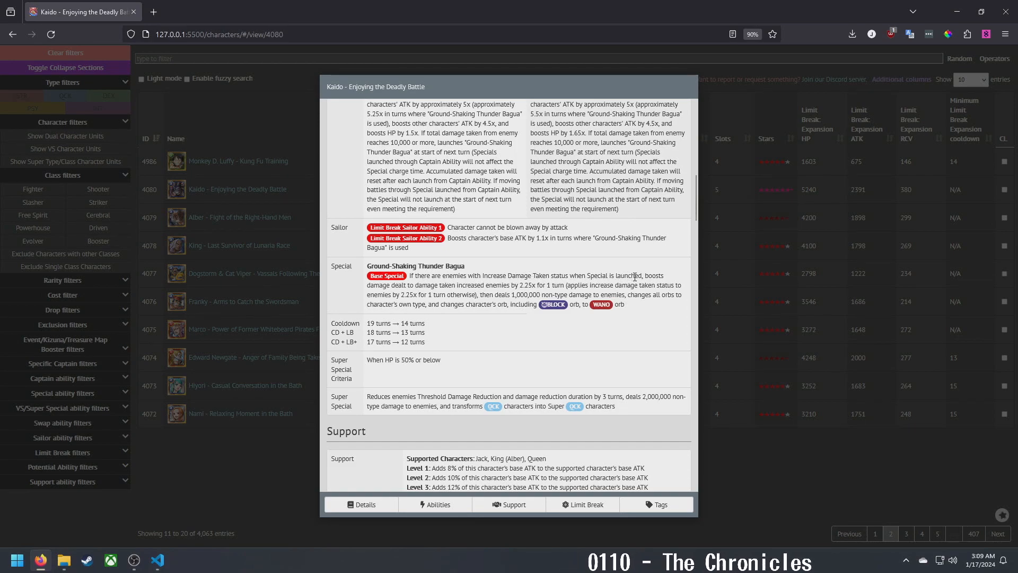
pyautogui.moveTo(385, 286)
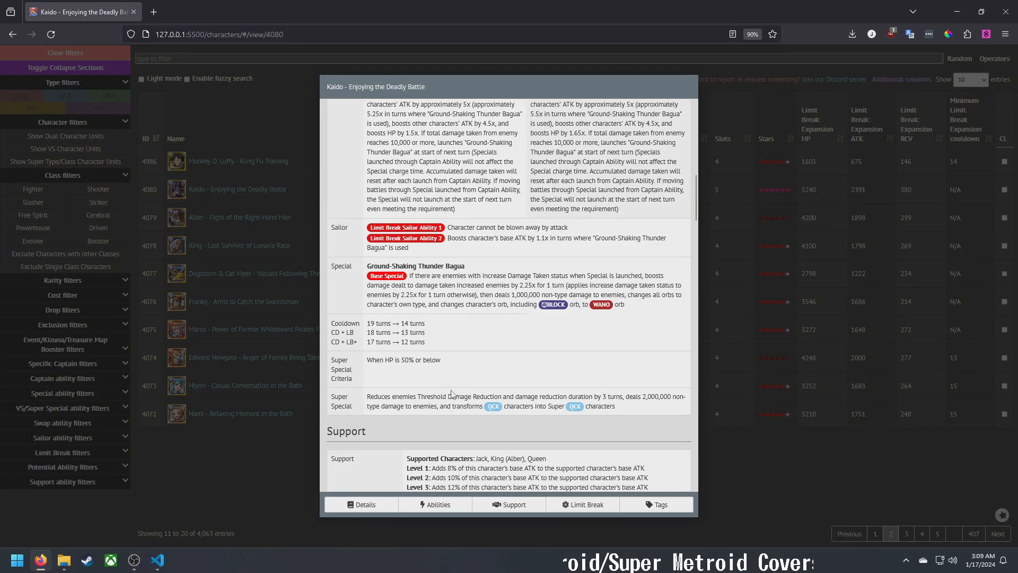
pyautogui.scroll(-3)
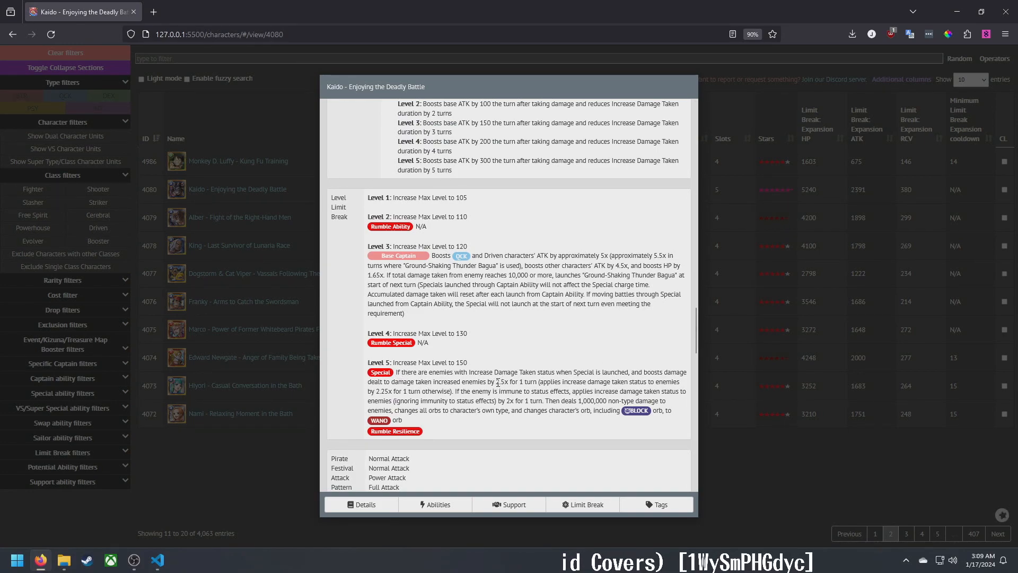
# Highlight Kaido's Level 5 clause on status-immune enemies, deselect it, and return to Super Special
pyautogui.doubleClick(498, 381)
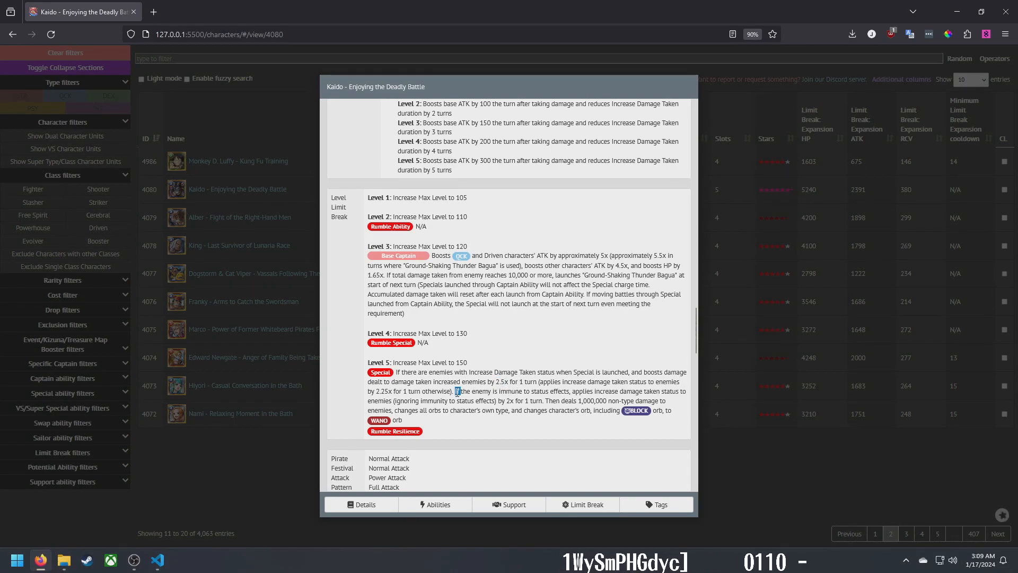
pyautogui.moveTo(456, 391); pyautogui.dragTo(570, 390)
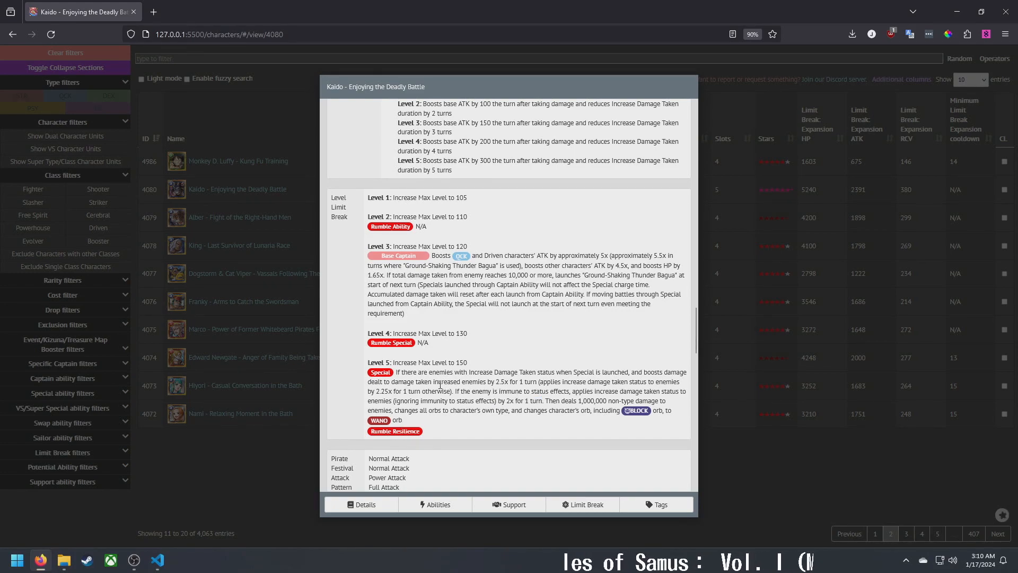
pyautogui.moveTo(397, 371); pyautogui.dragTo(560, 401)
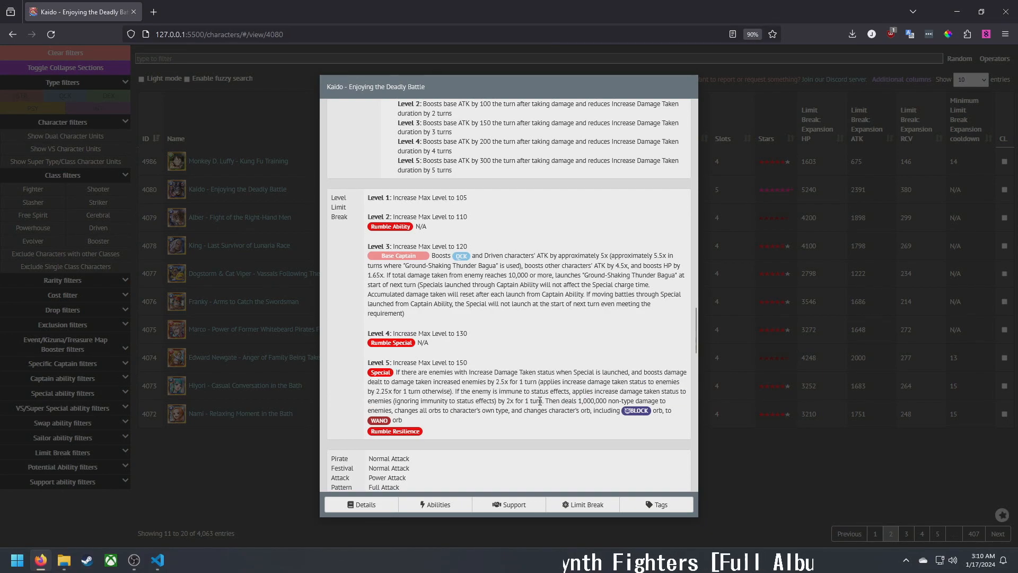
pyautogui.moveTo(455, 391); pyautogui.dragTo(514, 401)
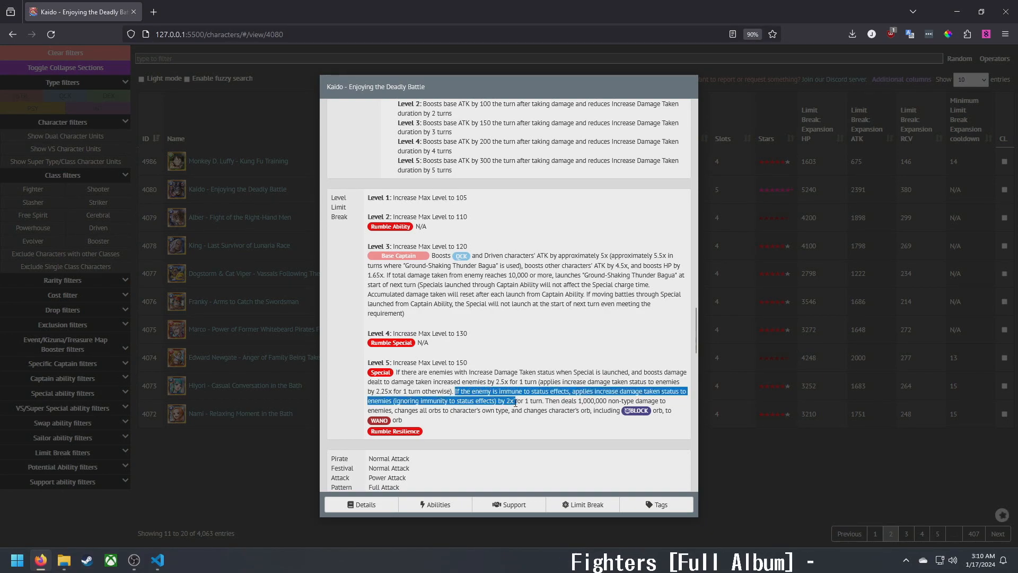
pyautogui.click(550, 428)
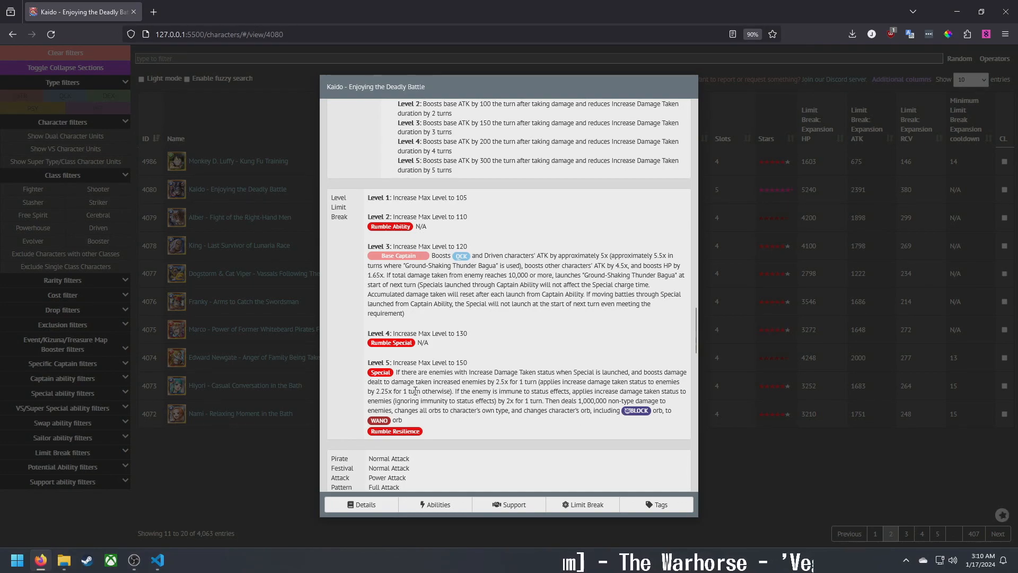
pyautogui.moveTo(401, 372)
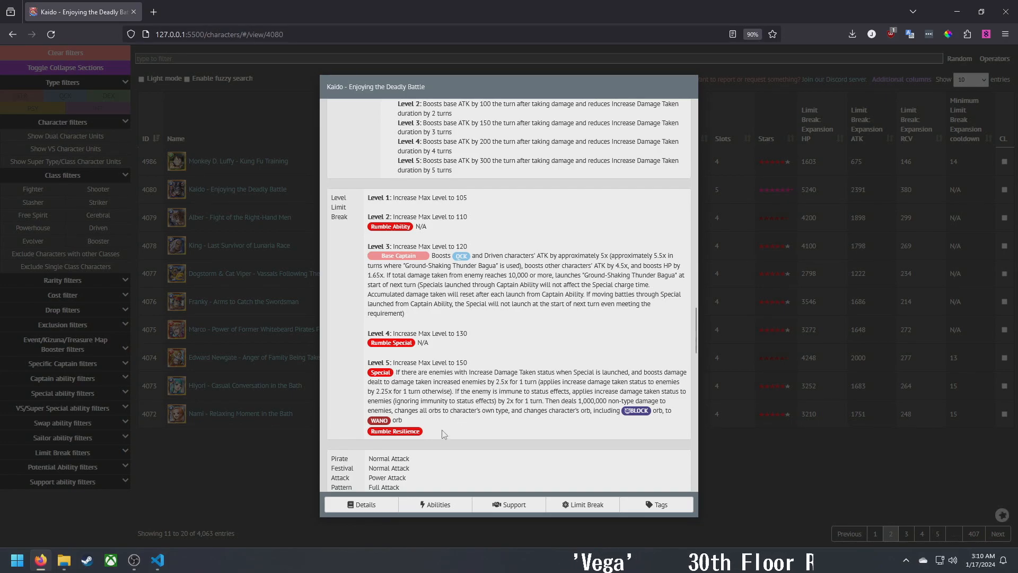
pyautogui.click(437, 503)
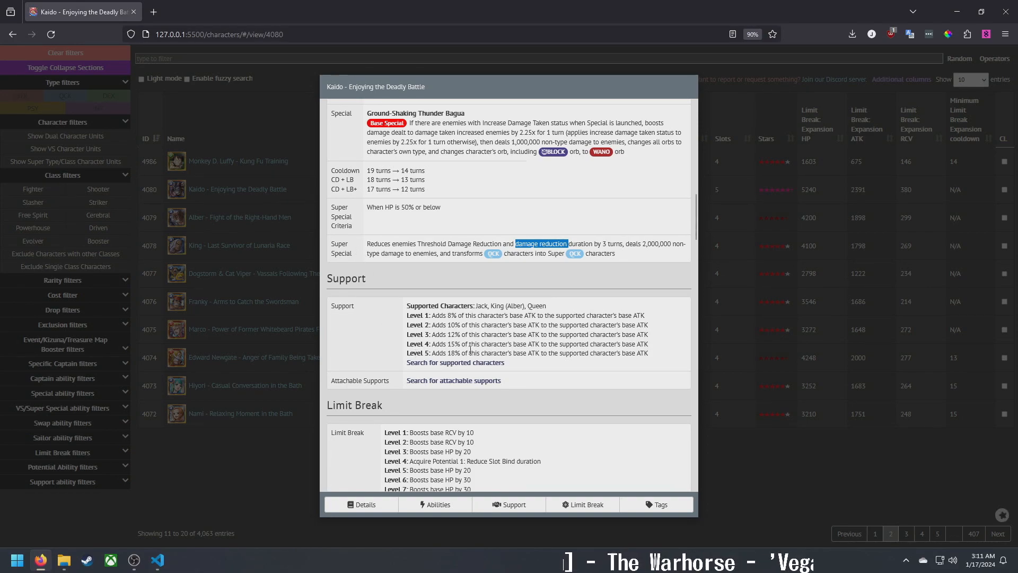
# Scroll Kaido's entry through the Limit Break table to the Pirate Festival resistance, ability and special rows
pyautogui.scroll(-3)
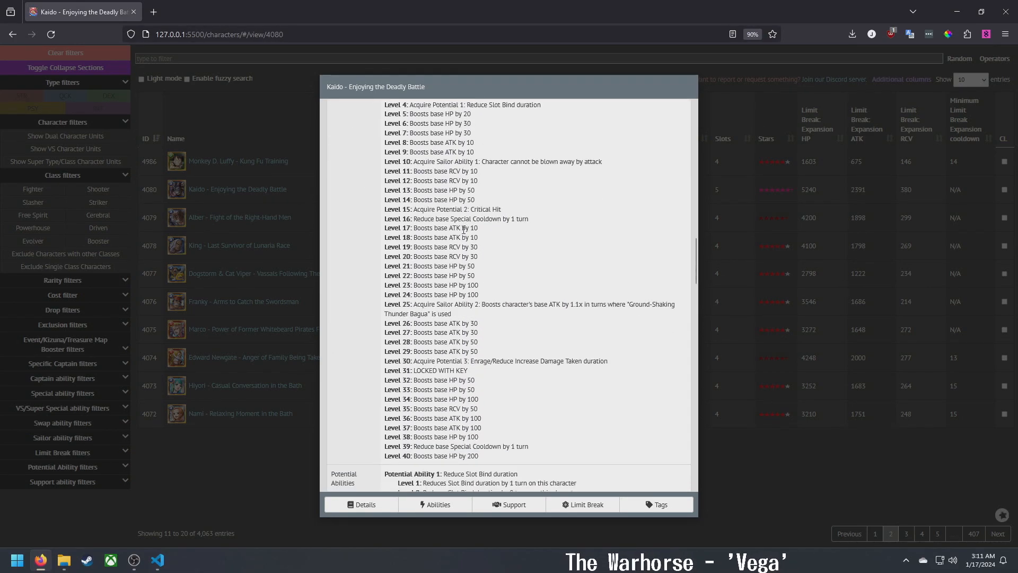
pyautogui.scroll(-3)
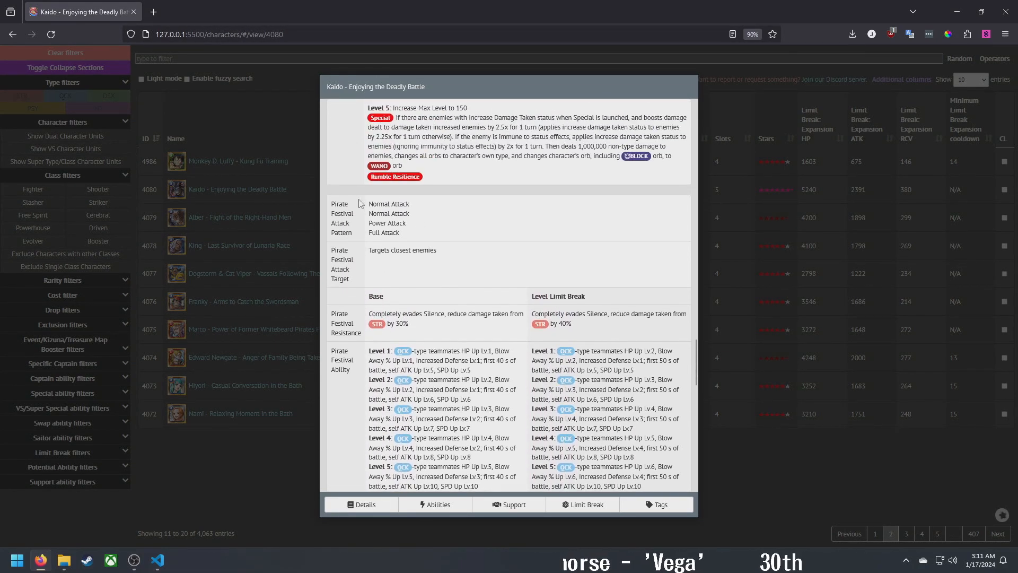
pyautogui.doubleClick(547, 314)
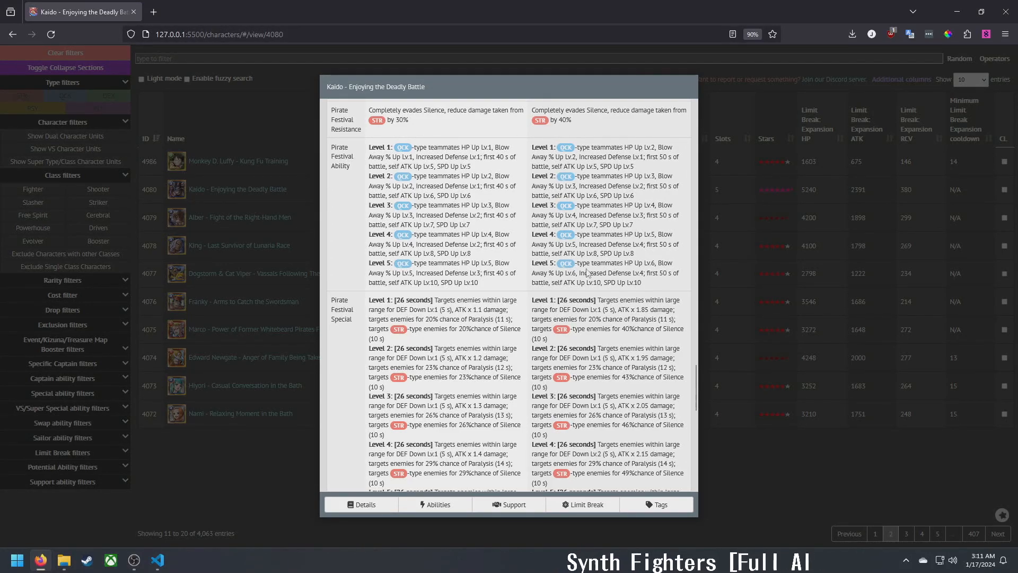
pyautogui.moveTo(511, 268)
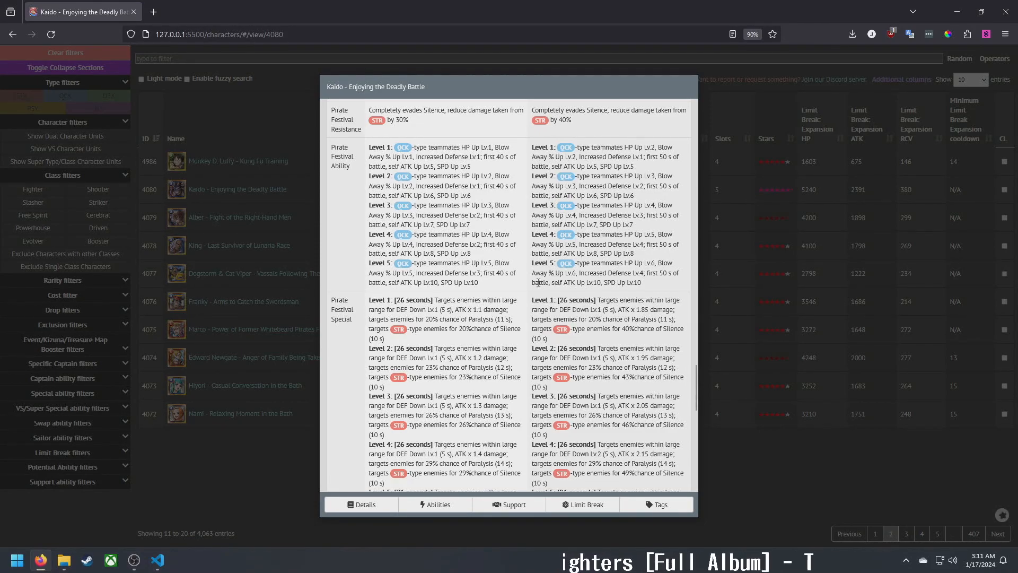
pyautogui.moveTo(568, 292)
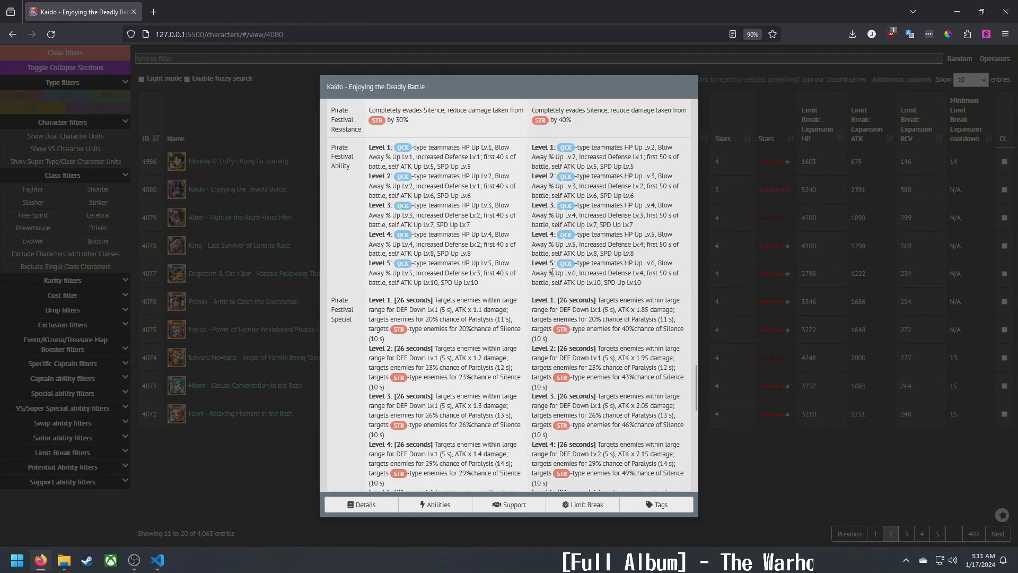
# Scroll Kaido's entry past Pirate Festival to review his Grand Party details
pyautogui.scroll(-3)
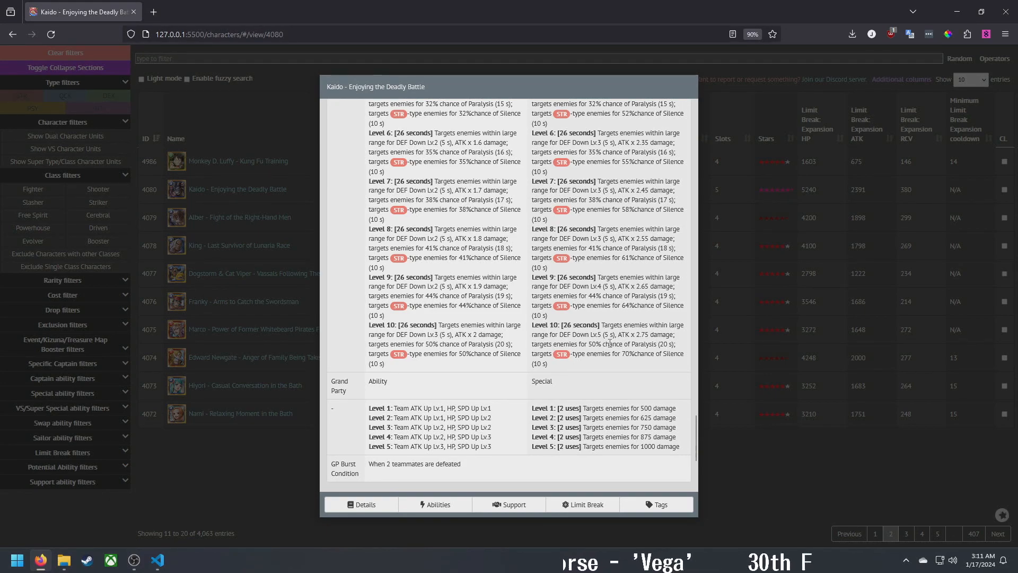
pyautogui.moveTo(425, 344)
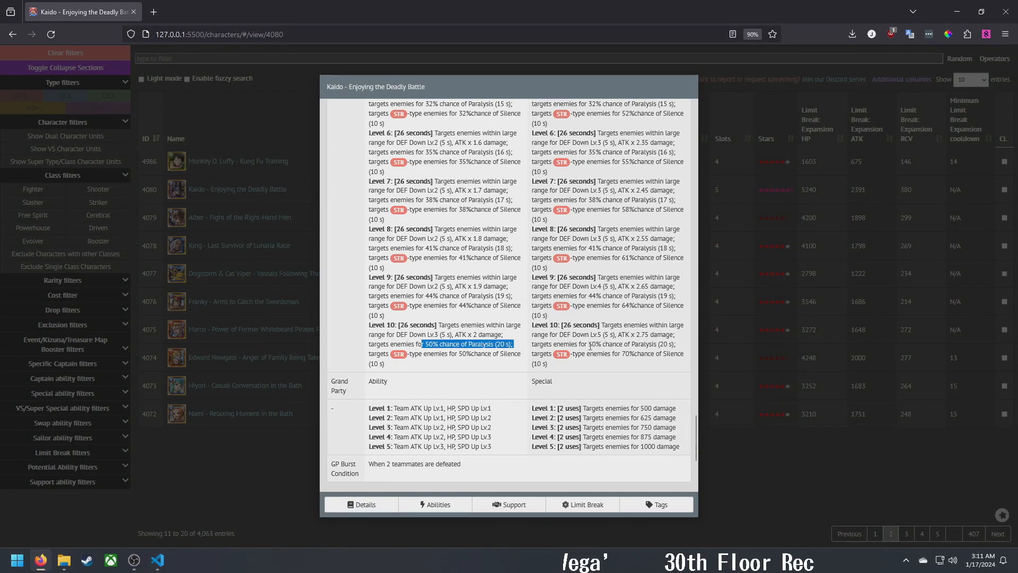
pyautogui.moveTo(448, 353)
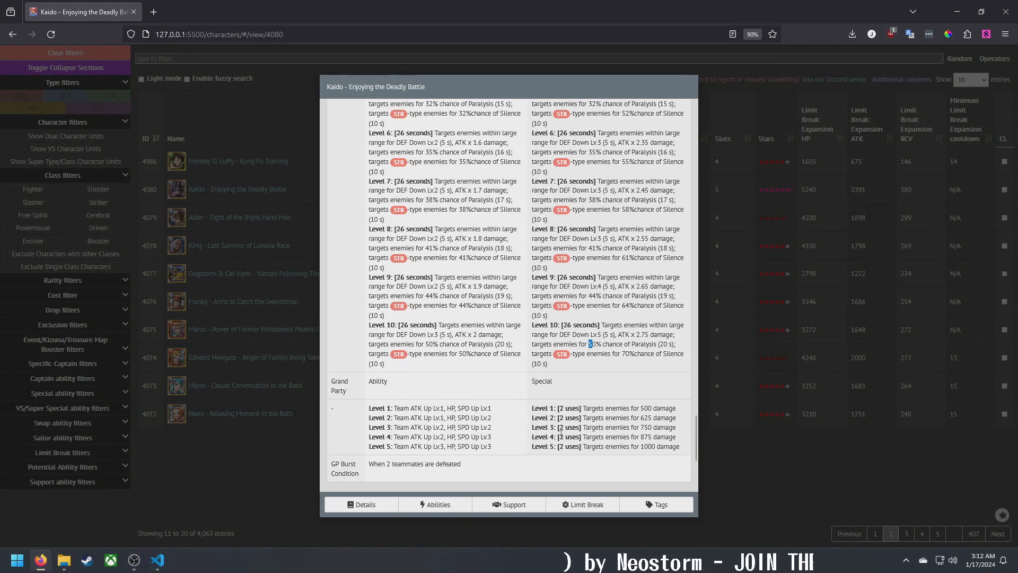
pyautogui.scroll(-3)
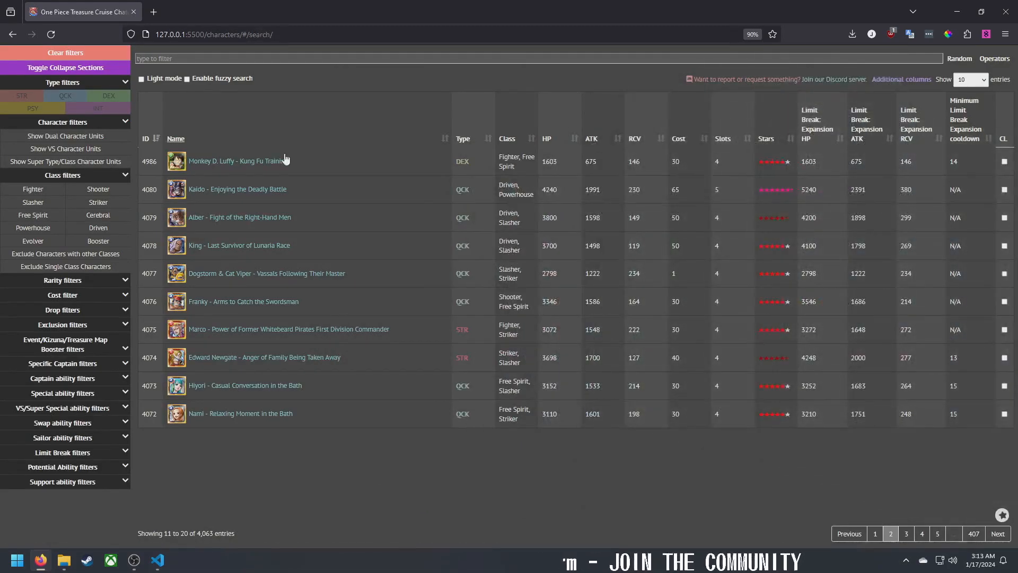
pyautogui.click(237, 189)
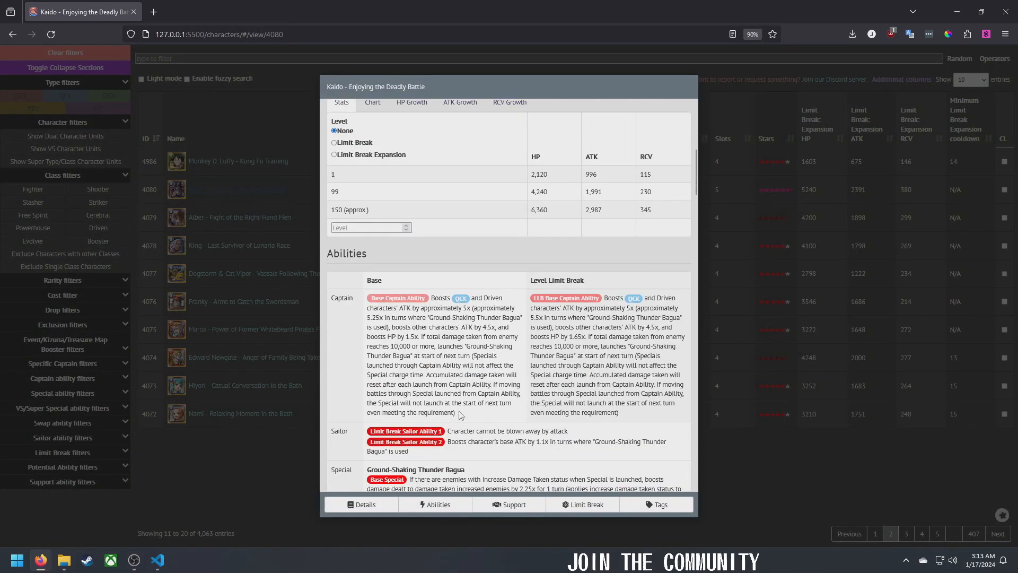
pyautogui.scroll(-3)
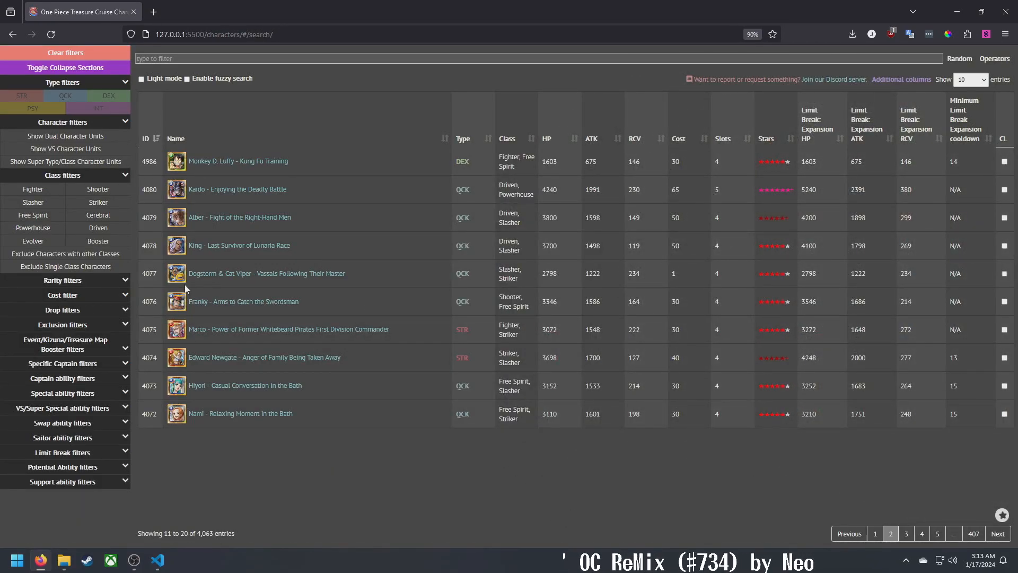
pyautogui.moveTo(267, 274)
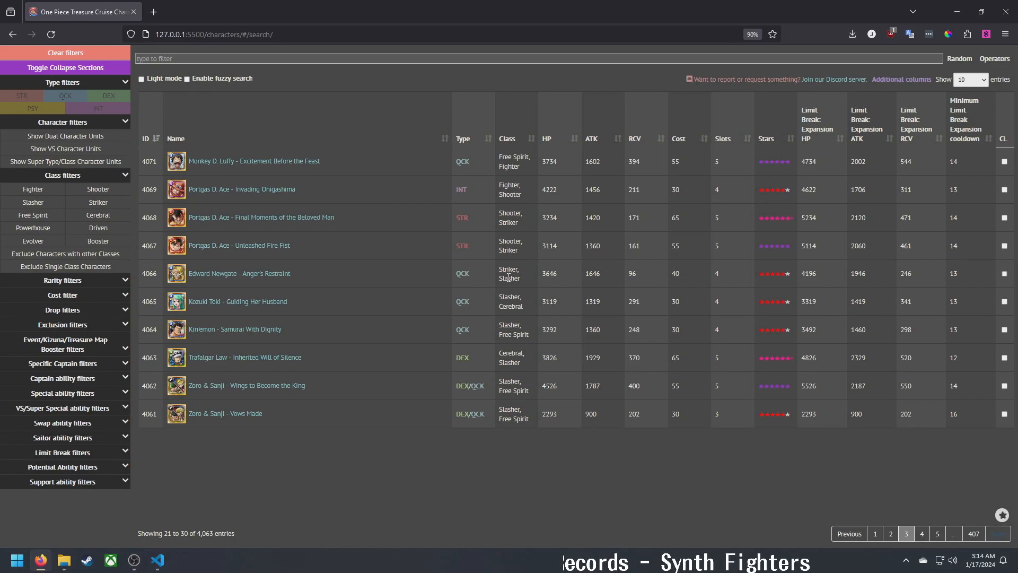
pyautogui.click(891, 533)
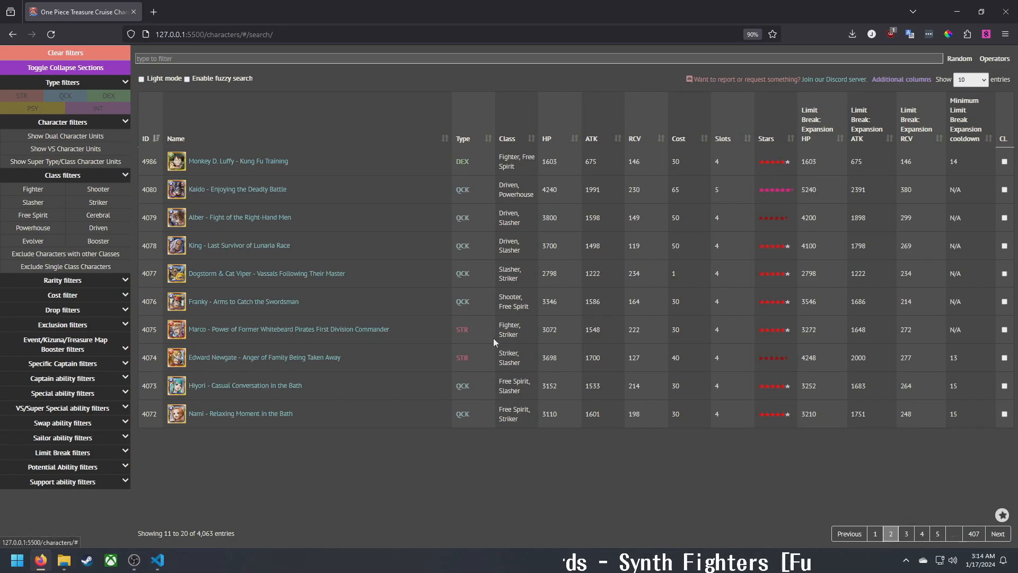